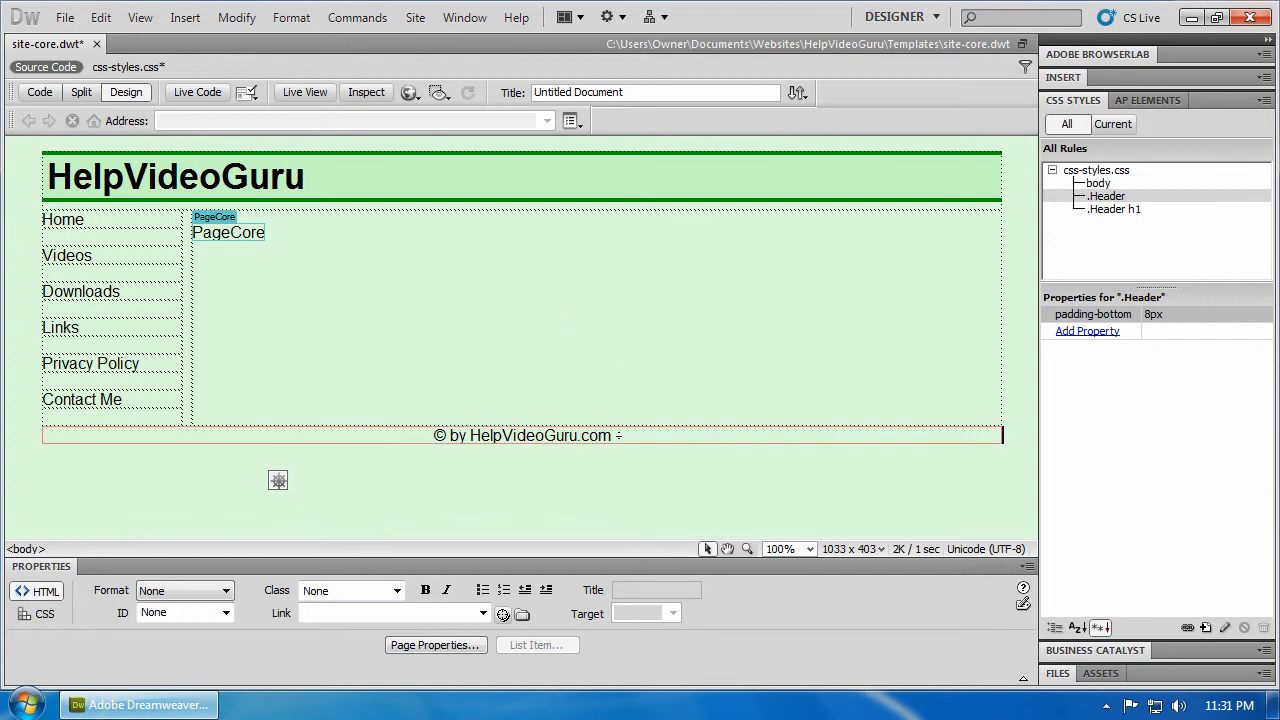
Create a new class rule named Footer in css-styles.css from the footer cell.
{"action": "left_click", "coordinate": [520, 436]}
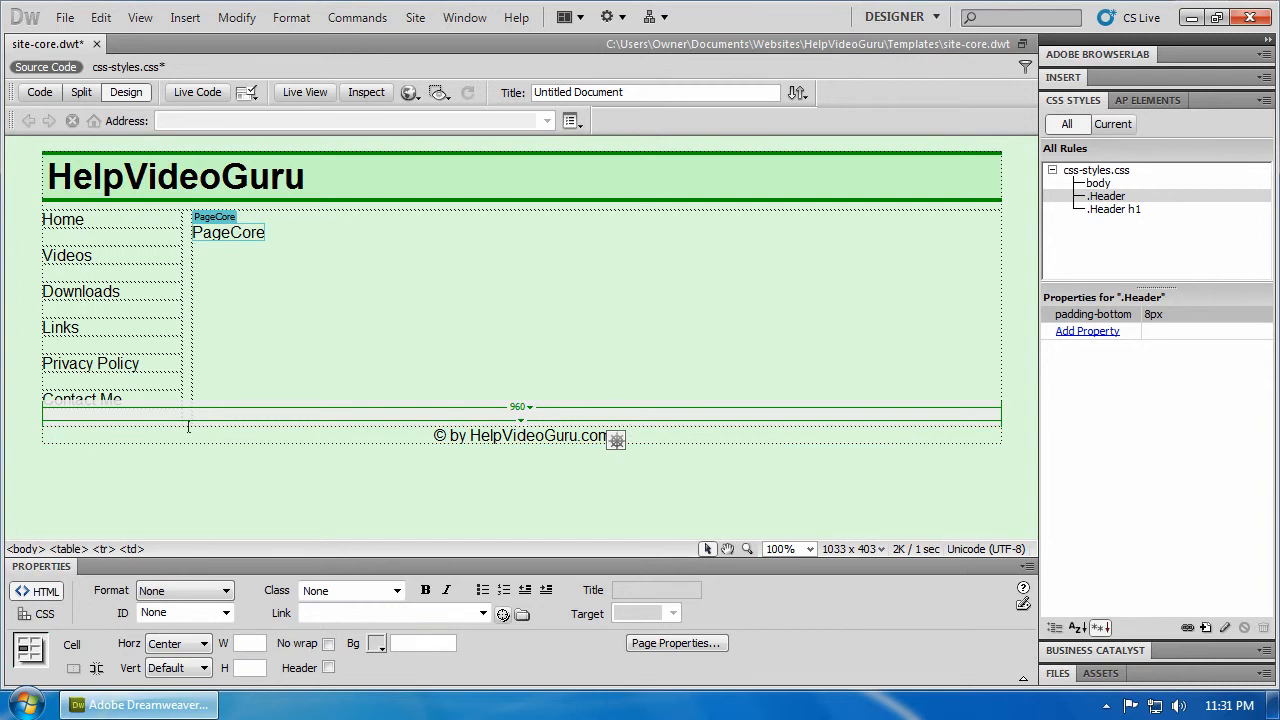
{"action": "mouse_move", "coordinate": [224, 436]}
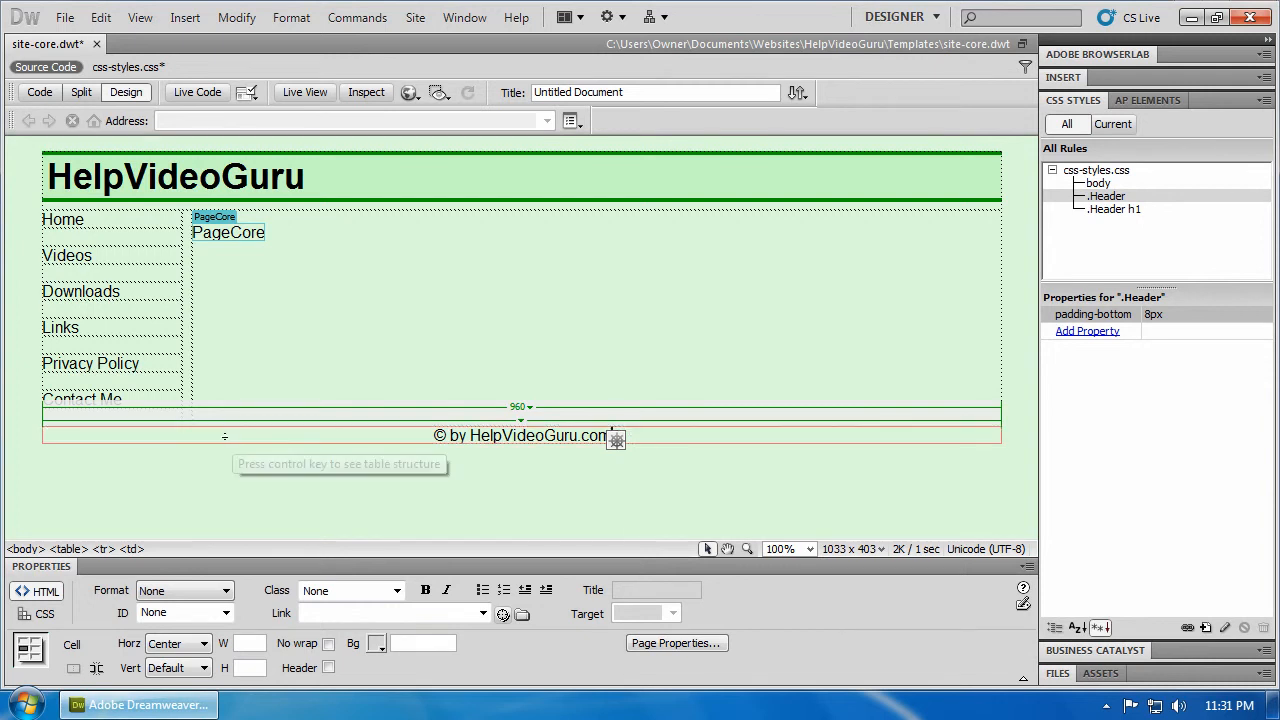
{"action": "mouse_move", "coordinate": [378, 450]}
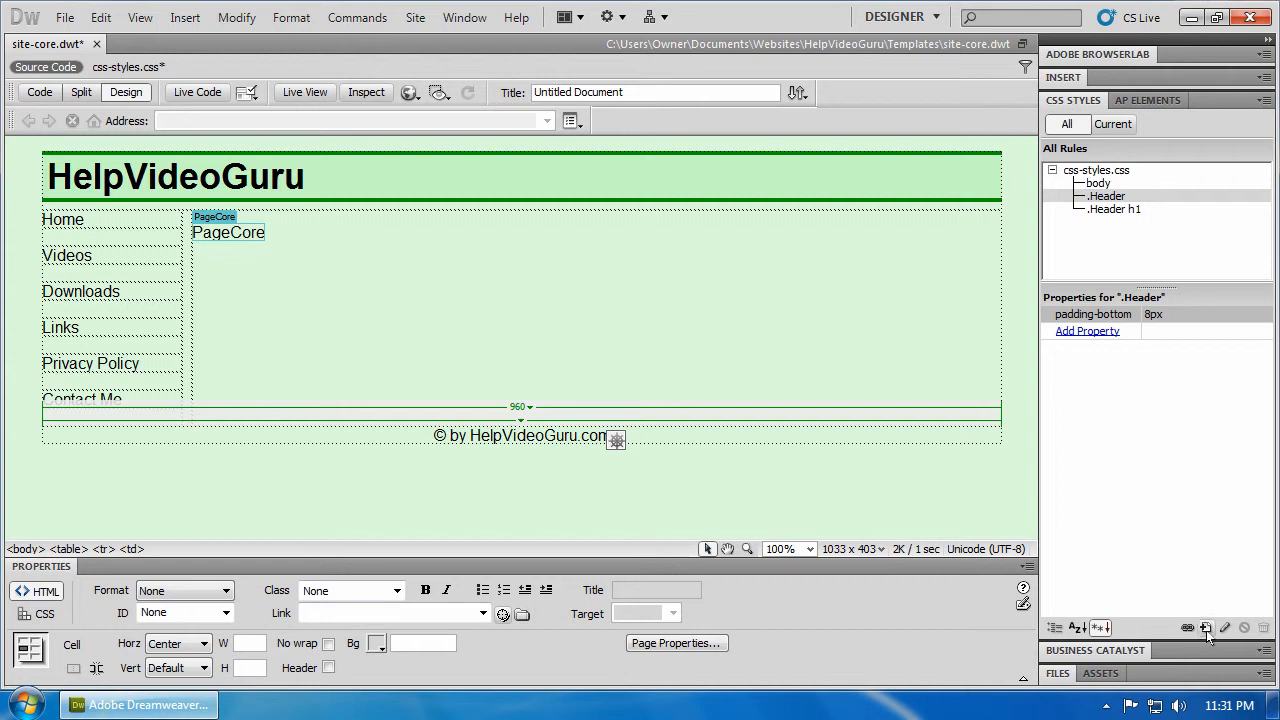
{"action": "mouse_move", "coordinate": [1206, 628]}
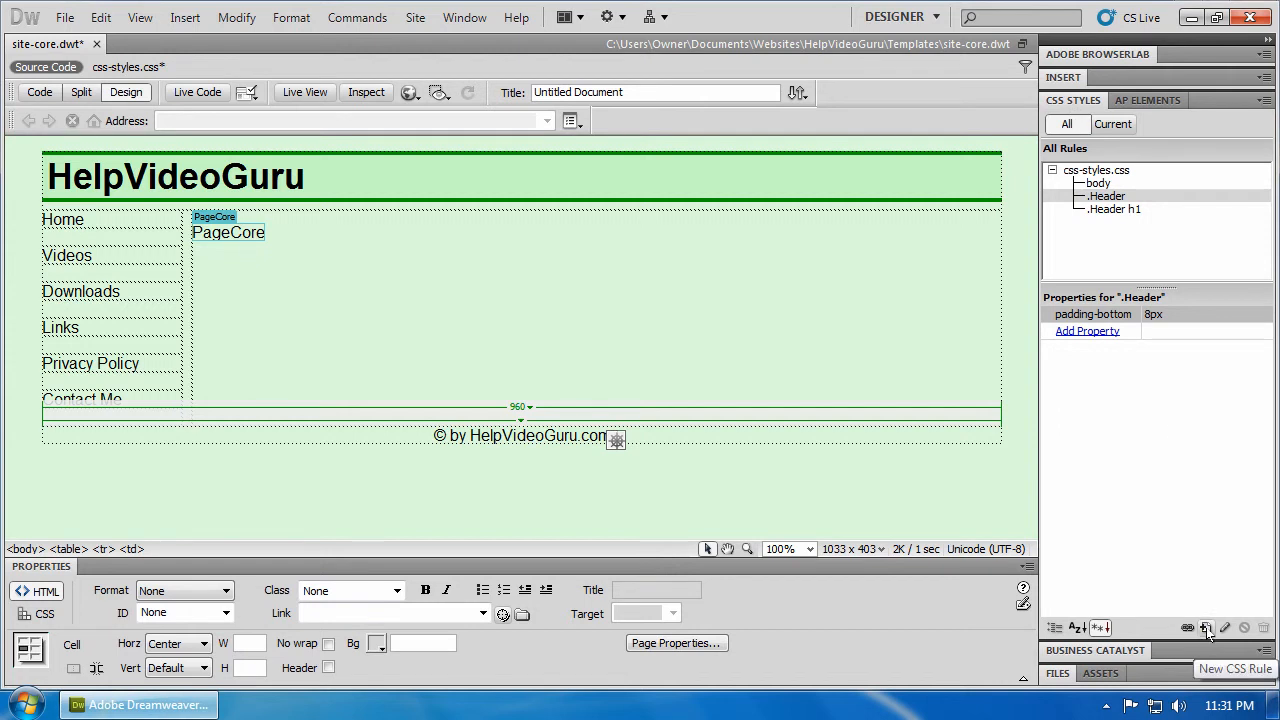
{"action": "left_click", "coordinate": [1206, 628]}
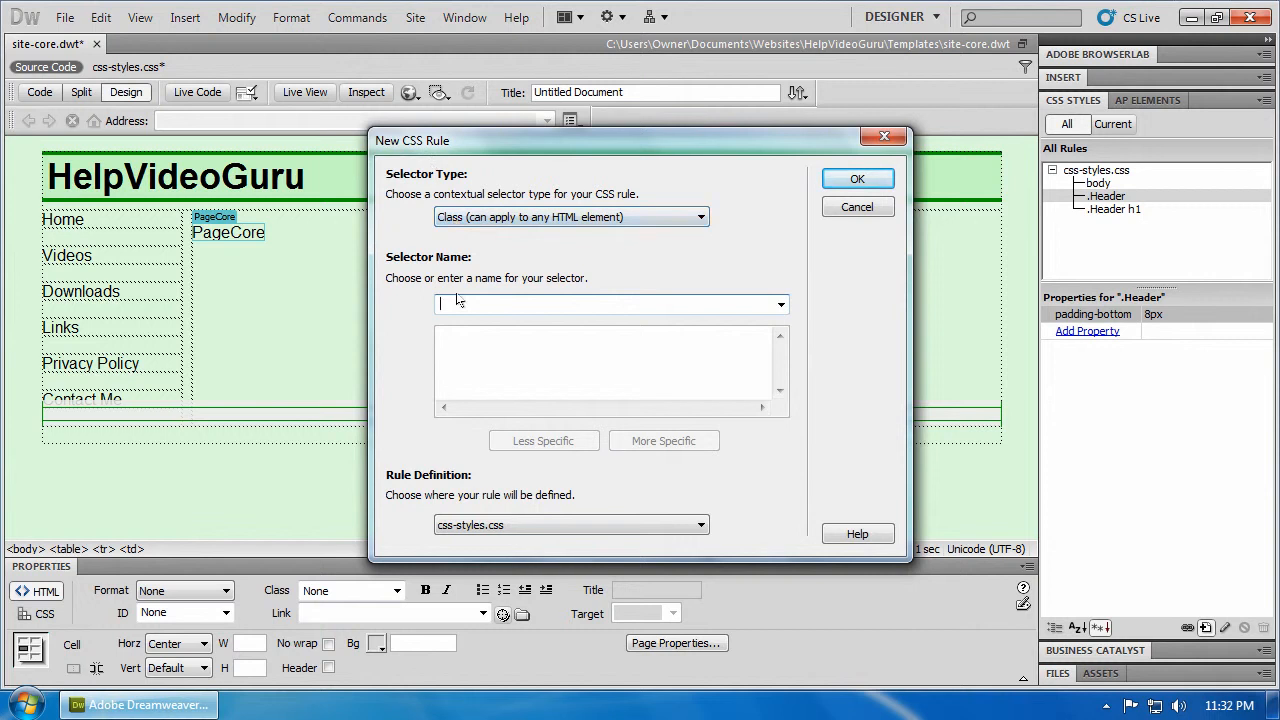
{"action": "type", "text": "Footer"}
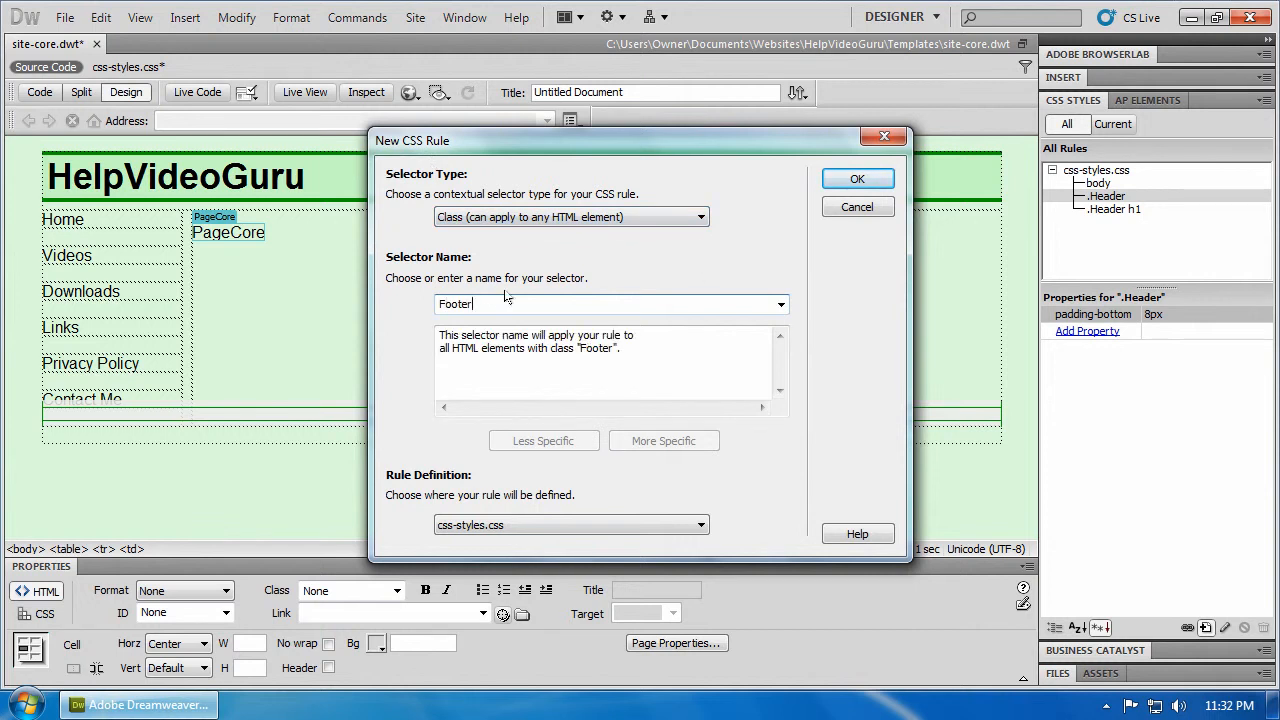
{"action": "mouse_move", "coordinate": [812, 204]}
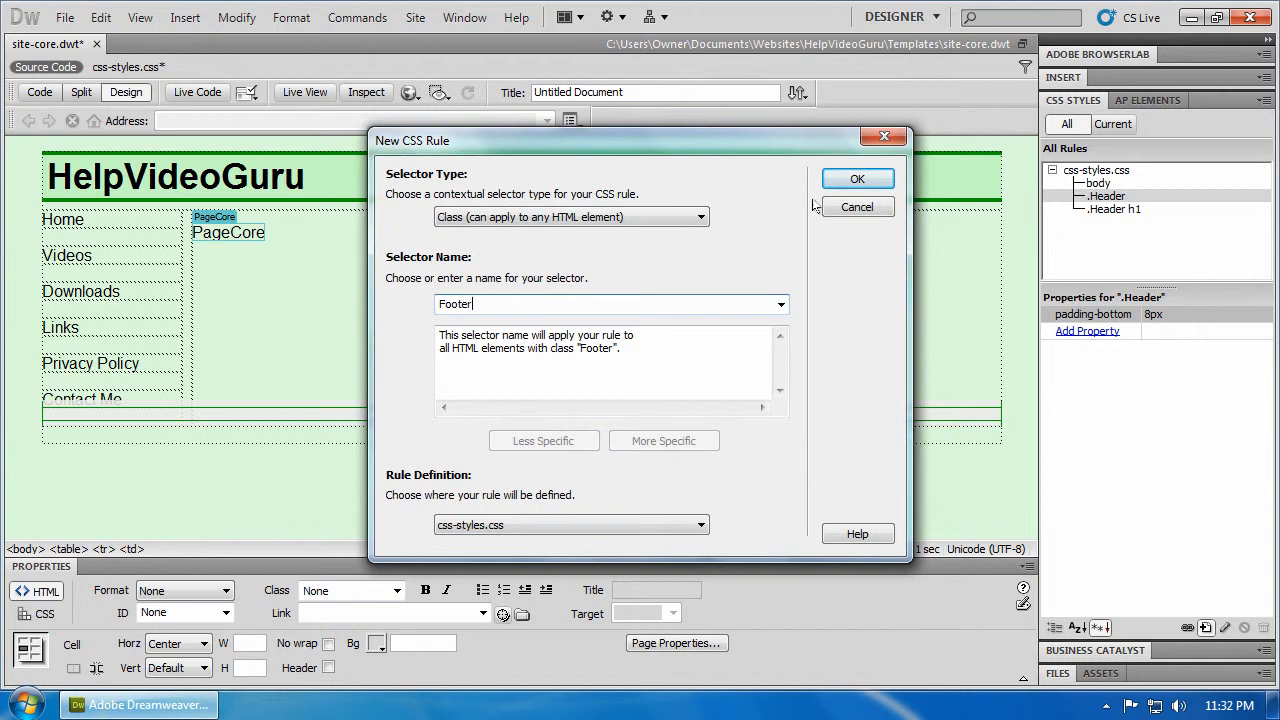
{"action": "left_click", "coordinate": [856, 178]}
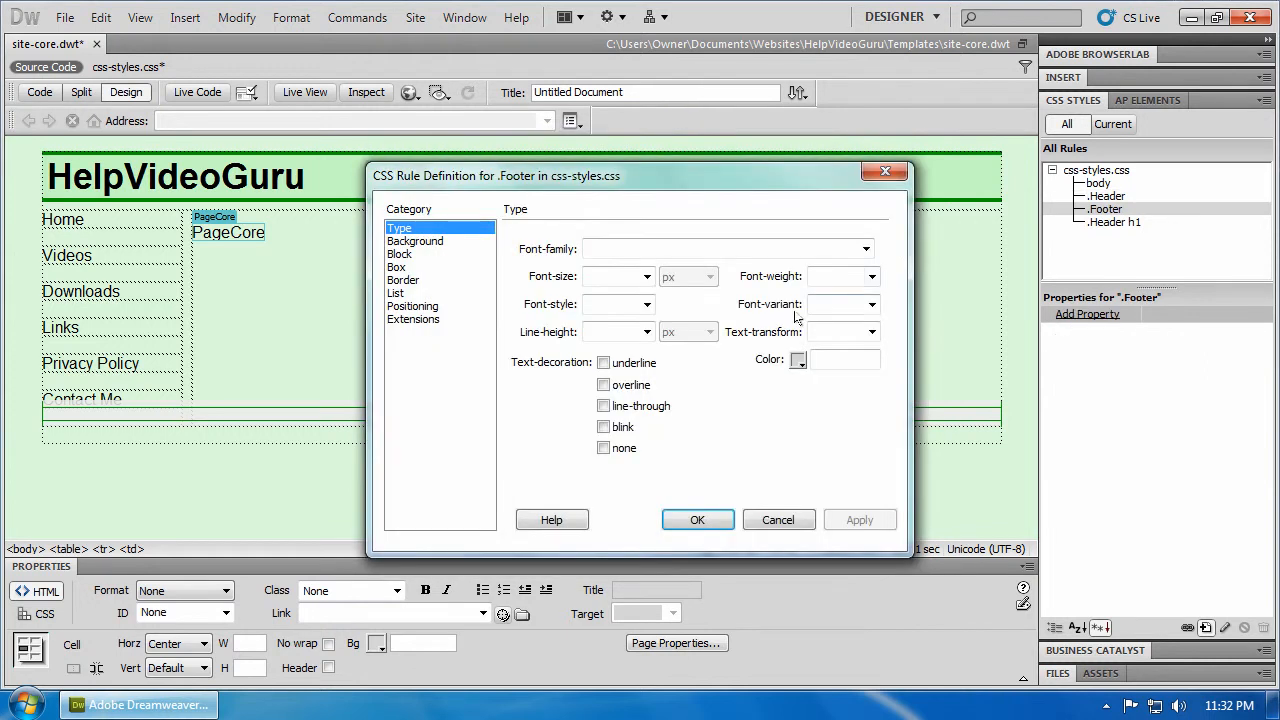
{"action": "mouse_move", "coordinate": [446, 328]}
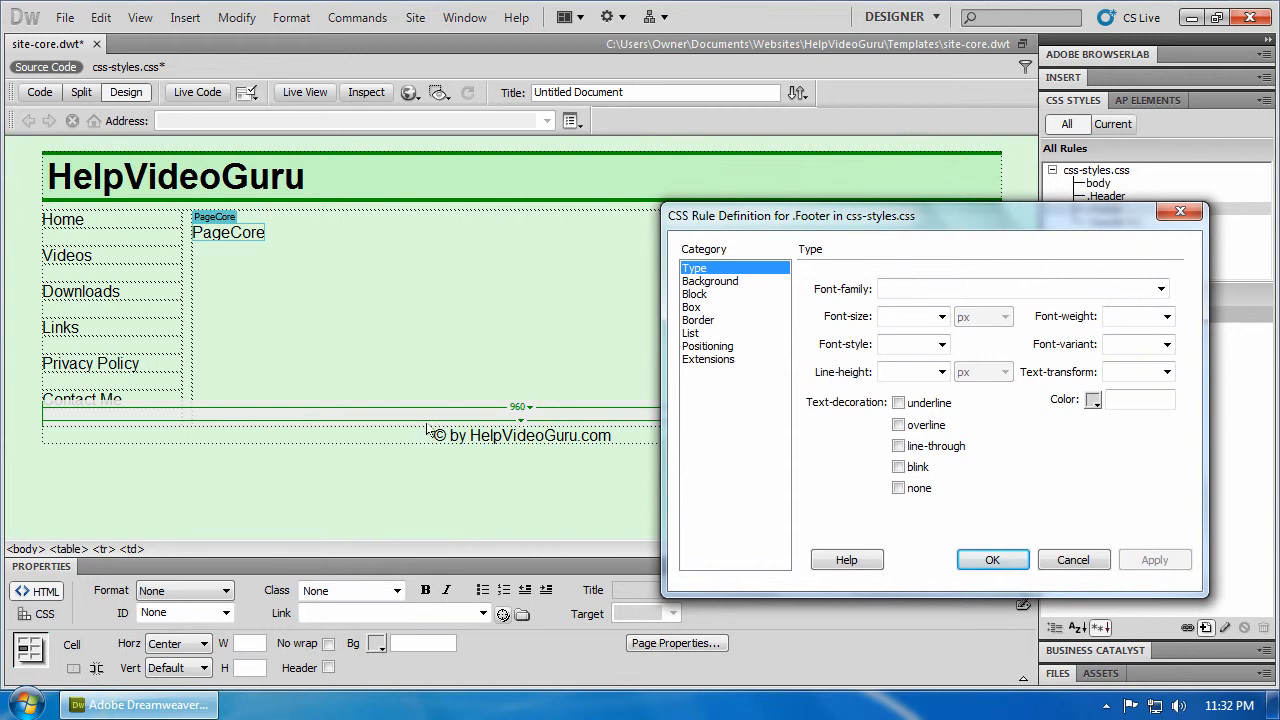
{"action": "mouse_move", "coordinate": [702, 318]}
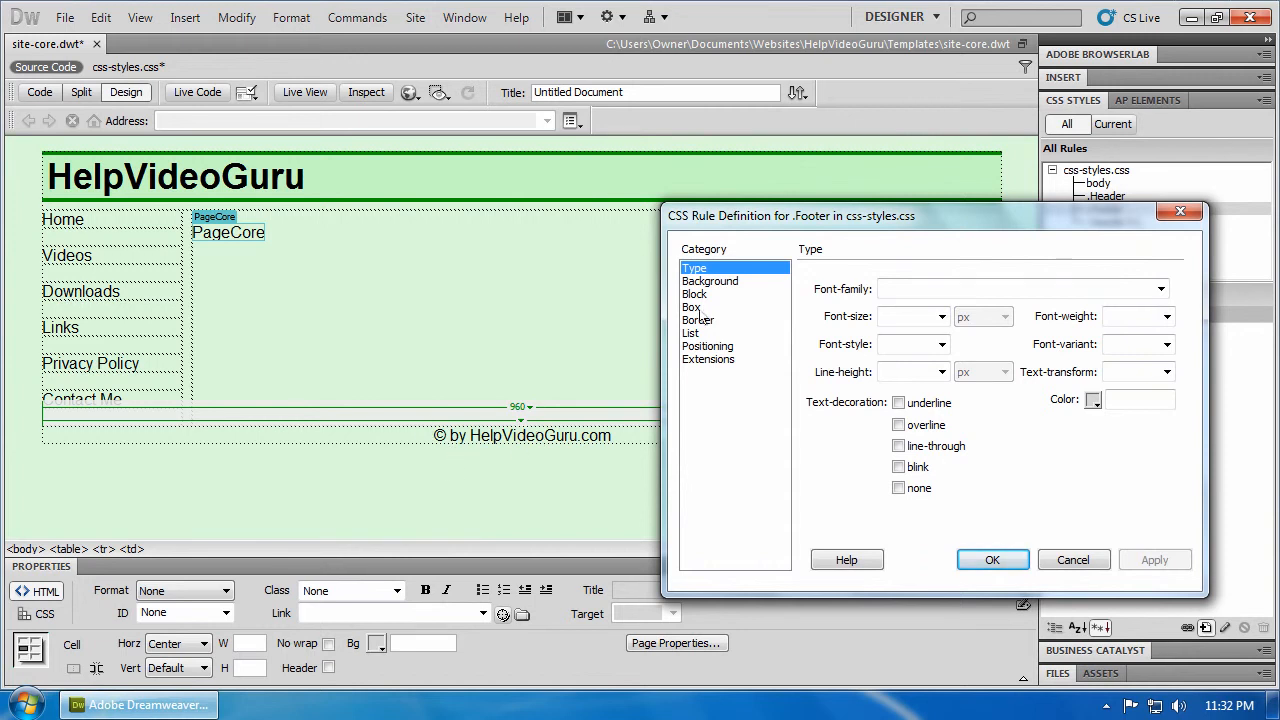
In the Box category, give Footer a separate top padding of 8 px and finish the rule.
{"action": "left_click", "coordinate": [692, 308]}
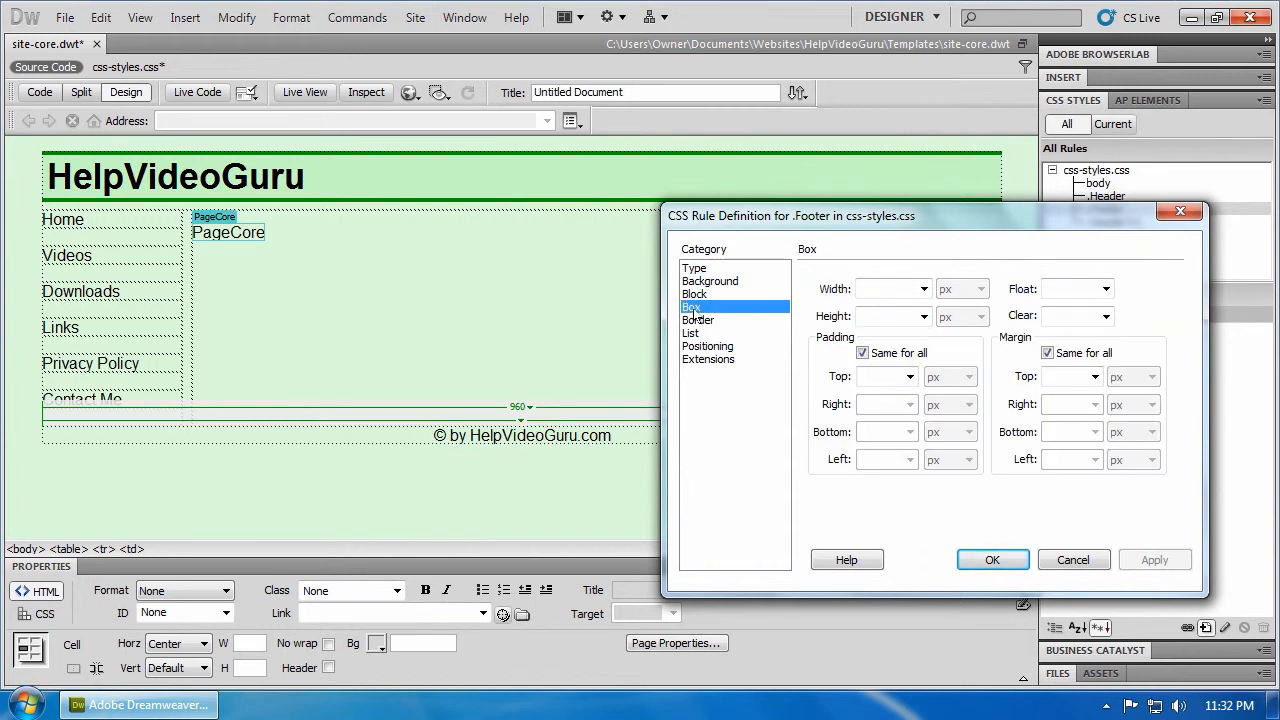
{"action": "left_click", "coordinate": [862, 352]}
{"action": "type", "text": "8"}
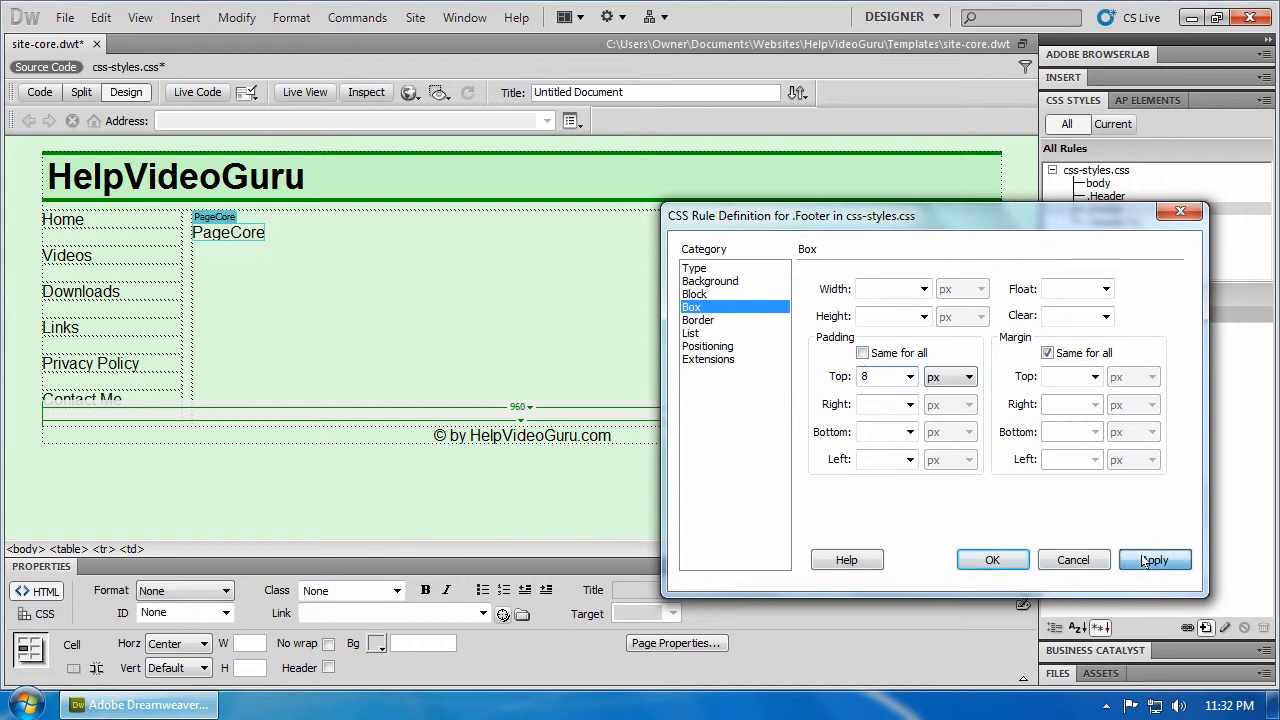
{"action": "left_click", "coordinate": [1154, 560]}
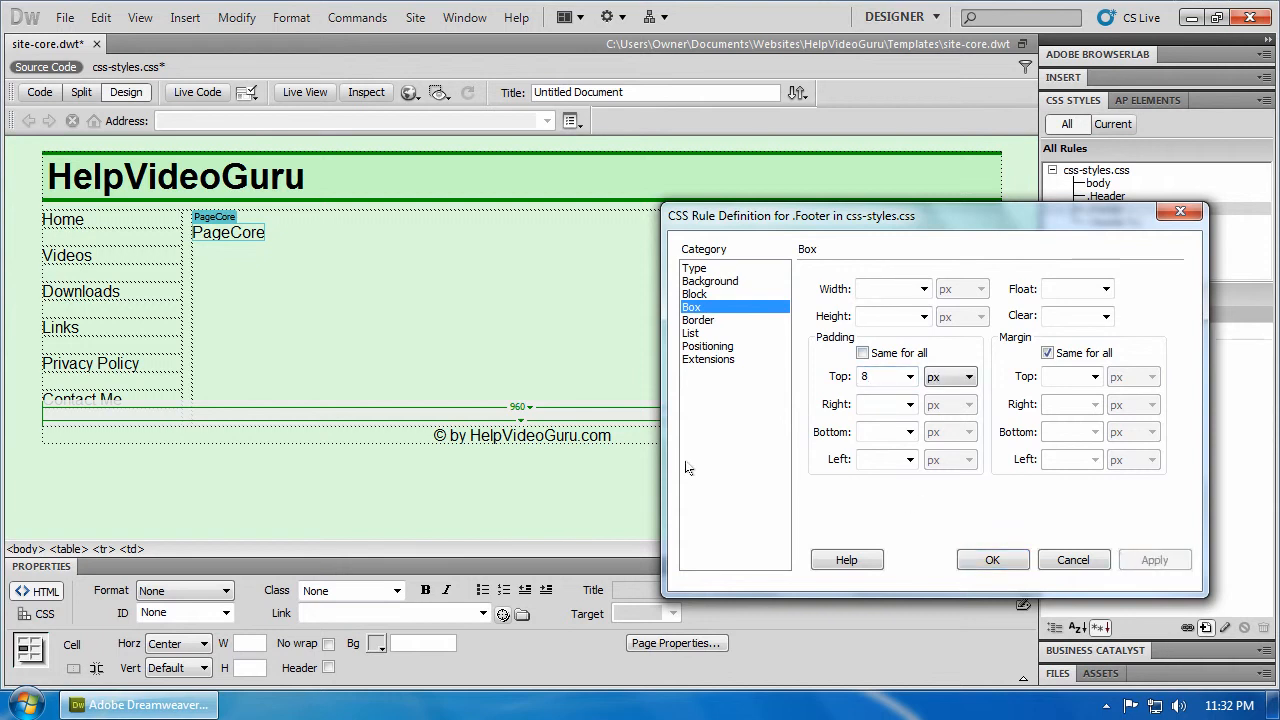
{"action": "left_click", "coordinate": [992, 560]}
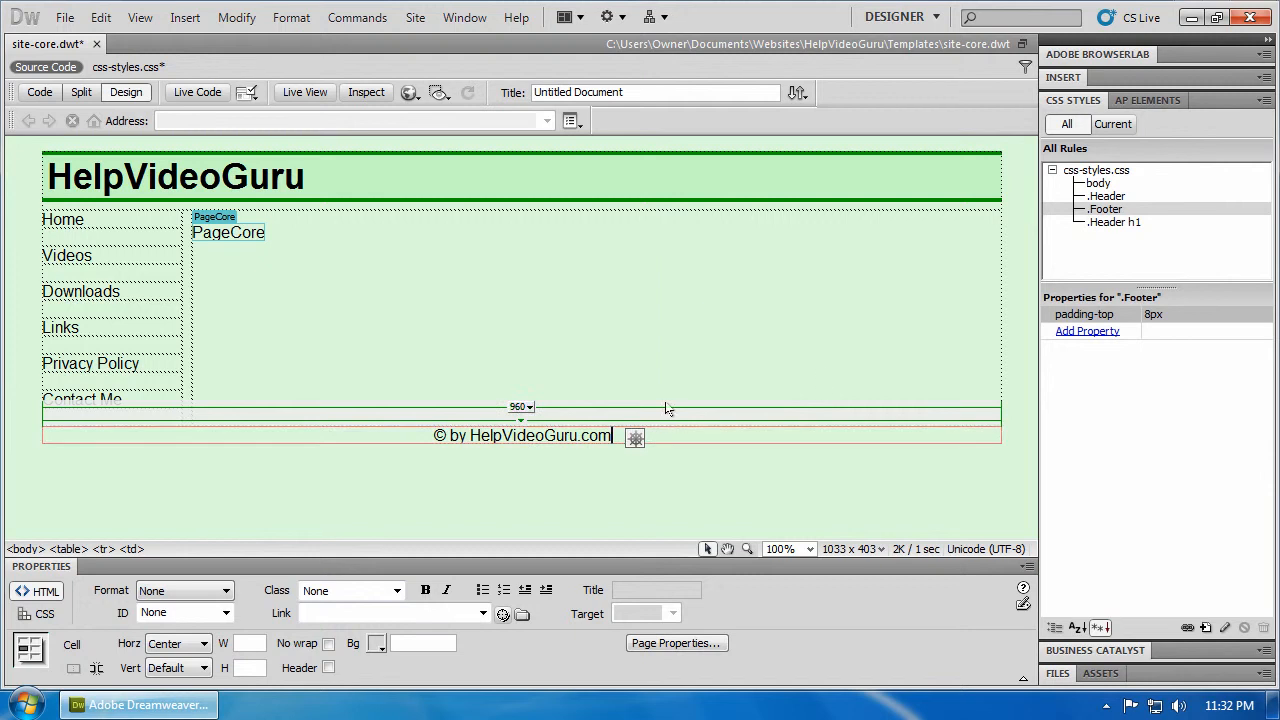
Assign the Footer class to the copyright footer cell, then return to the PageCore region.
{"action": "left_click", "coordinate": [104, 548]}
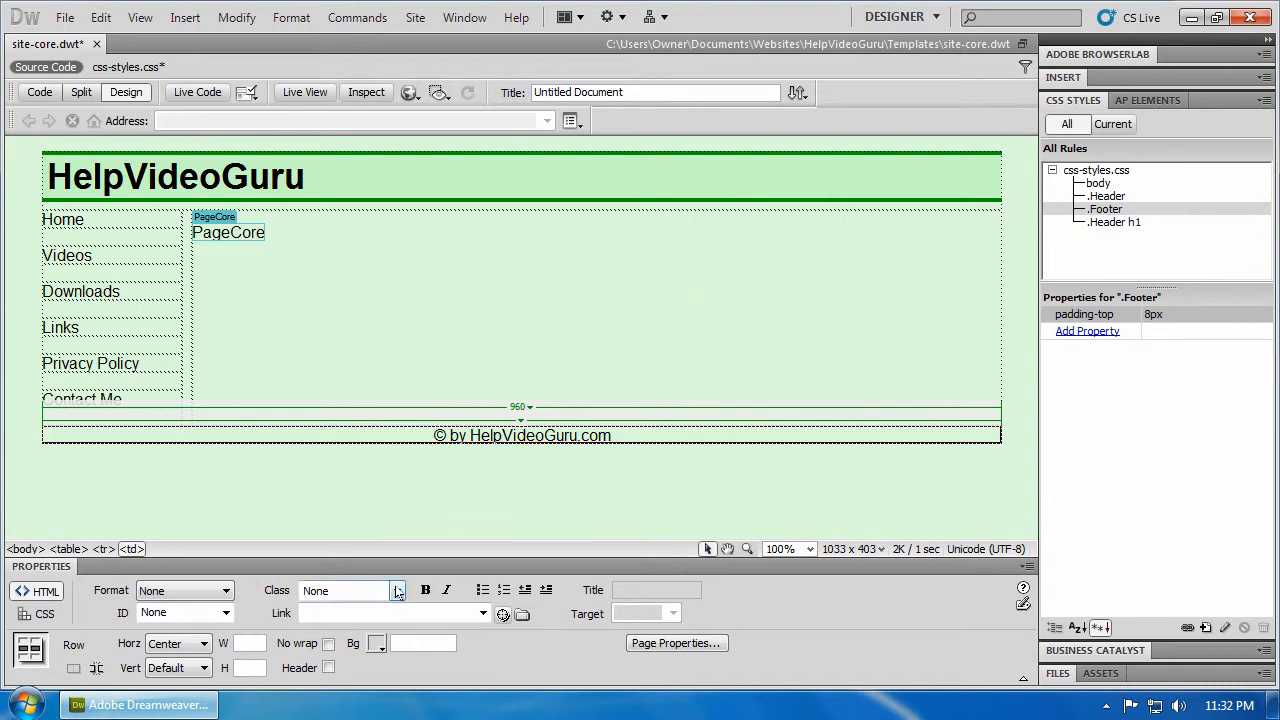
{"action": "left_click", "coordinate": [520, 442]}
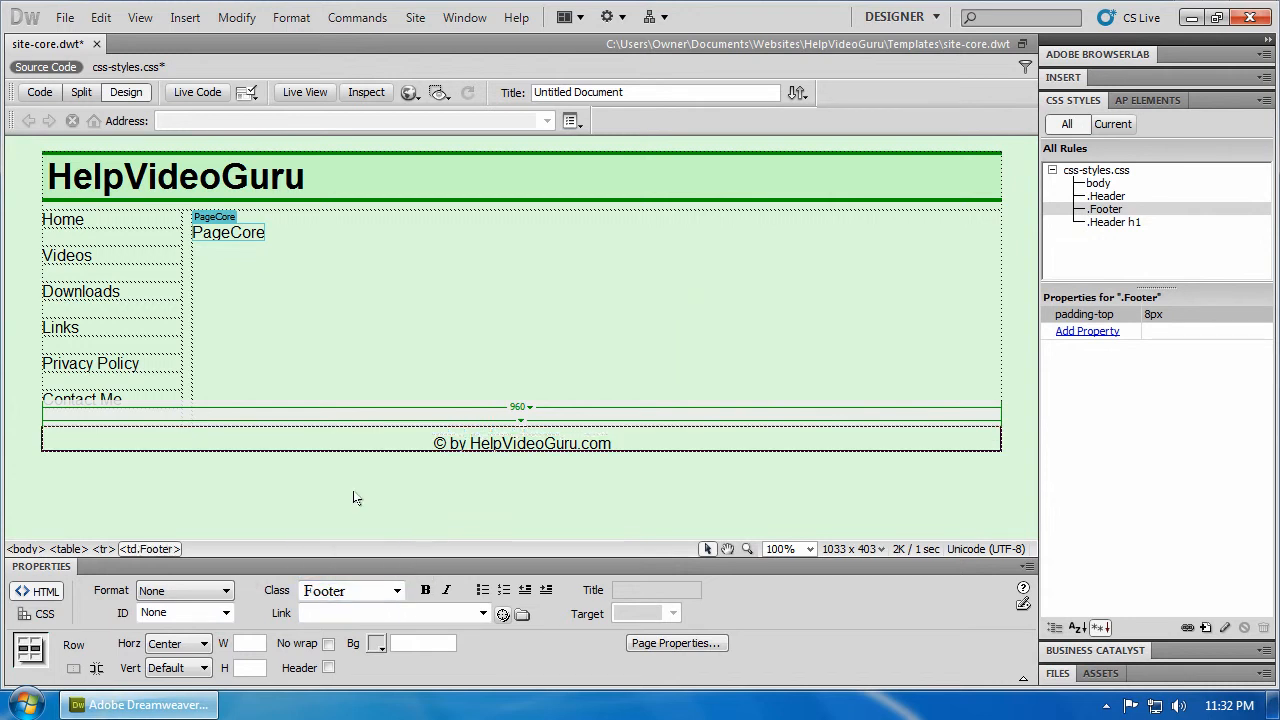
{"action": "left_click", "coordinate": [598, 354]}
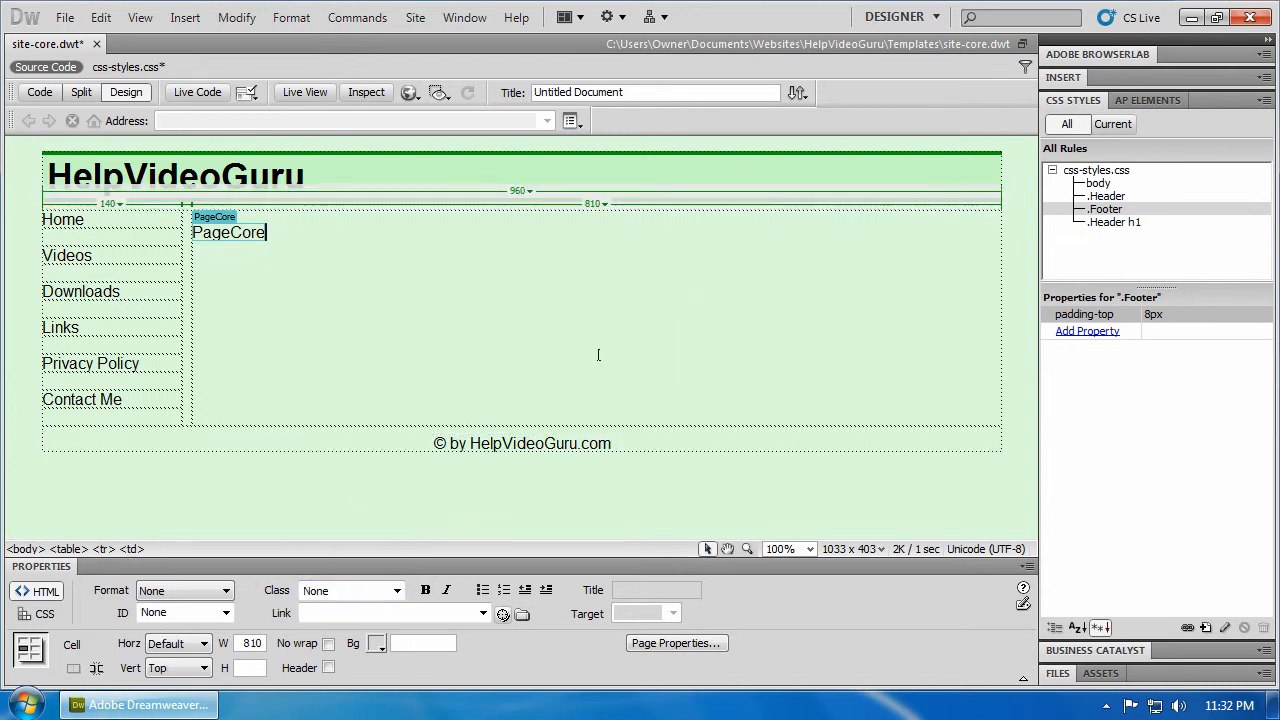
{"action": "left_click", "coordinate": [520, 444]}
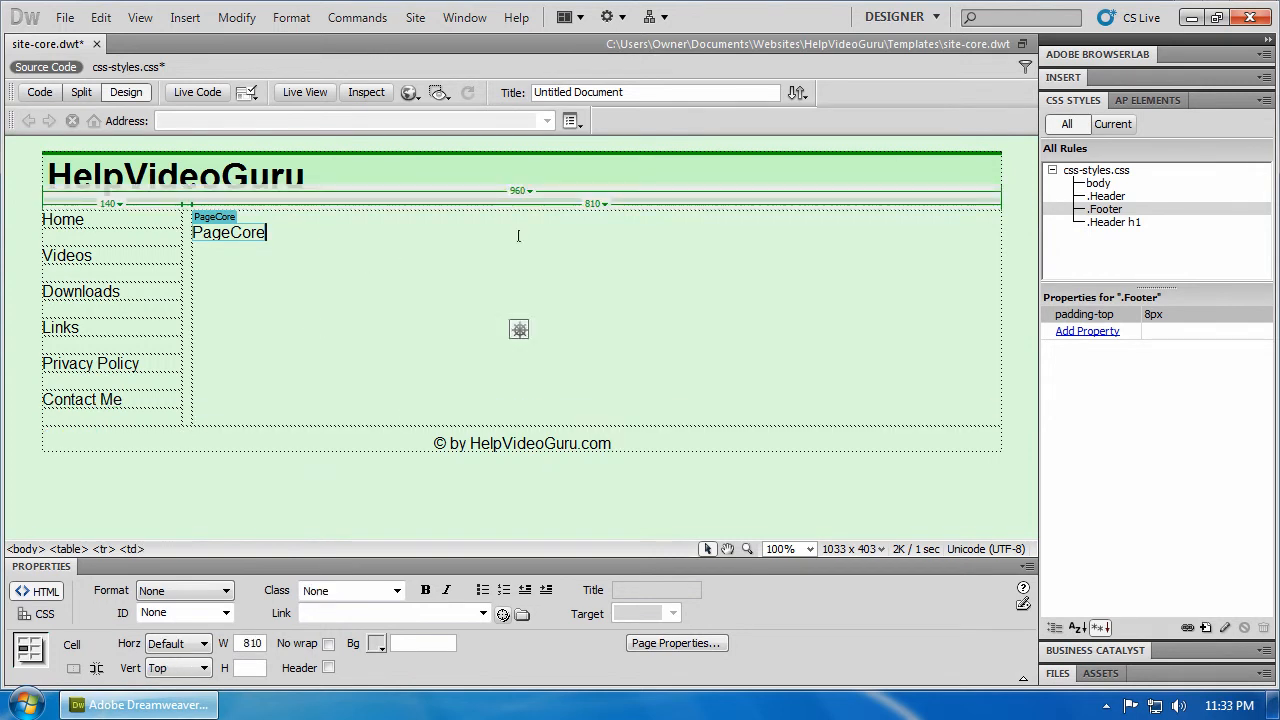
{"action": "left_click", "coordinate": [520, 444]}
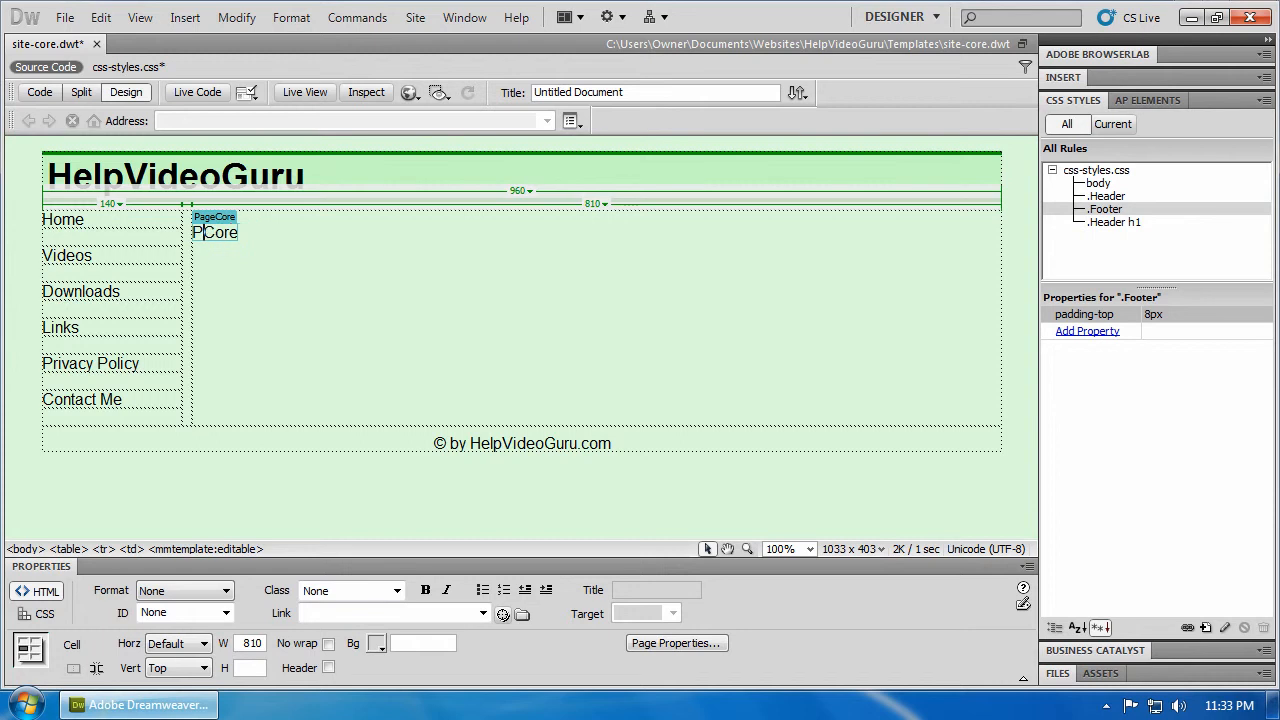
Delete the PageCore placeholder text, save everything and close site-core.dwt.
{"action": "key", "text": "Backspace"}
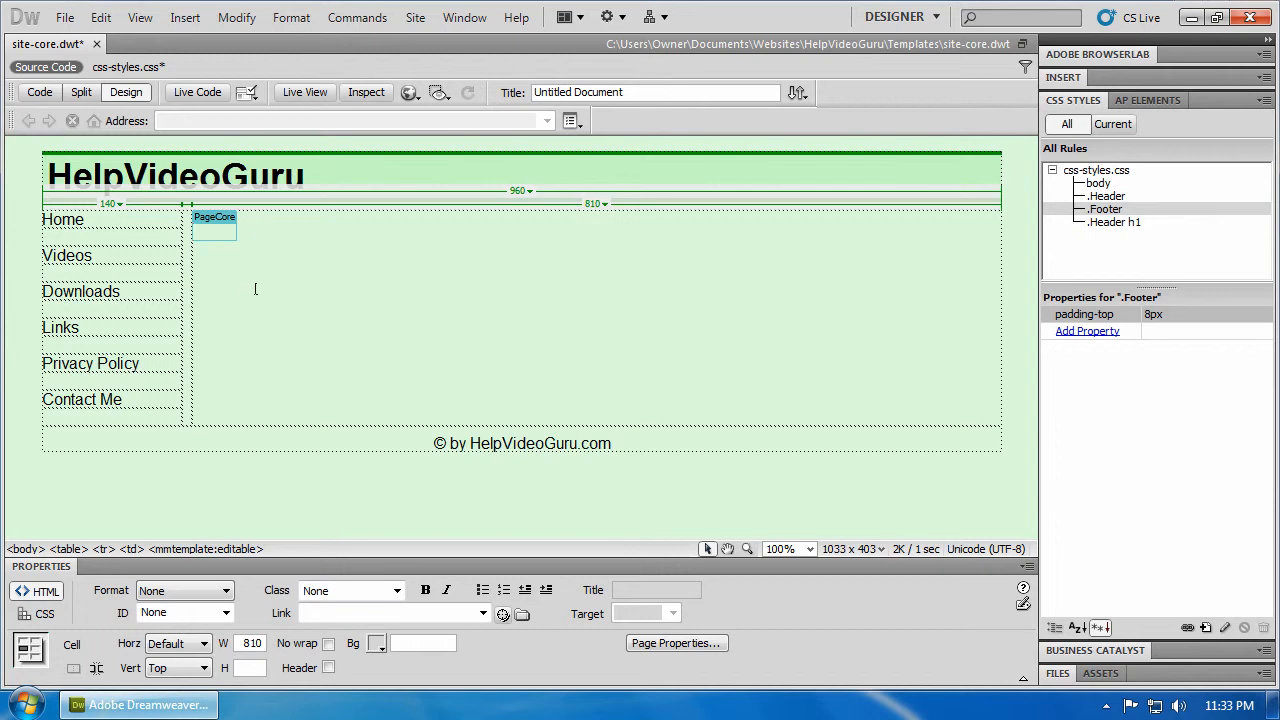
{"action": "left_click", "coordinate": [64, 16]}
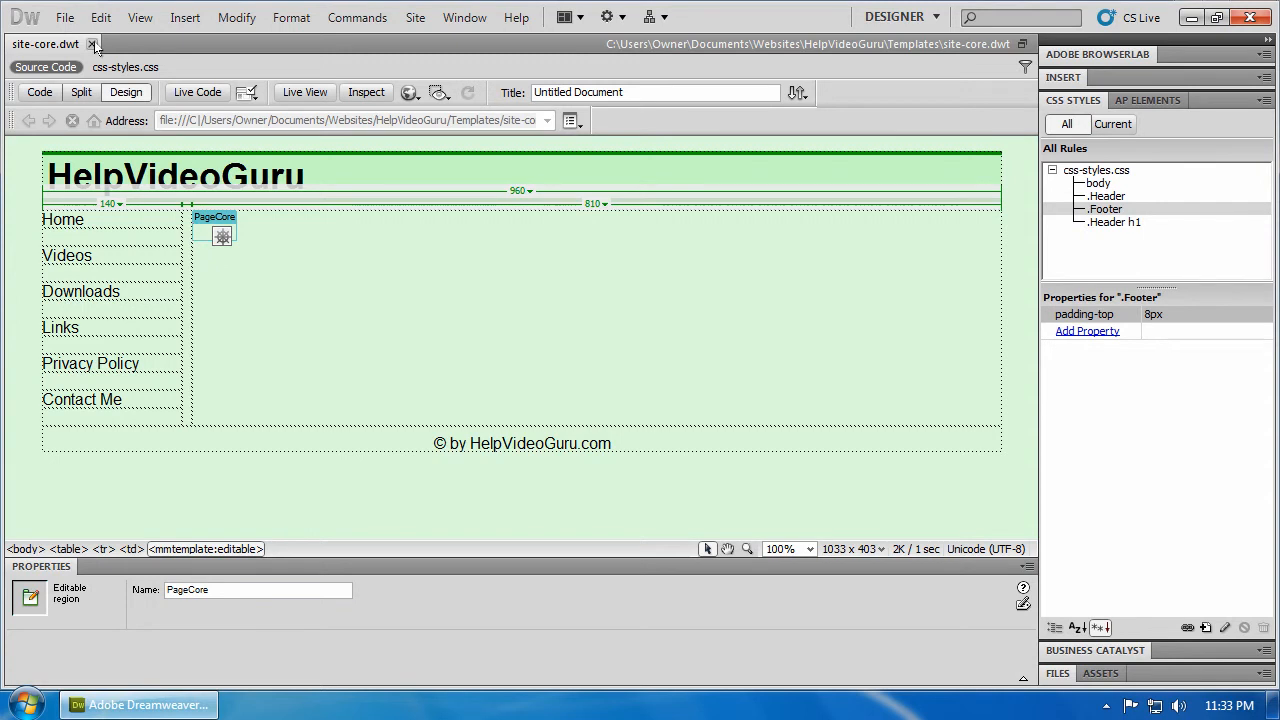
{"action": "left_click", "coordinate": [92, 44]}
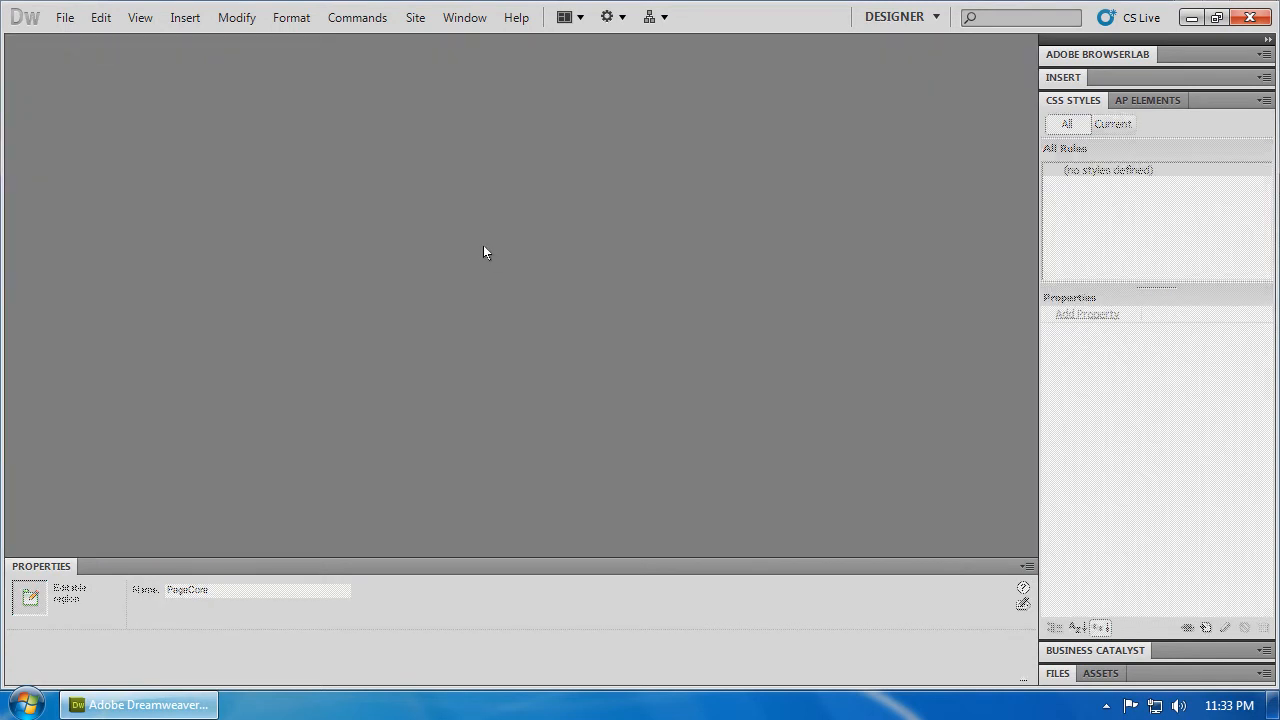
{"action": "mouse_move", "coordinate": [1196, 680]}
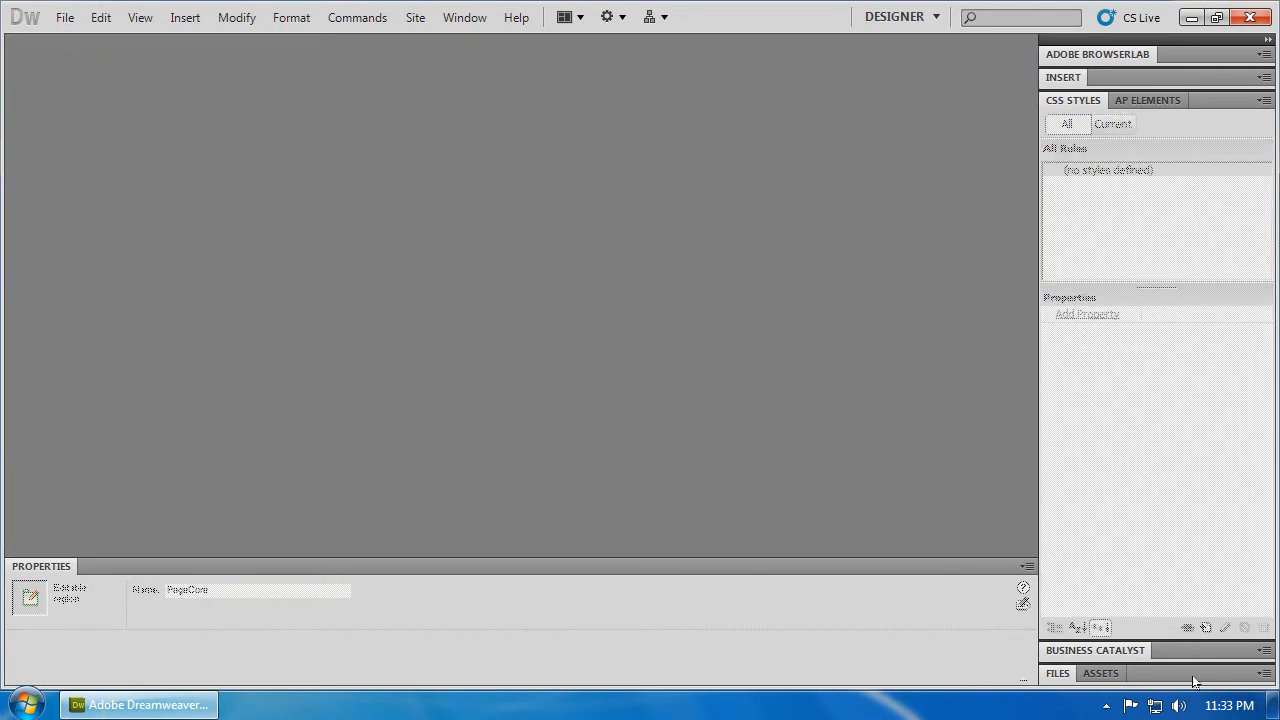
Expand the Files panel to show the HelpVideoGuru site with Templates, site-core.dwt and css-styles.css.
{"action": "left_click", "coordinate": [1056, 672]}
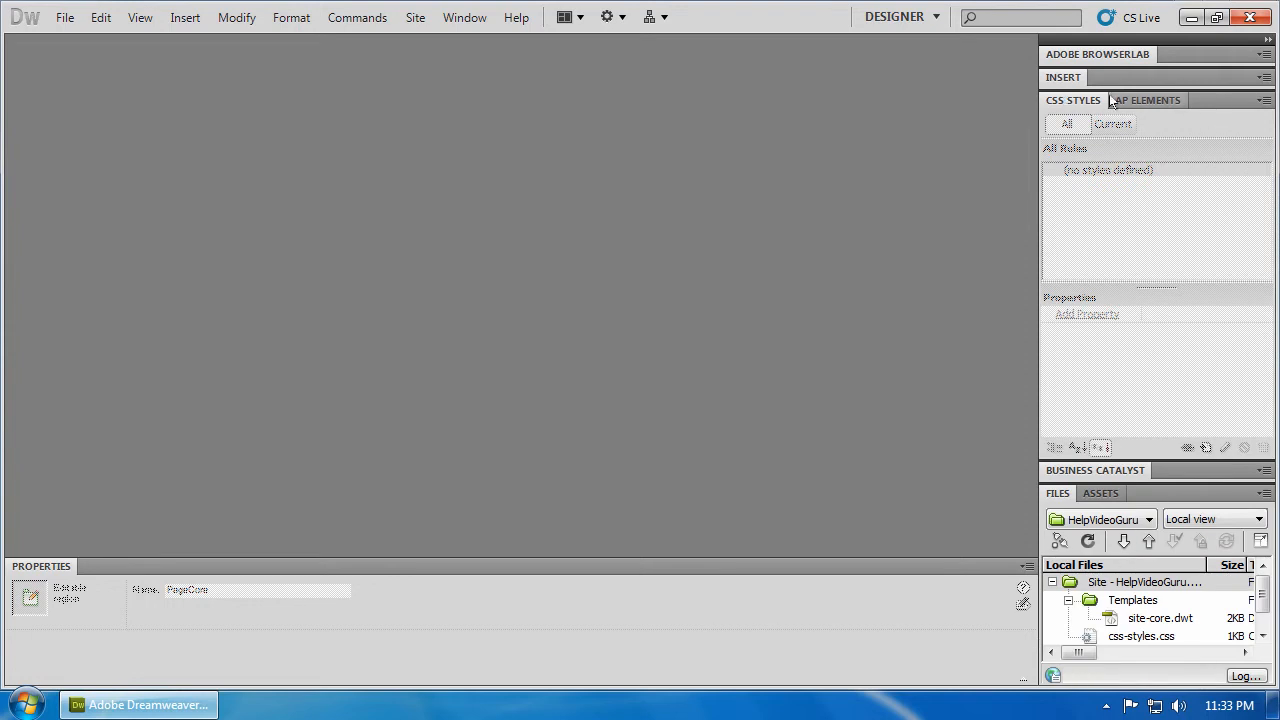
{"action": "mouse_move", "coordinate": [1222, 102]}
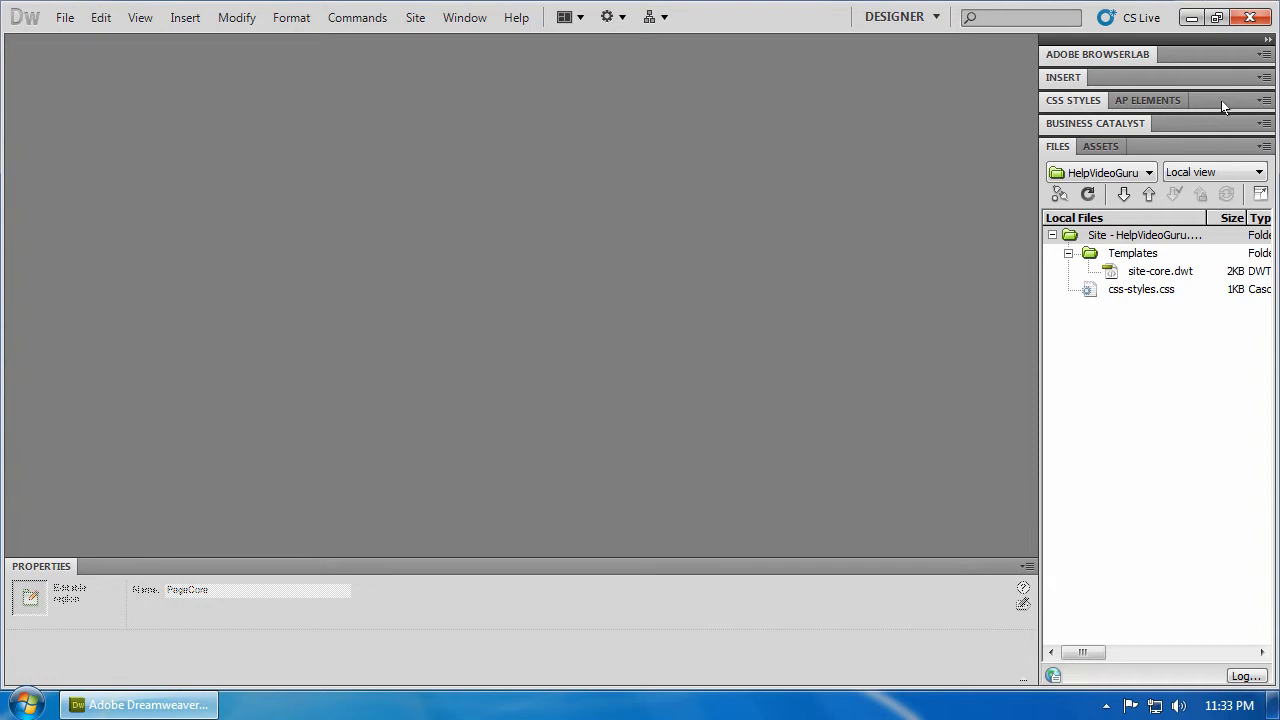
{"action": "mouse_move", "coordinate": [1084, 262]}
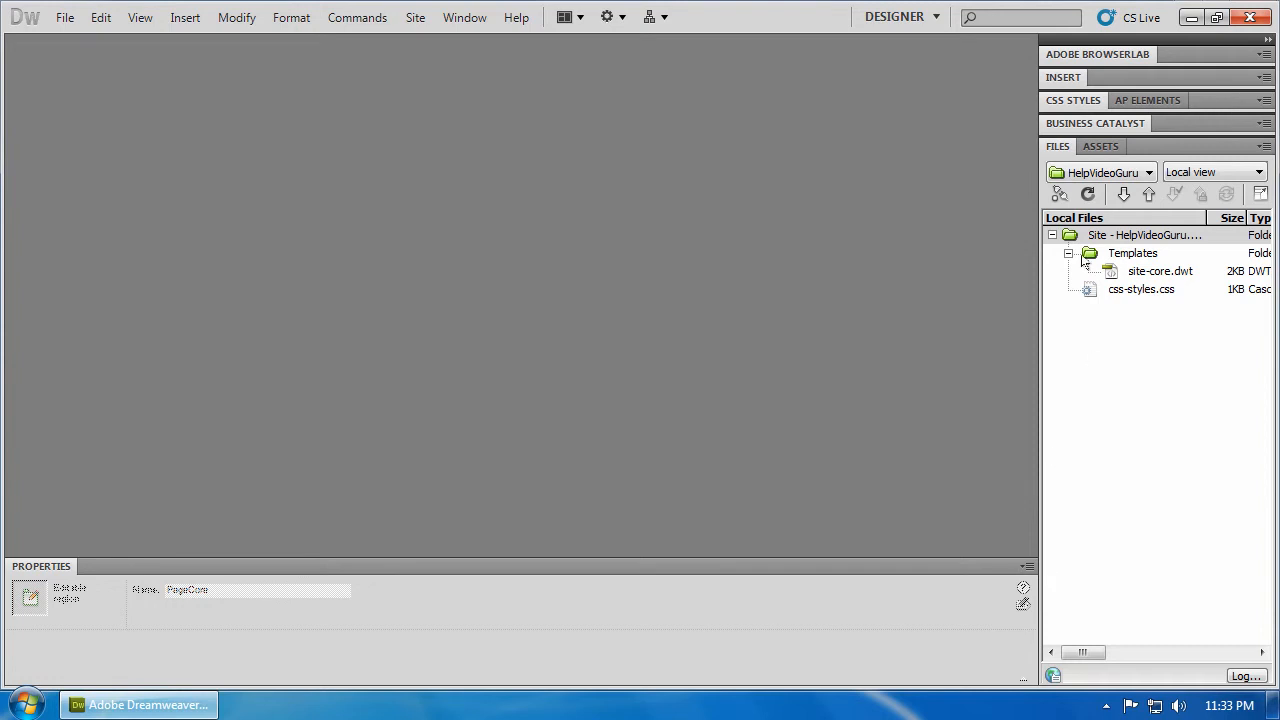
{"action": "mouse_move", "coordinate": [738, 168]}
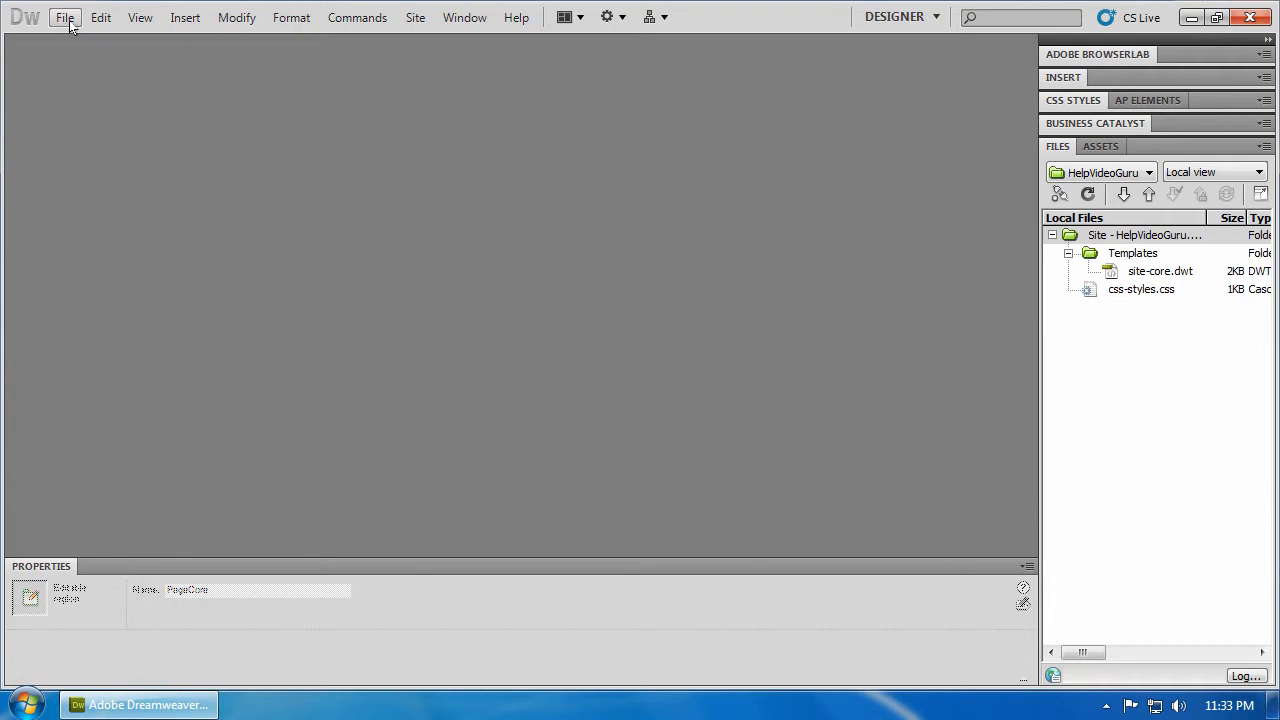
Create a new Page from Template using the HelpVideoGuru.com site-core template.
{"action": "left_click", "coordinate": [64, 16]}
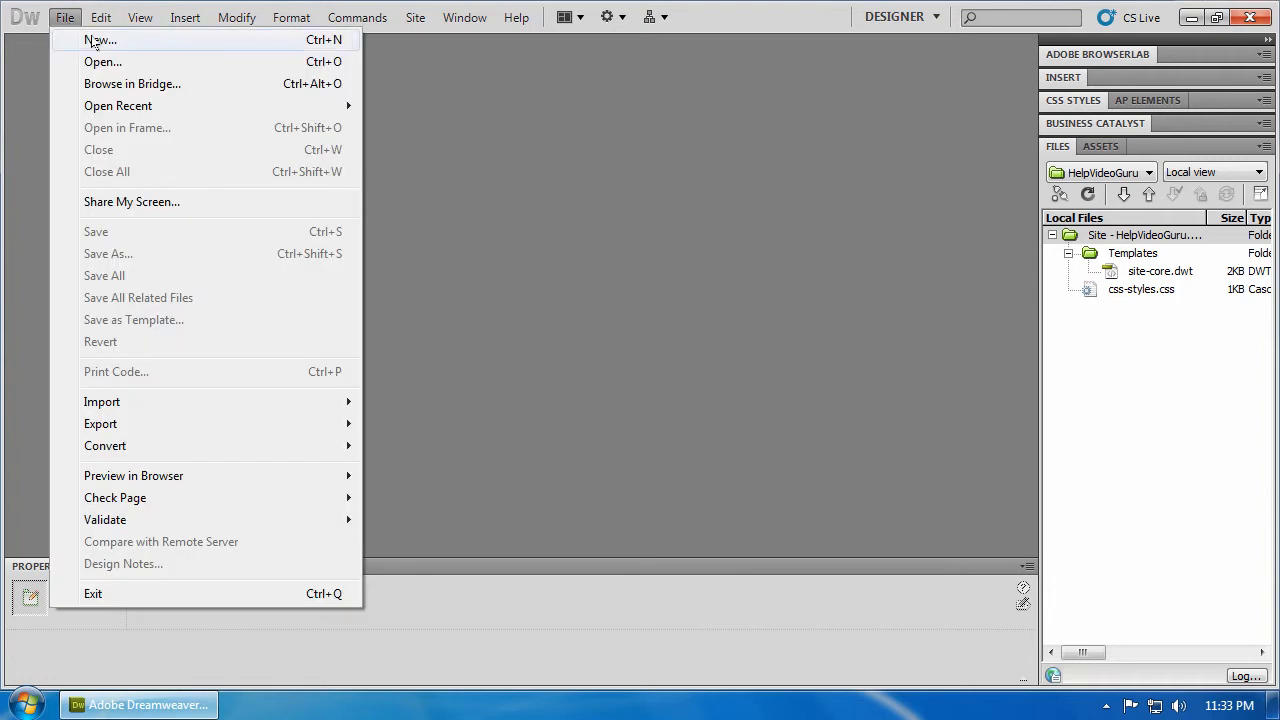
{"action": "left_click", "coordinate": [100, 40]}
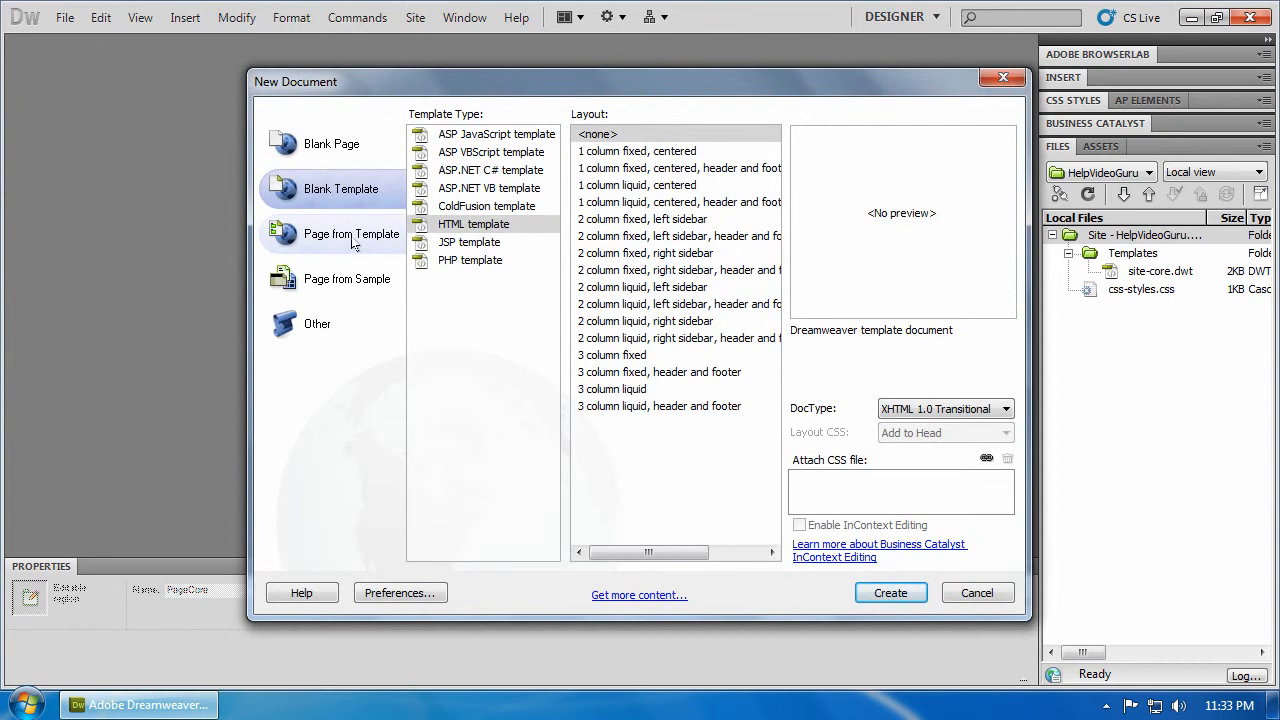
{"action": "left_click", "coordinate": [352, 232]}
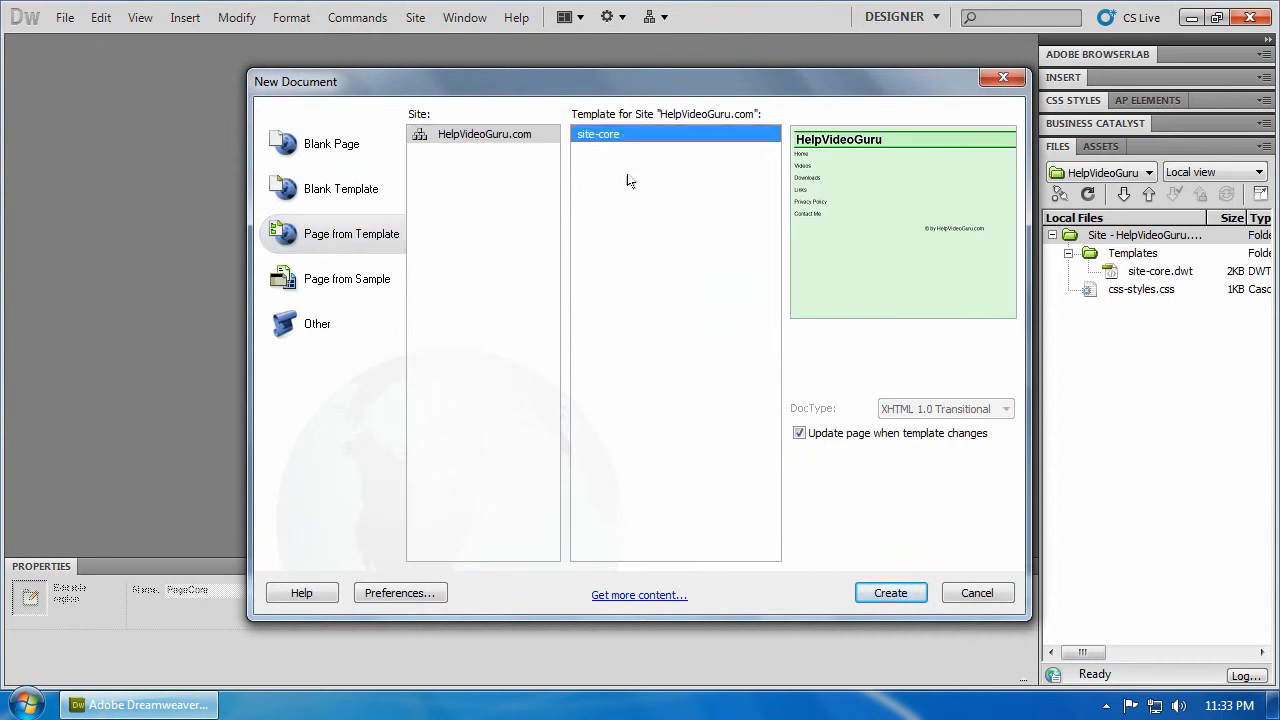
{"action": "left_click", "coordinate": [888, 592]}
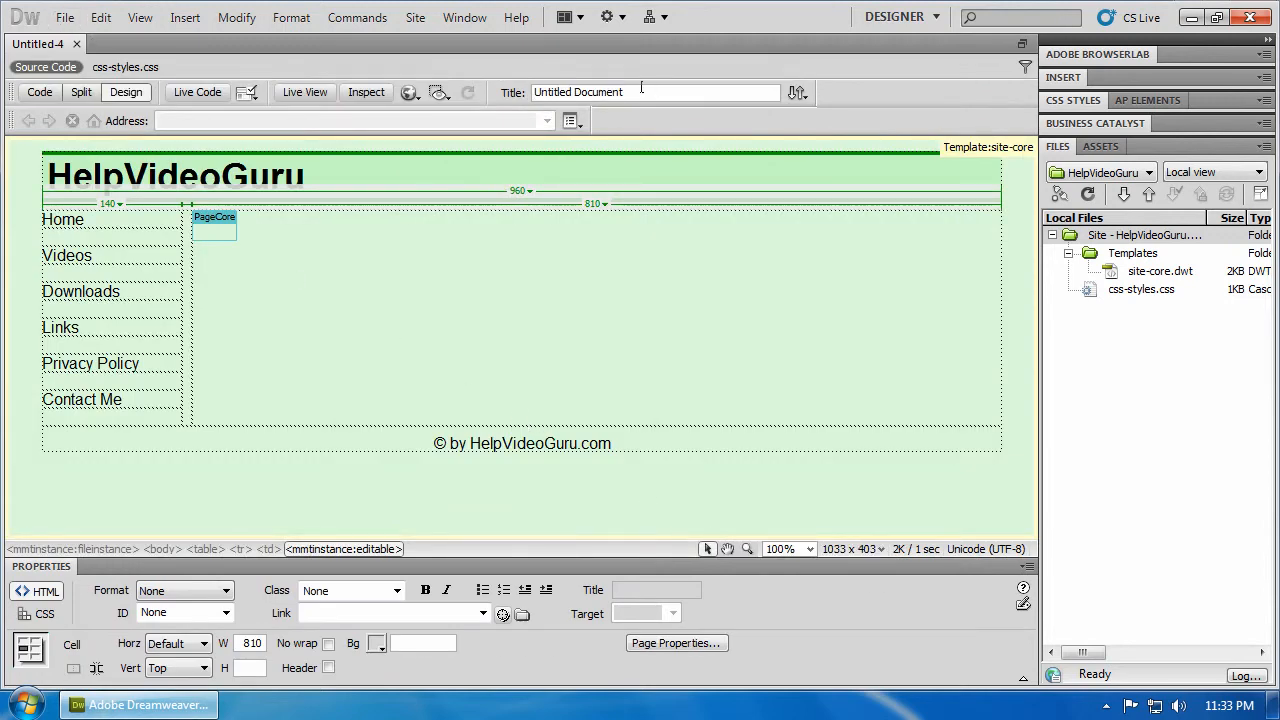
Replace the Untitled Document title with 'HelpVideoGuru Home Page'.
{"action": "triple_click", "coordinate": [578, 92]}
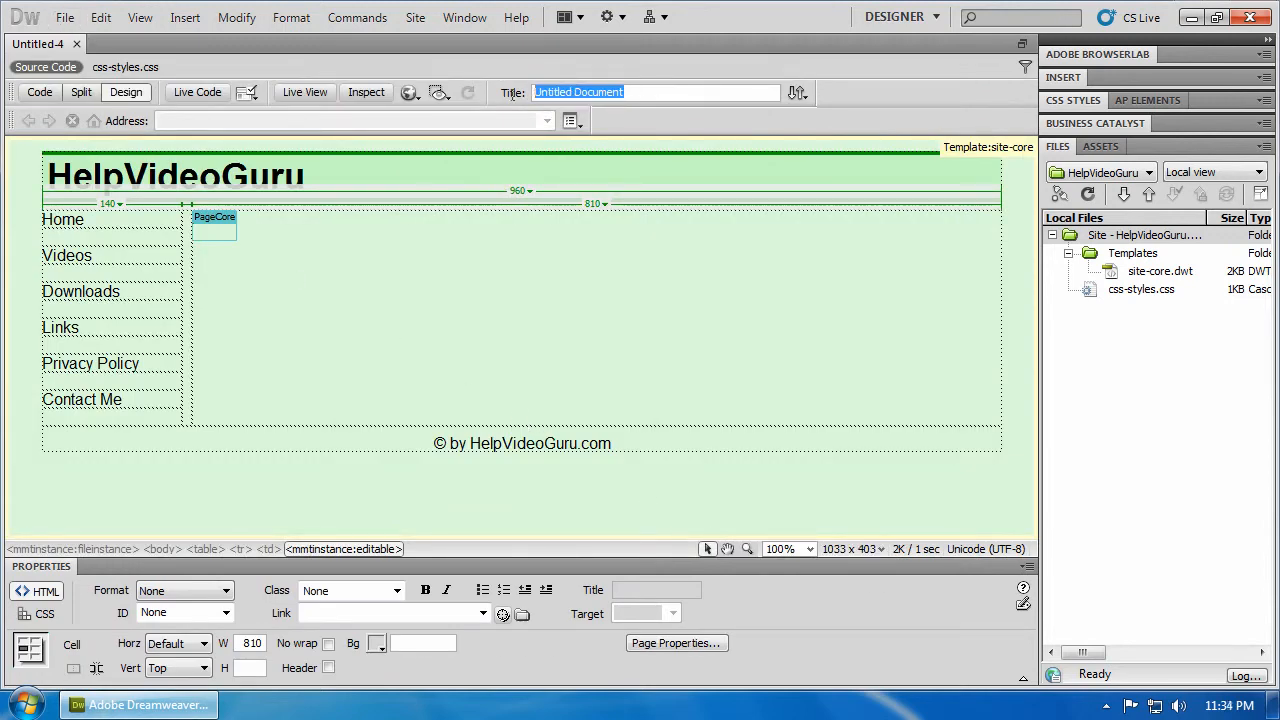
{"action": "type", "text": "Home"}
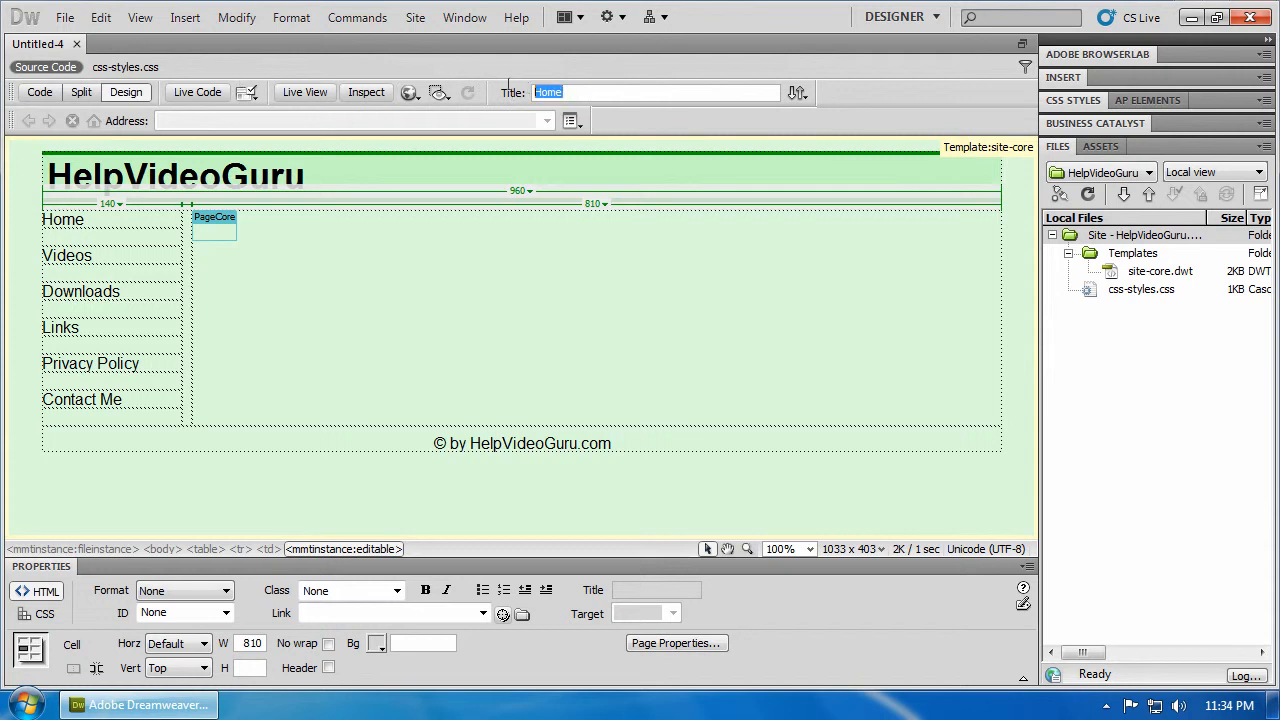
{"action": "type", "text": "We"}
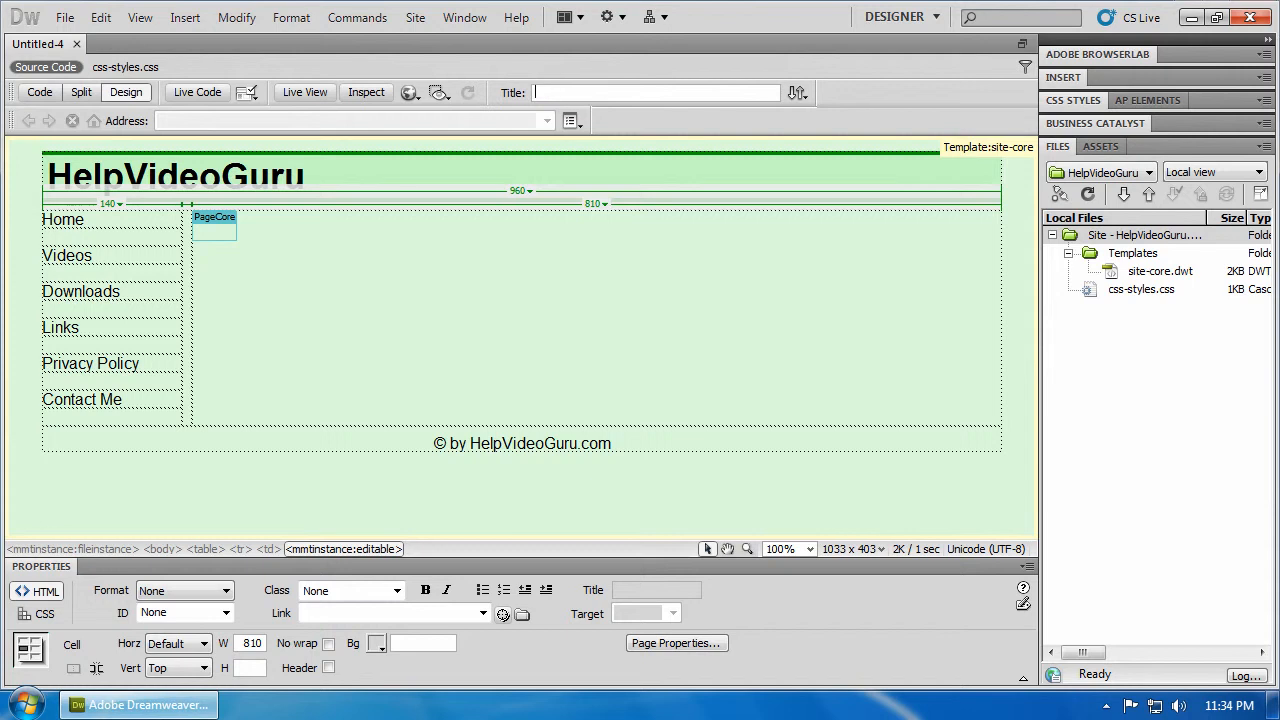
{"action": "type", "text": "HelpVideoGuru Home"}
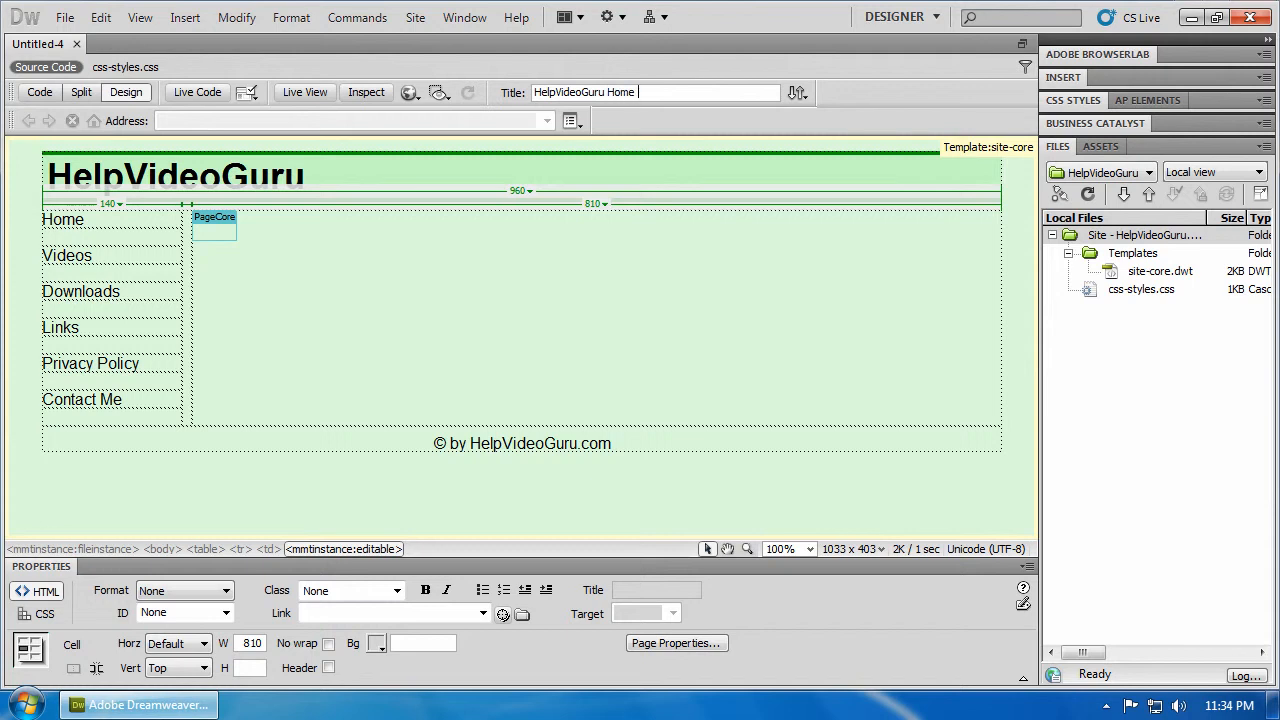
{"action": "type", "text": "Page"}
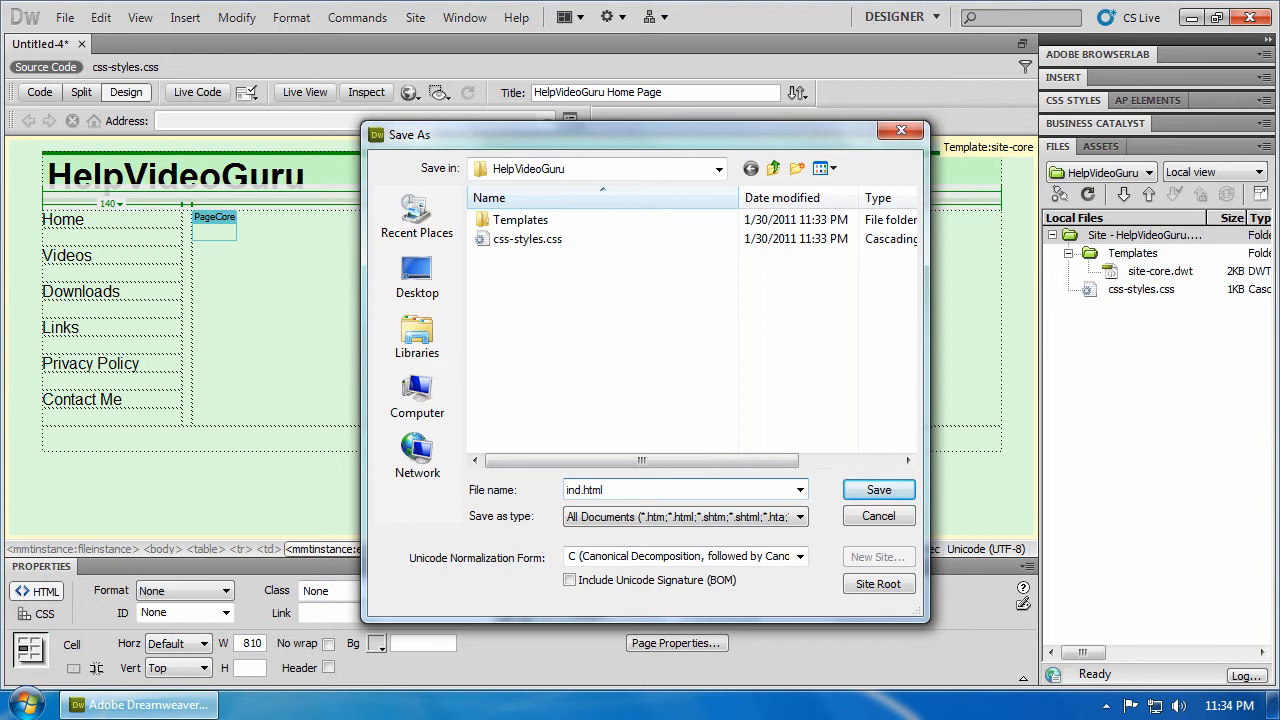
Save the page in the site folder as index.html.
{"action": "type", "text": "index.html"}
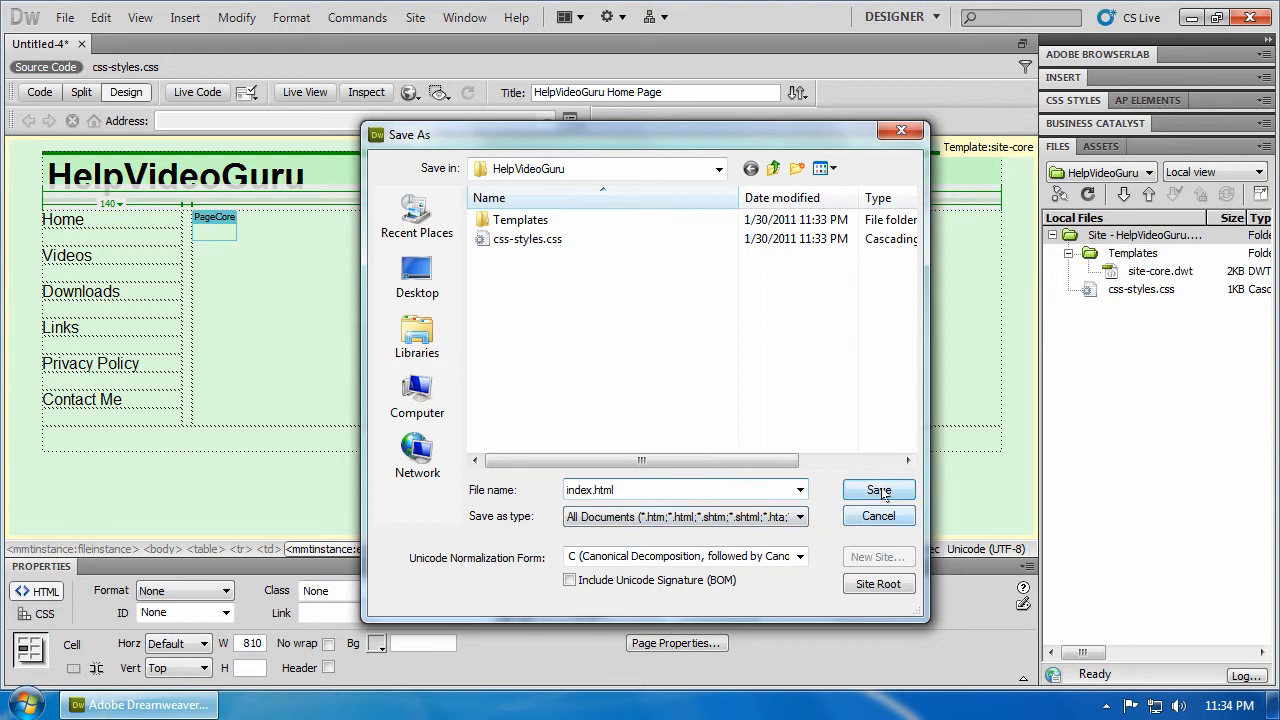
{"action": "left_click", "coordinate": [878, 490]}
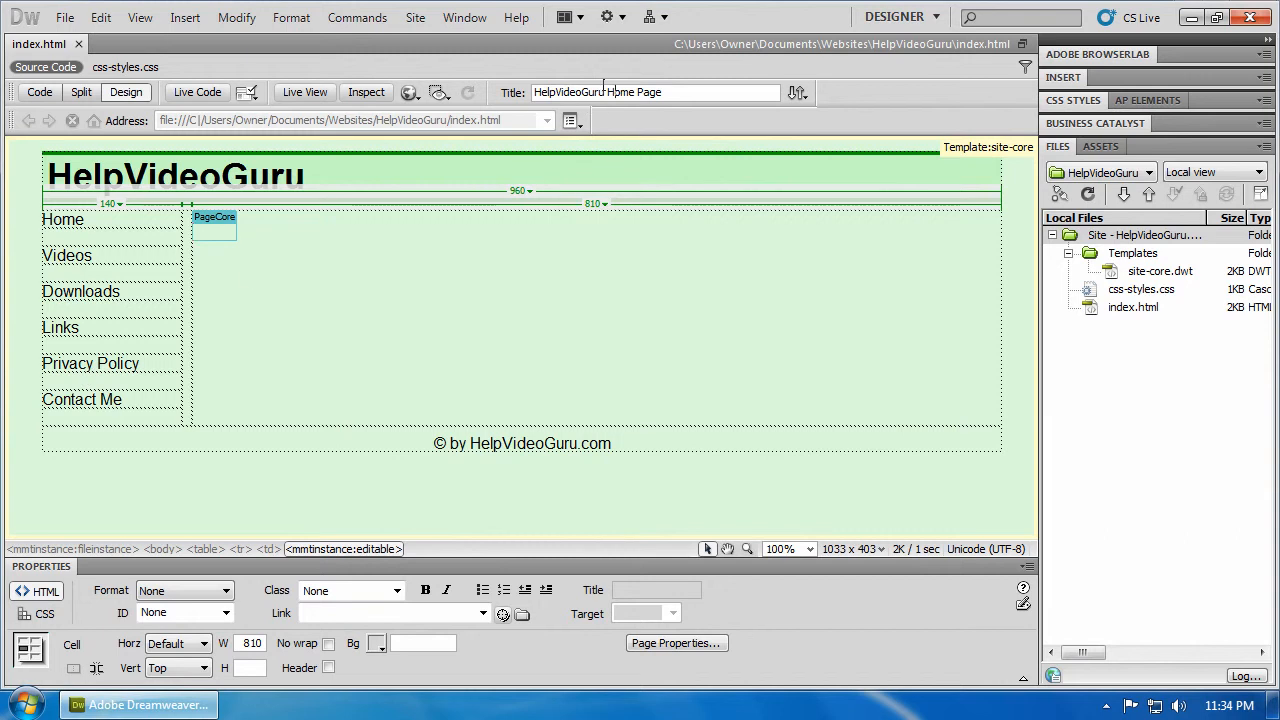
Retitle the page 'HelpVideoGuru Videos Page' and Save As videos.html.
{"action": "double_click", "coordinate": [620, 92]}
{"action": "type", "text": "Videos"}
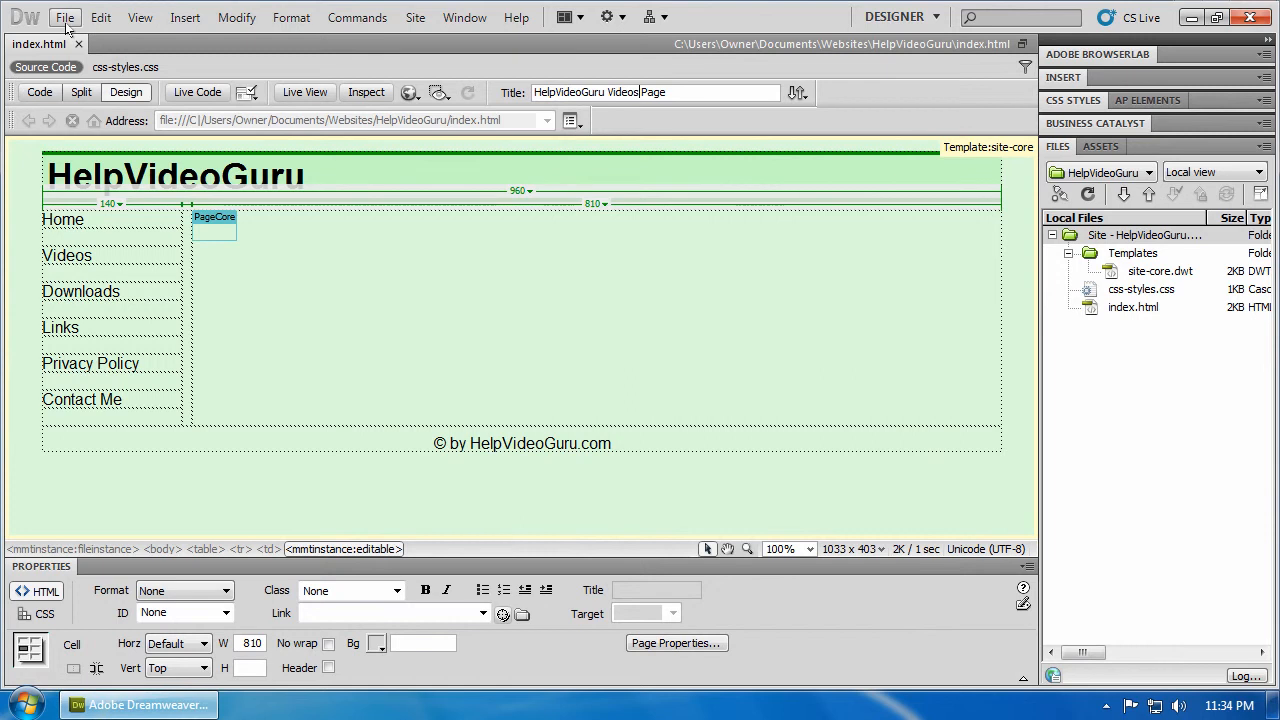
{"action": "left_click", "coordinate": [64, 16]}
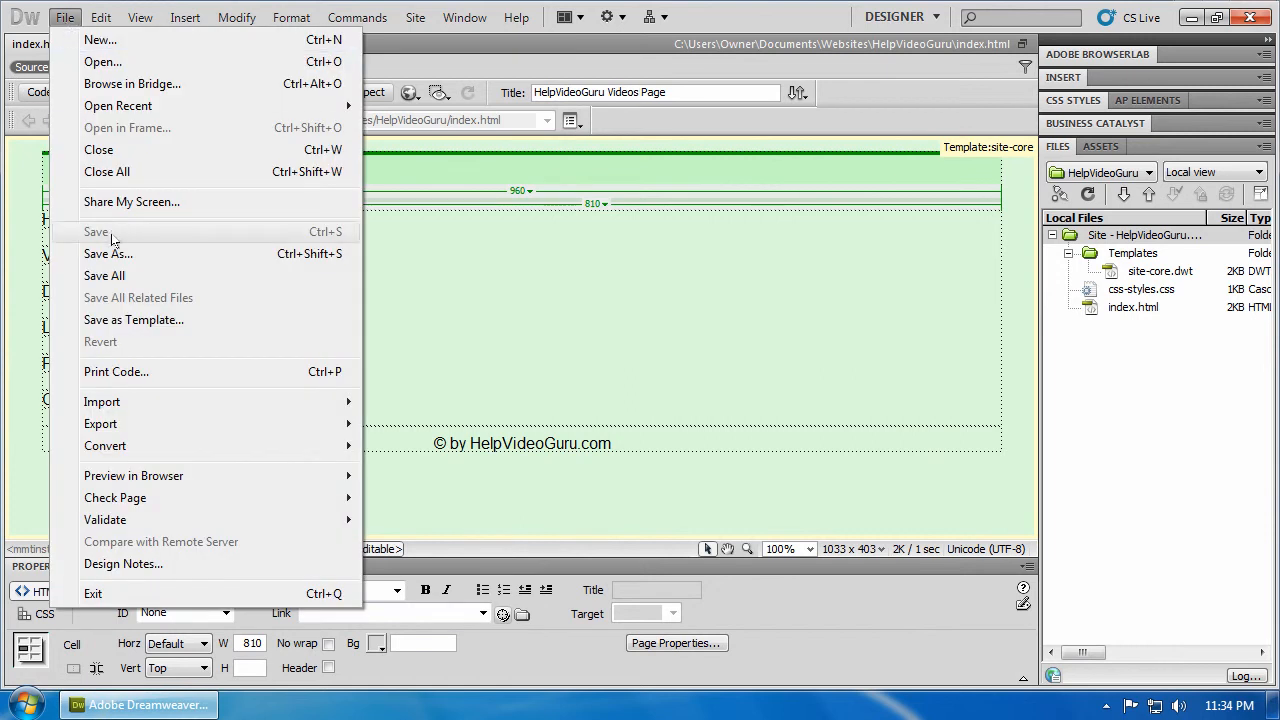
{"action": "left_click", "coordinate": [108, 252]}
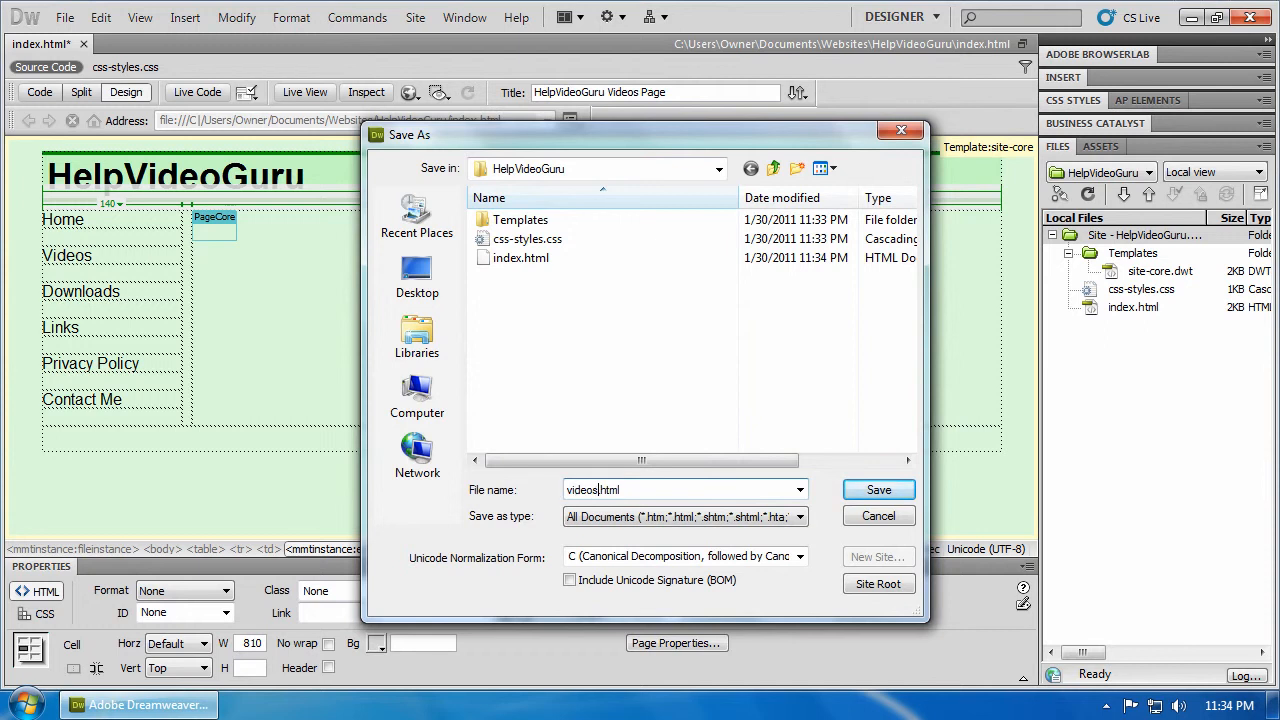
{"action": "left_click", "coordinate": [878, 488]}
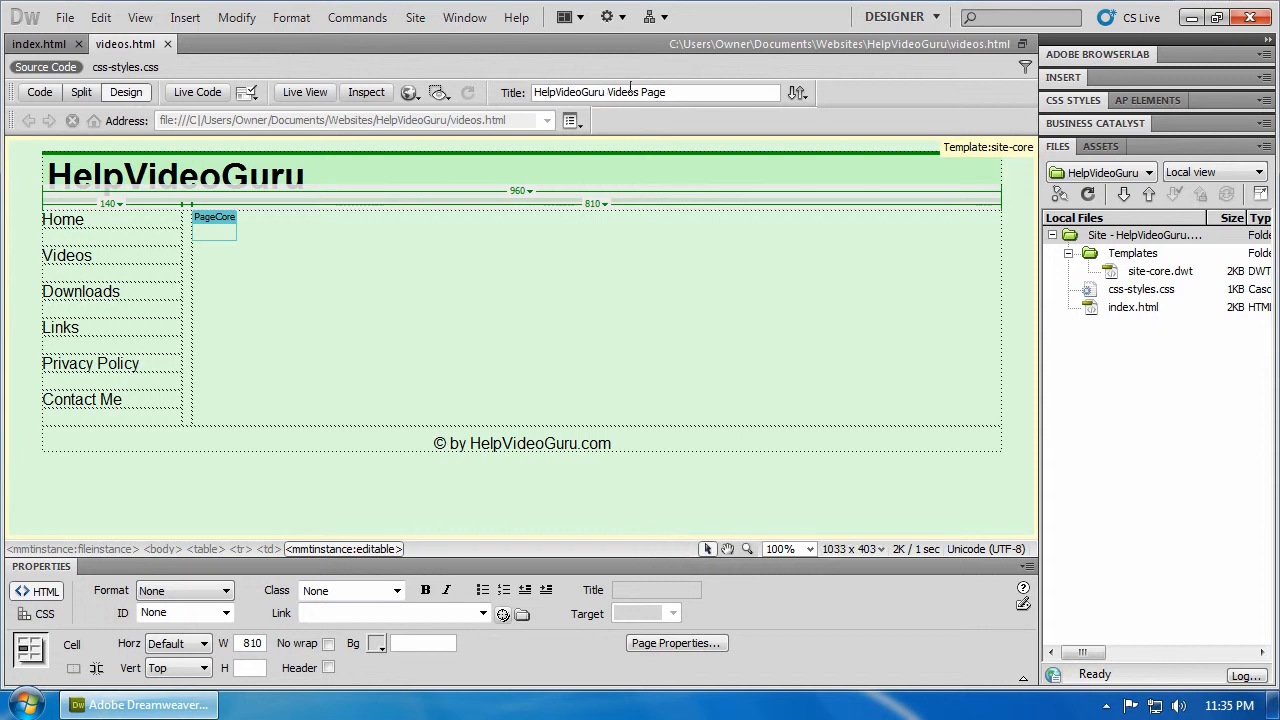
Retitle the page 'HelpVideoGuru Downloads Page' and Save As downloads.html.
{"action": "double_click", "coordinate": [624, 92]}
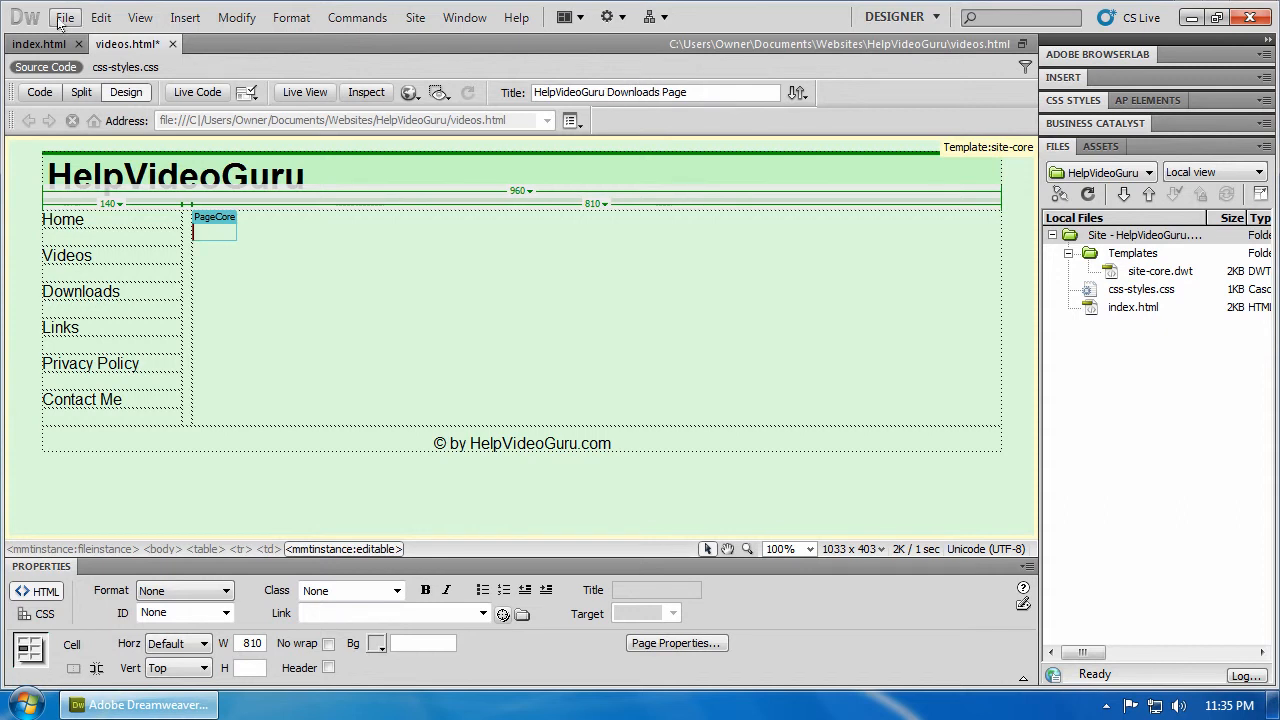
{"action": "left_click", "coordinate": [64, 16]}
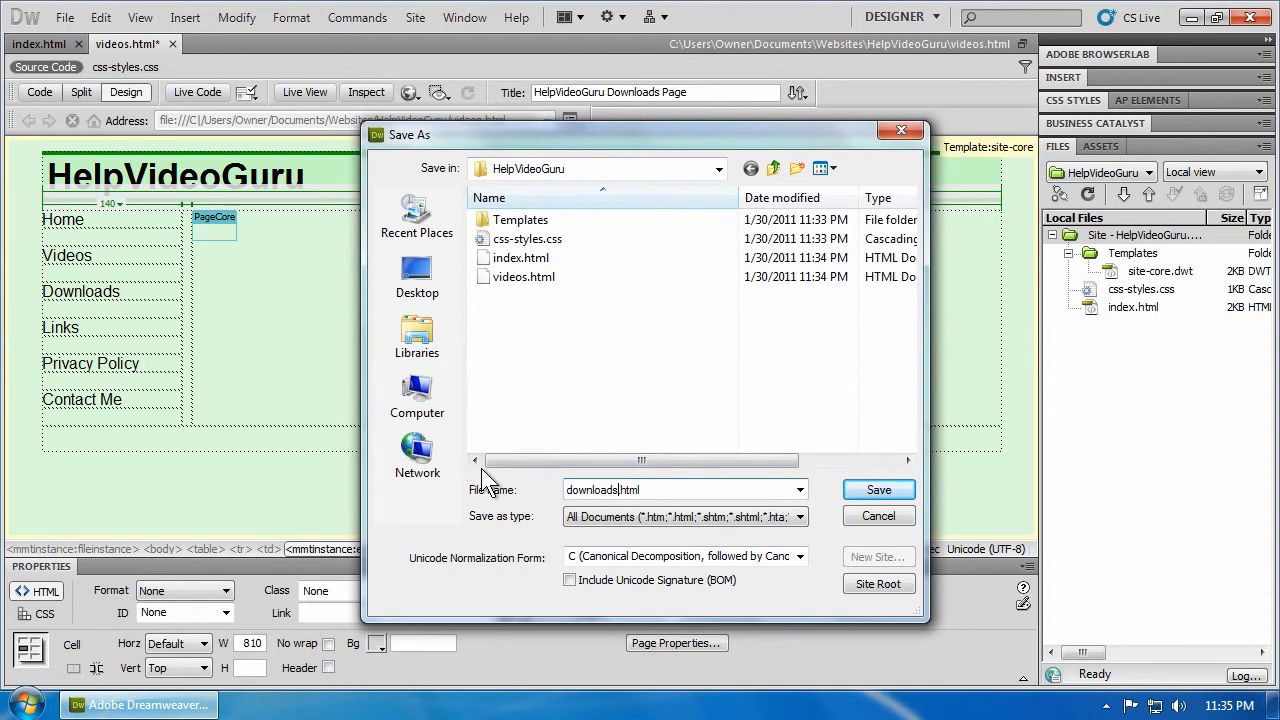
{"action": "left_click", "coordinate": [878, 488]}
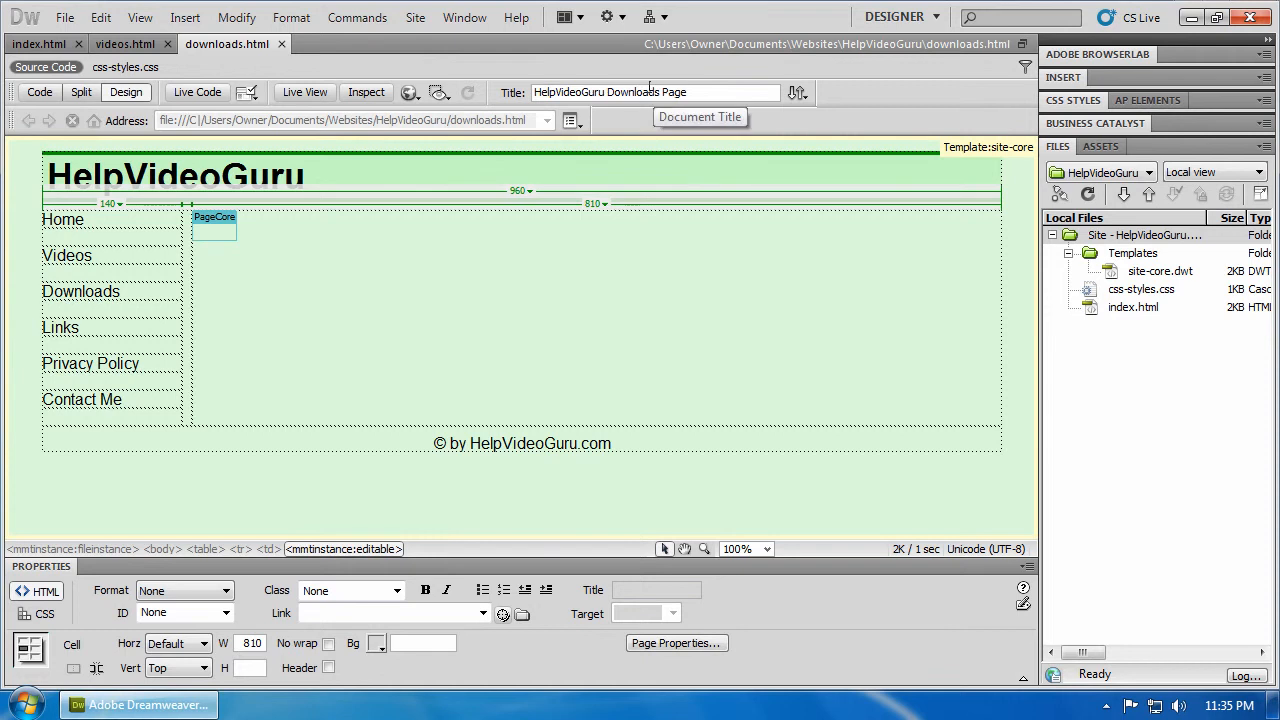
Retitle the page 'HelpVideoGuru Links Page' and Save As links.html.
{"action": "double_click", "coordinate": [634, 92]}
{"action": "type", "text": "Link"}
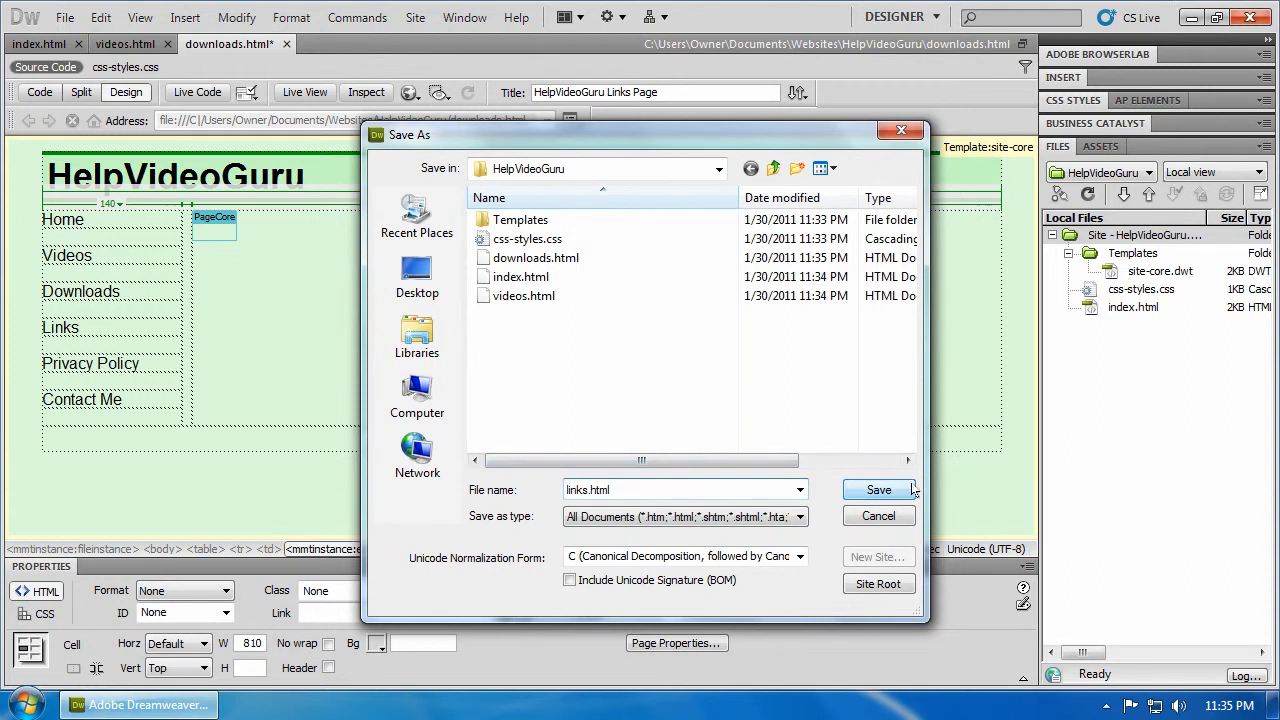
{"action": "left_click", "coordinate": [878, 488]}
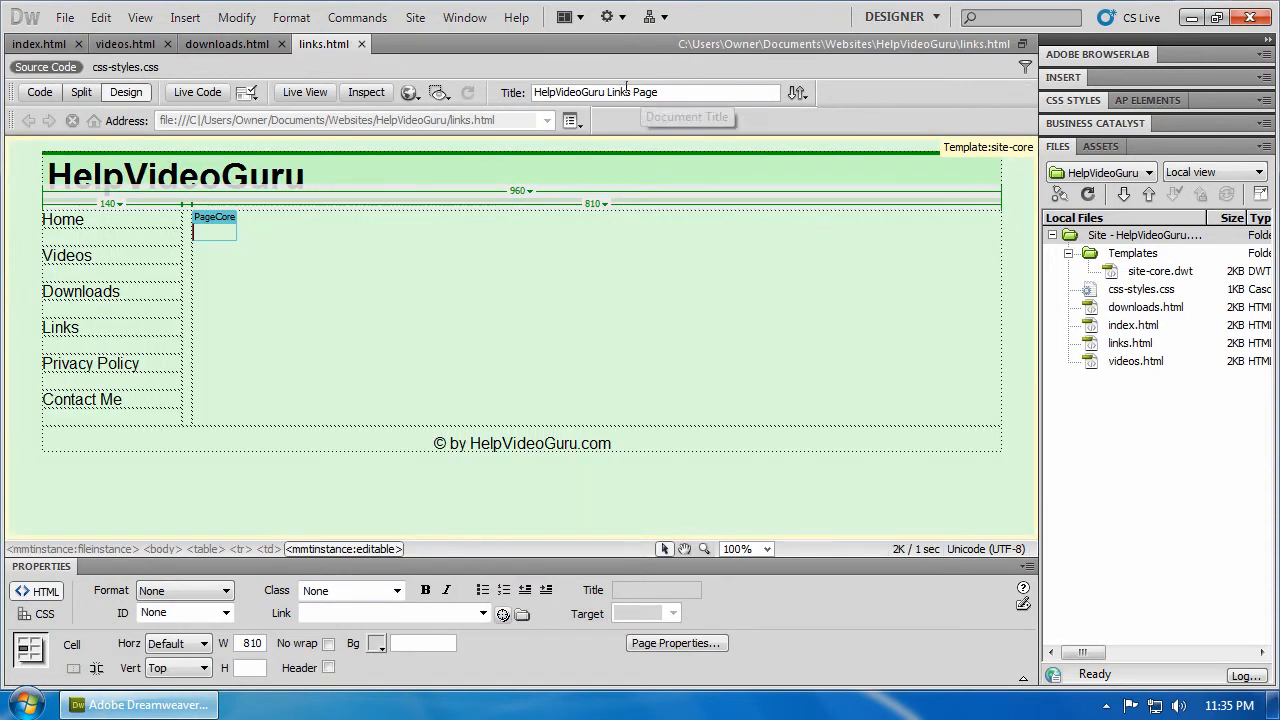
Change the title to 'HelpVideoGuru Privacy Policy Page'.
{"action": "double_click", "coordinate": [618, 92]}
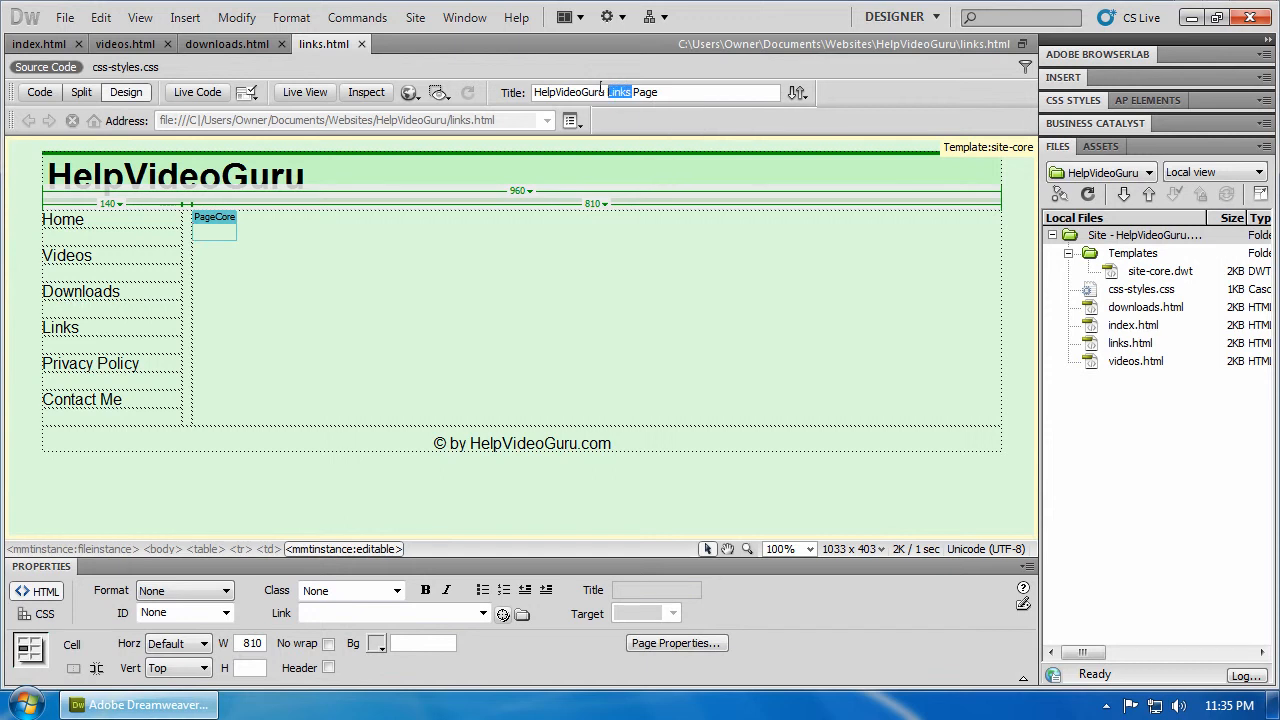
{"action": "type", "text": "Privac"}
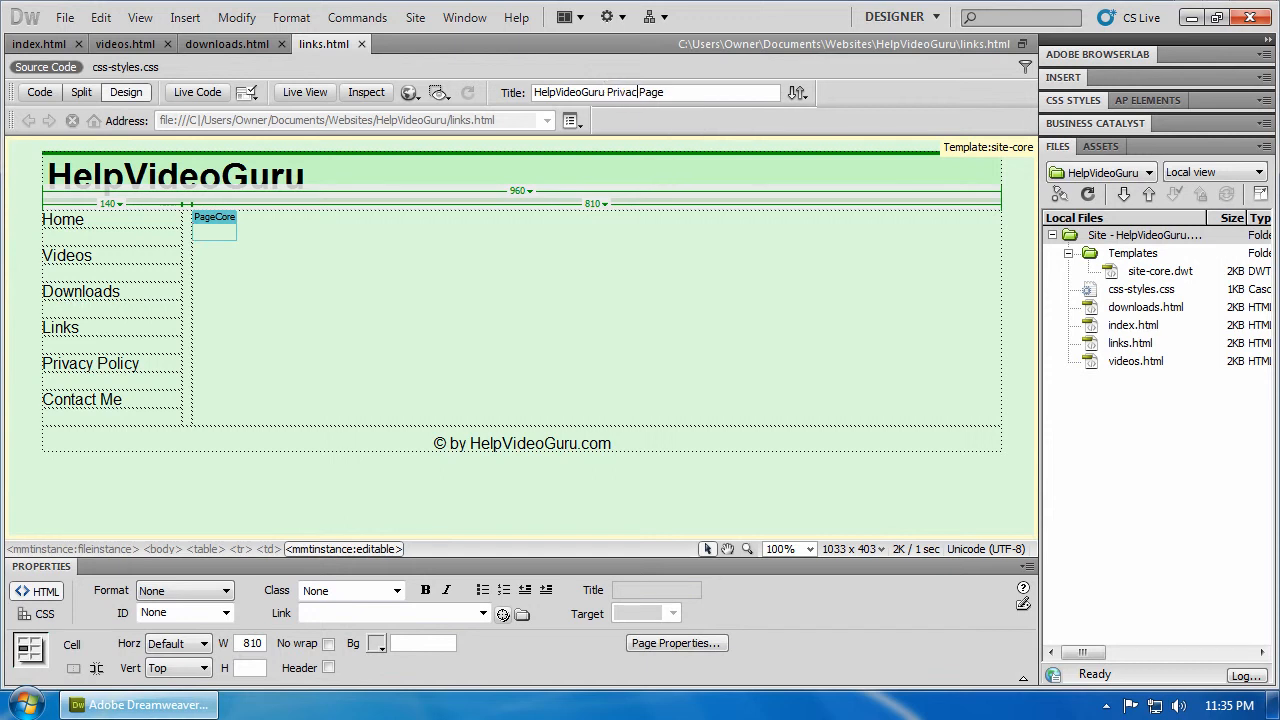
{"action": "type", "text": "PO"}
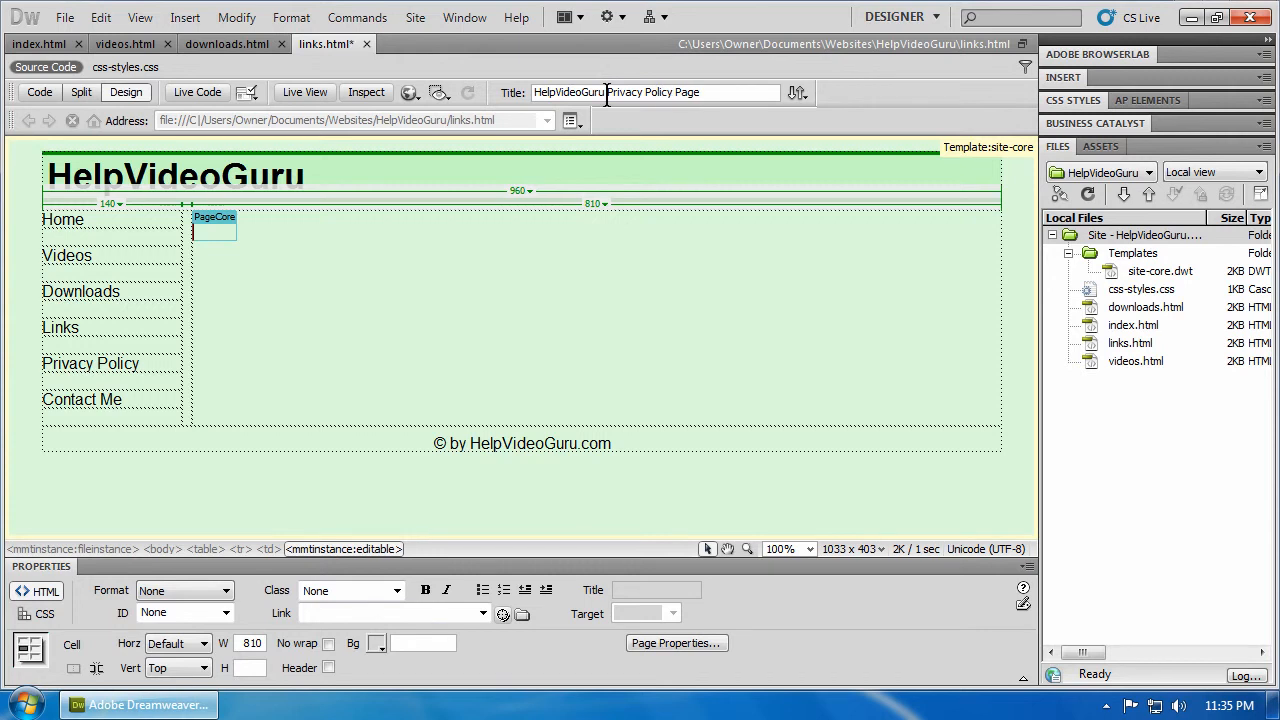
Save As a new file named privacy-policy.html in the site folder.
{"action": "left_click", "coordinate": [64, 16]}
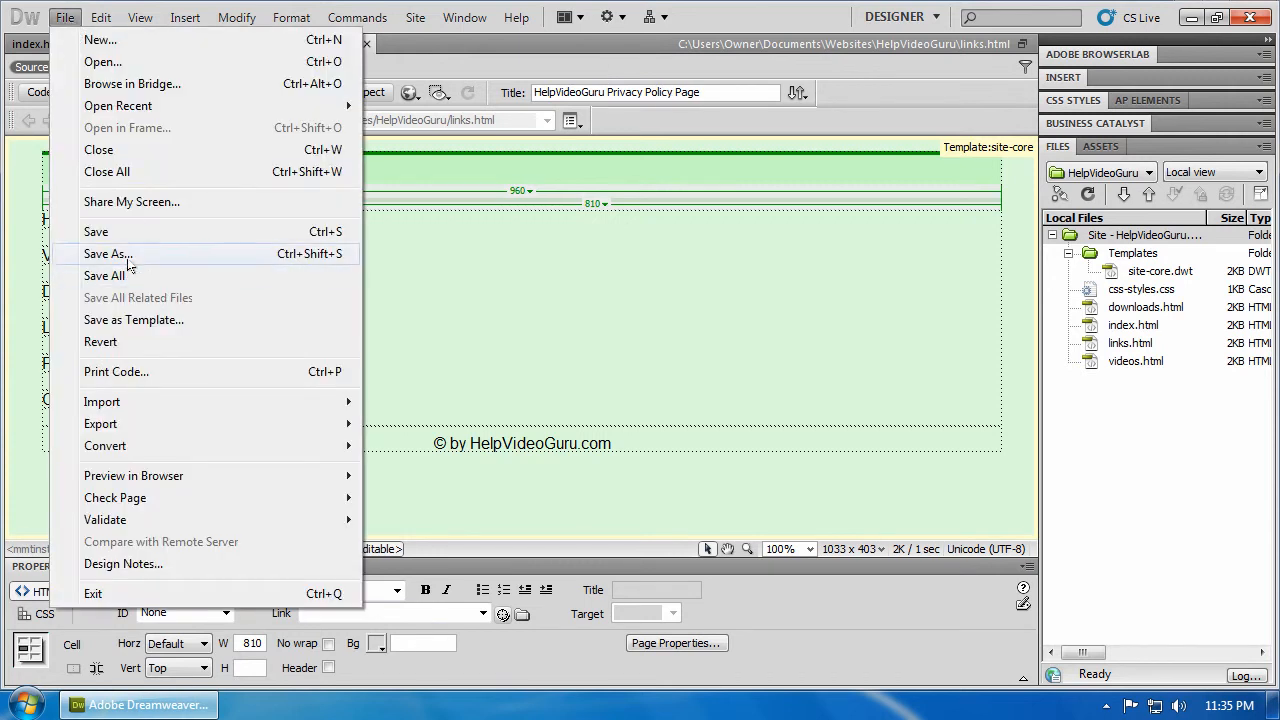
{"action": "left_click", "coordinate": [108, 252]}
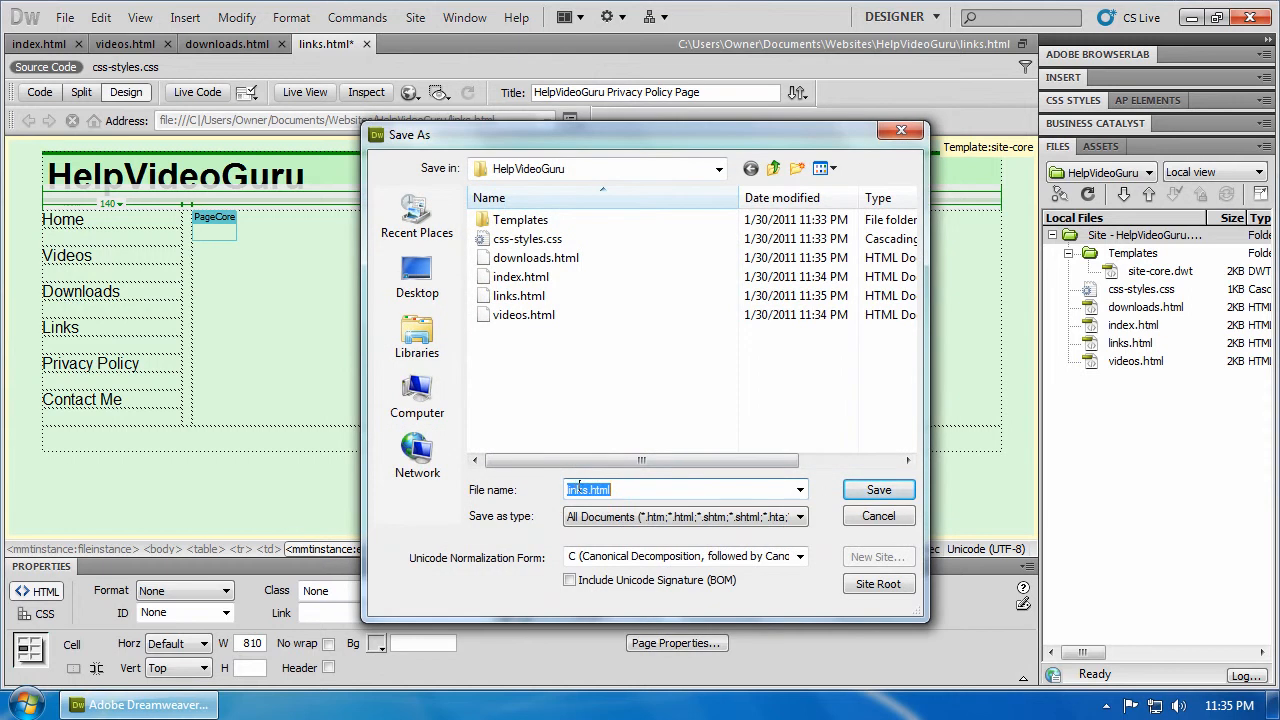
{"action": "type", "text": "pri.html"}
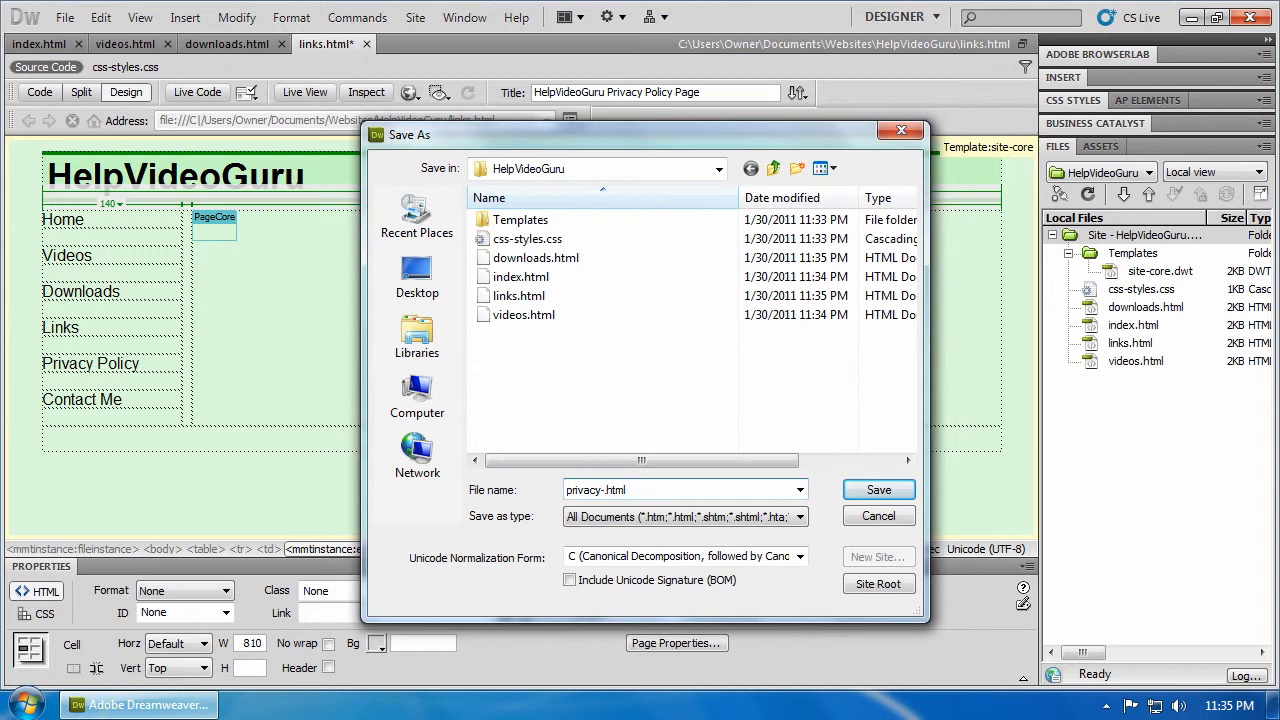
{"action": "type", "text": "policy"}
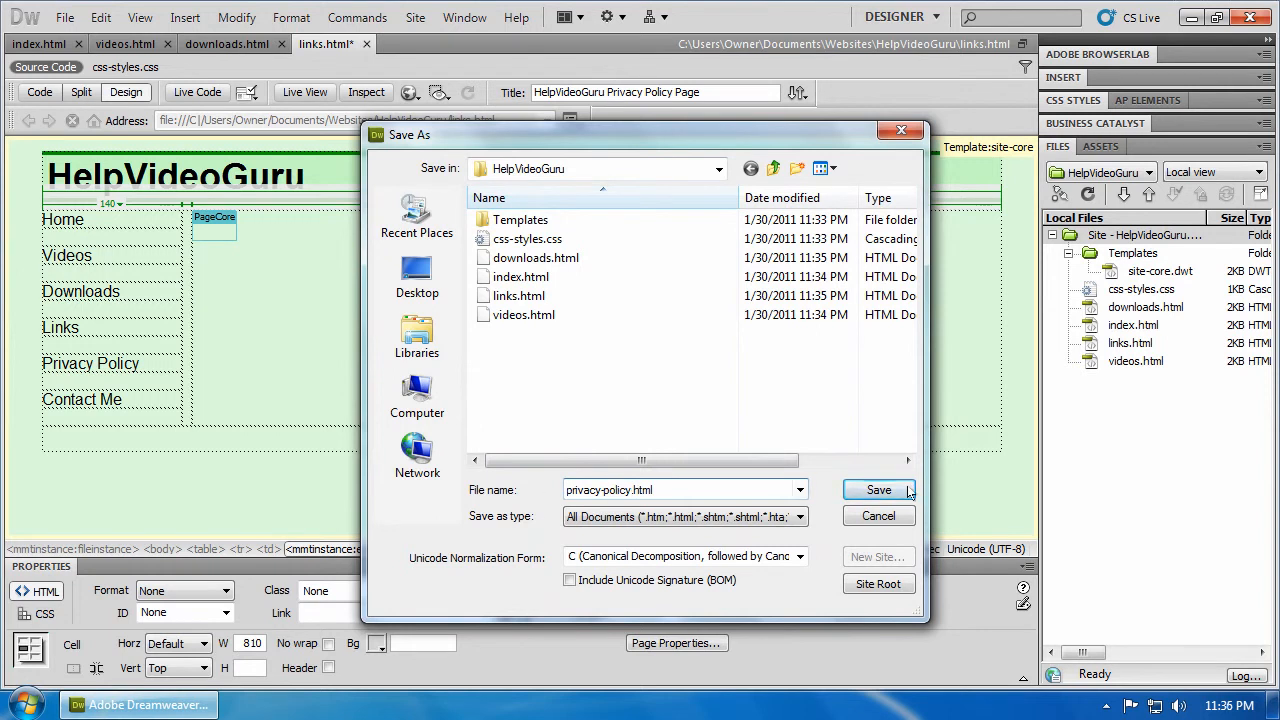
{"action": "left_click", "coordinate": [878, 488]}
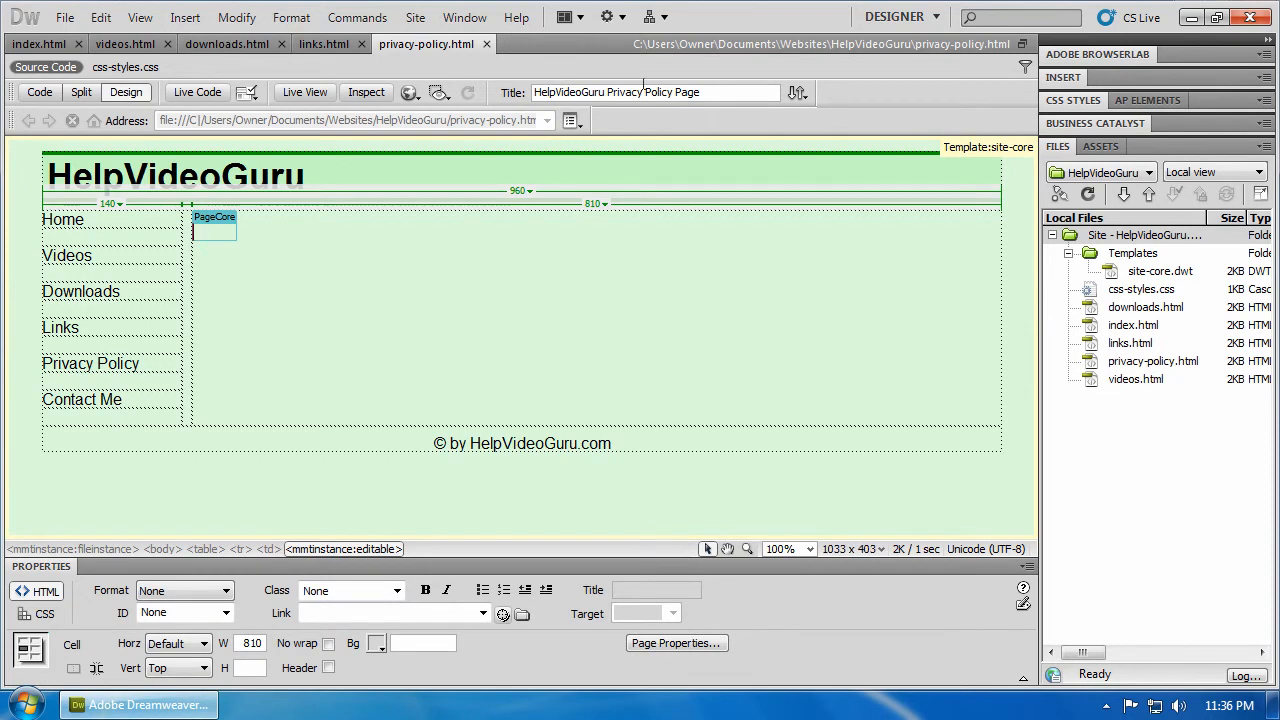
Retitle the page to 'HelpVideoGuru Contact Me Page'.
{"action": "double_click", "coordinate": [644, 92]}
{"action": "type", "text": "Cont"}
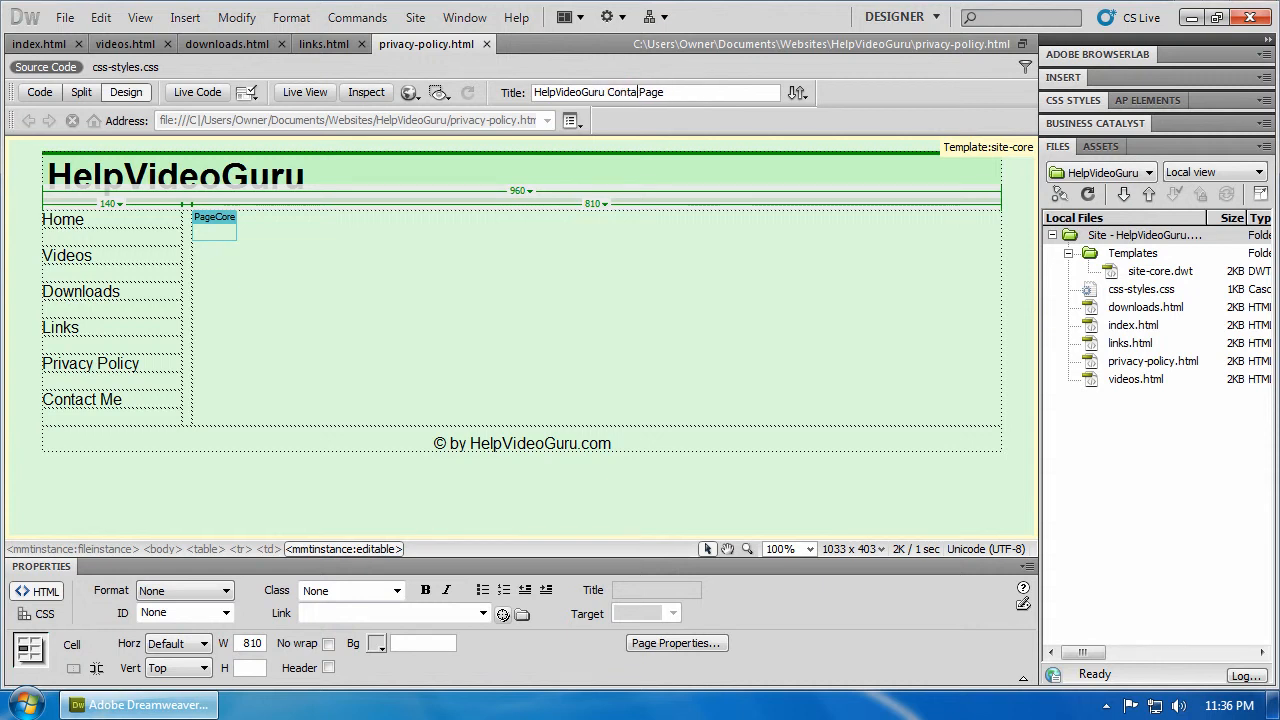
{"action": "type", "text": "ct Me"}
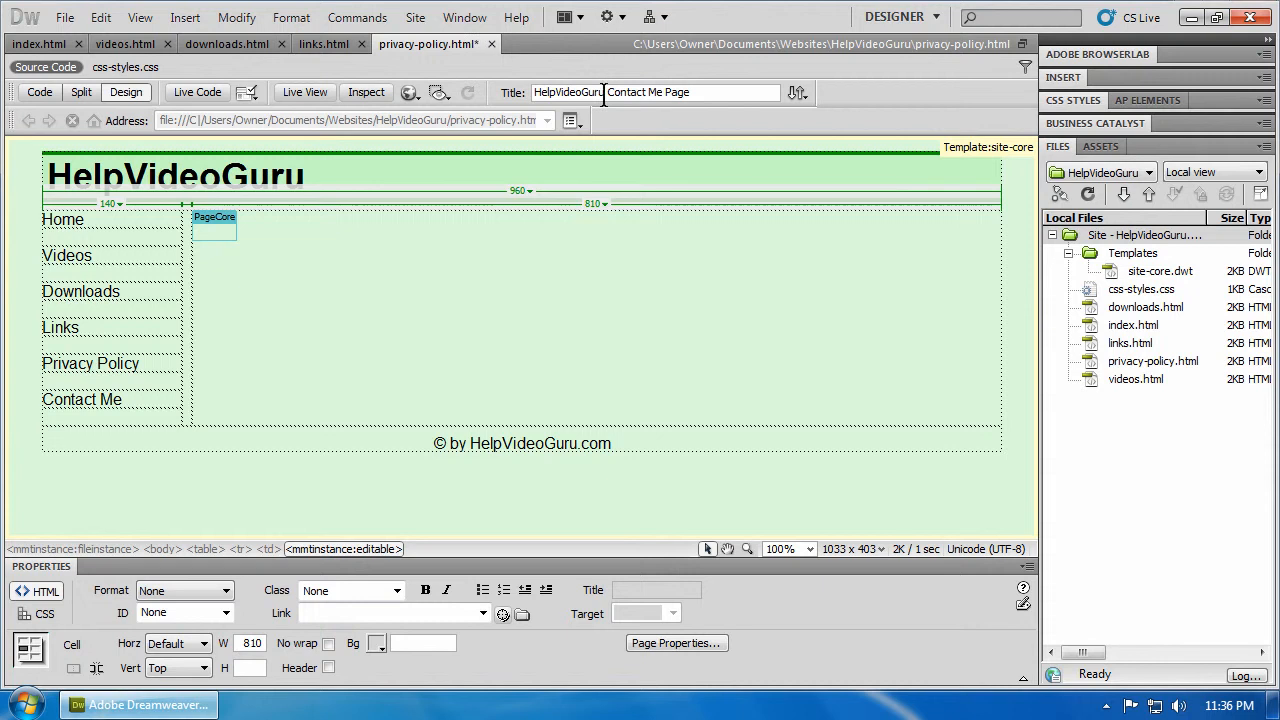
Save the page as a new file named contact-me.html via Save As.
{"action": "left_click", "coordinate": [64, 16]}
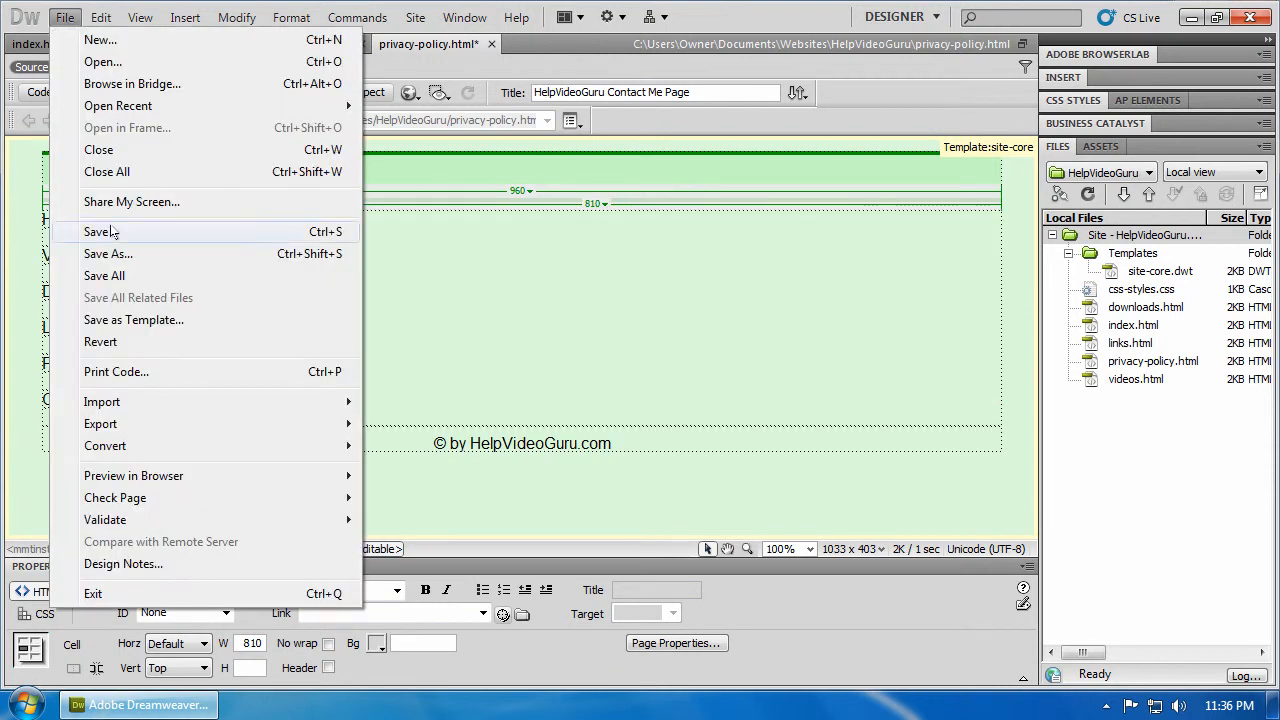
{"action": "left_click", "coordinate": [108, 252]}
{"action": "type", "text": "contact-me.html"}
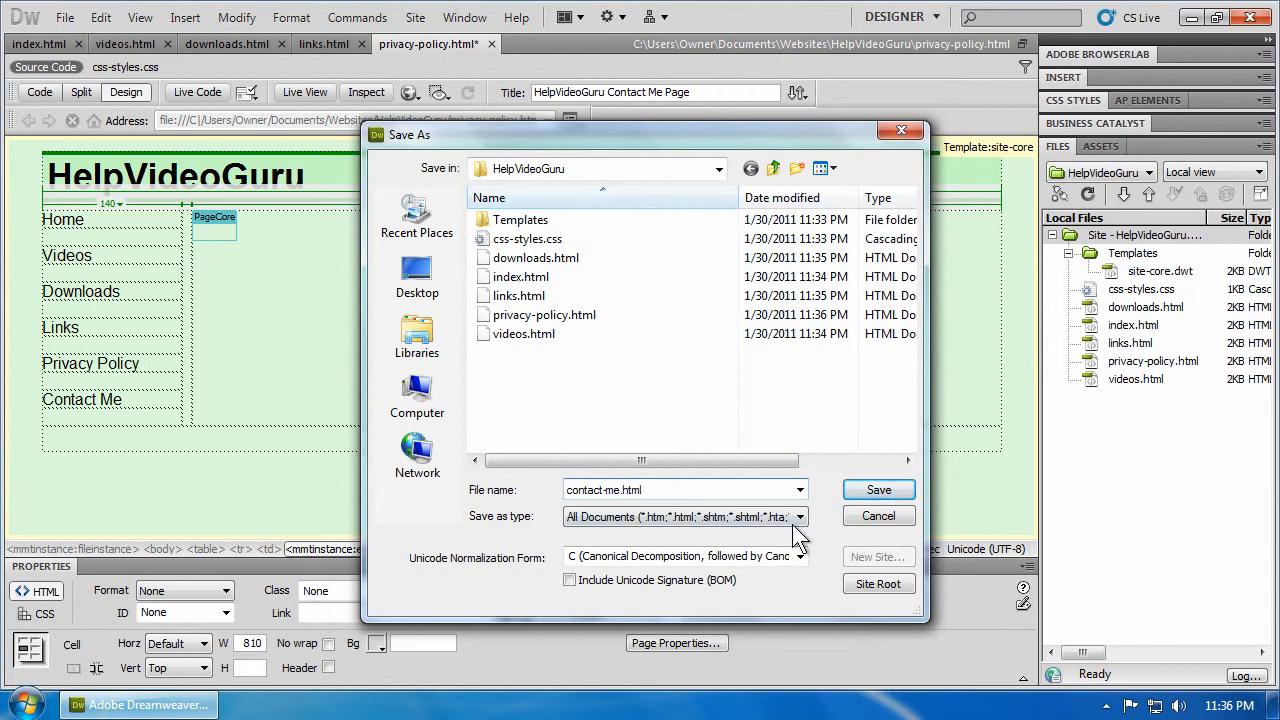
{"action": "left_click", "coordinate": [878, 488]}
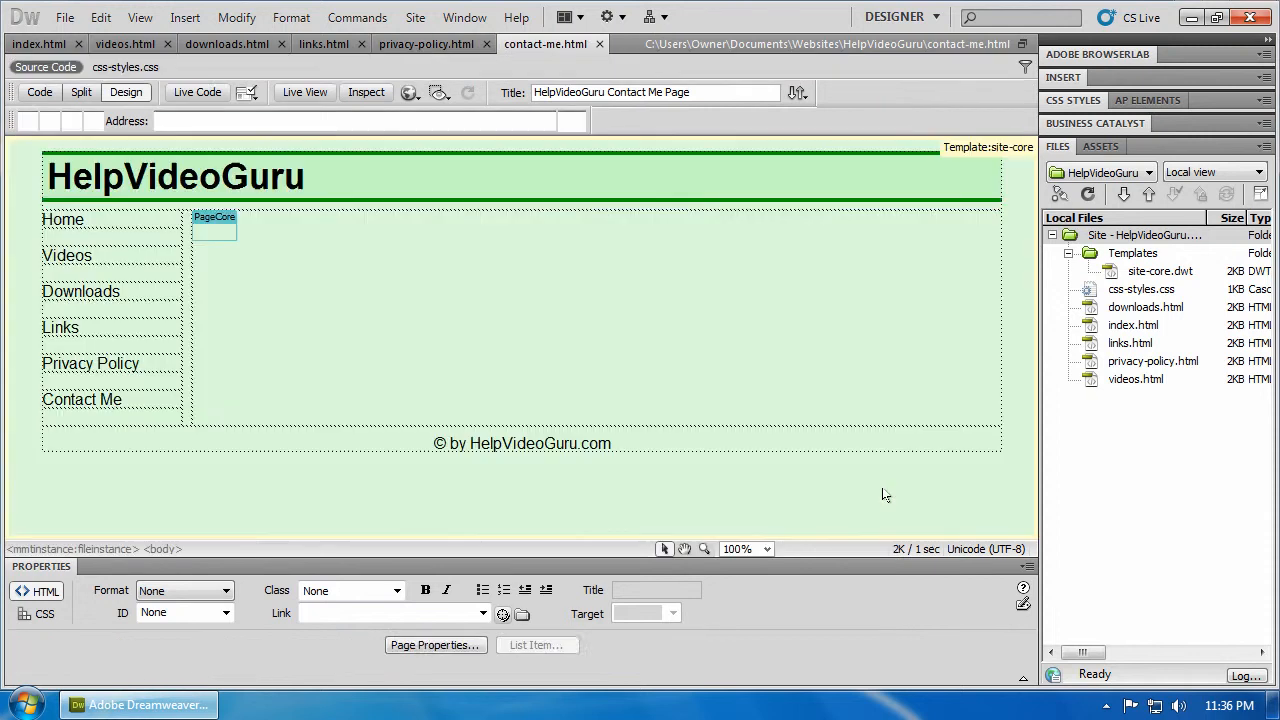
{"action": "left_click", "coordinate": [214, 228]}
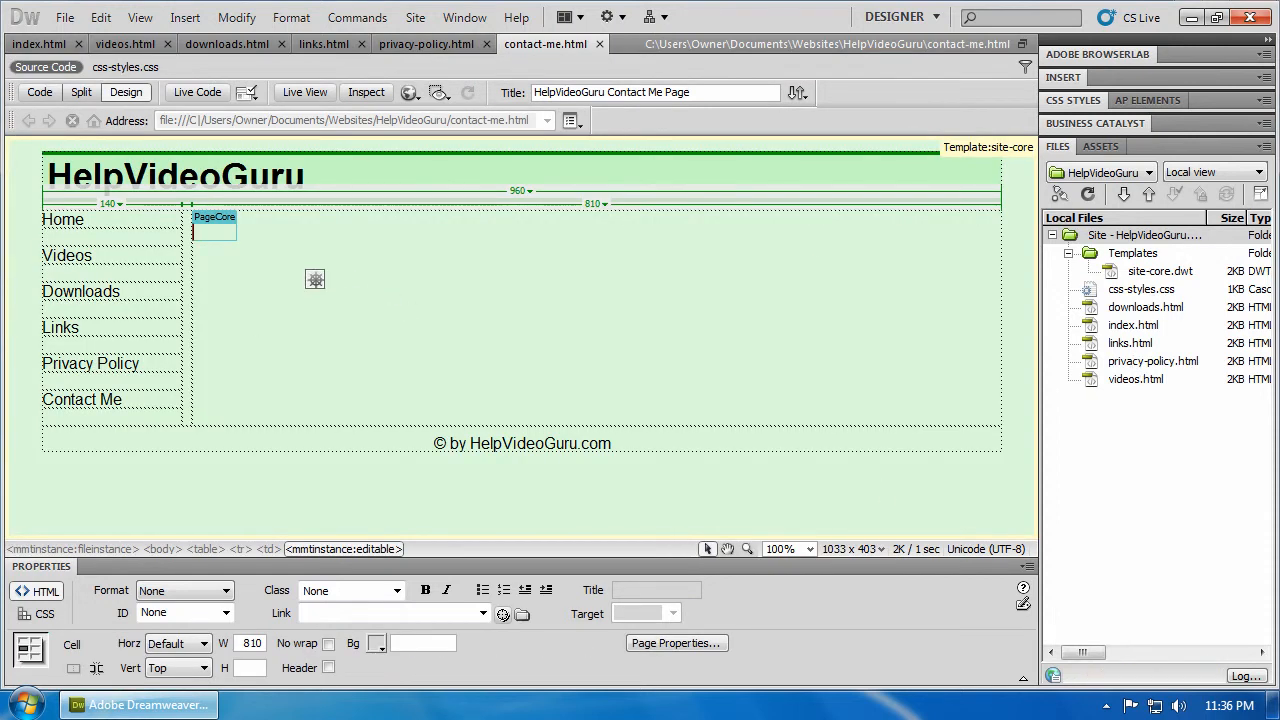
Check contact-me.html in the site files, then close all open pages.
{"action": "left_click", "coordinate": [1130, 344]}
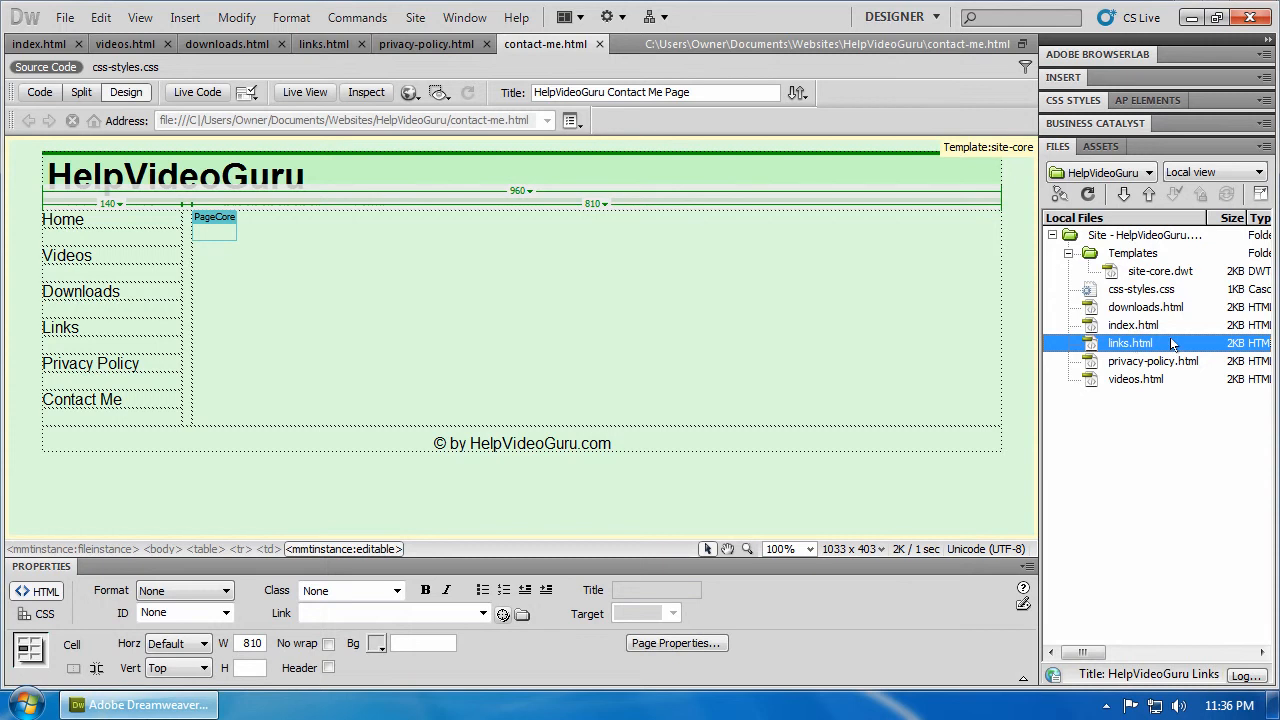
{"action": "mouse_move", "coordinate": [1158, 340]}
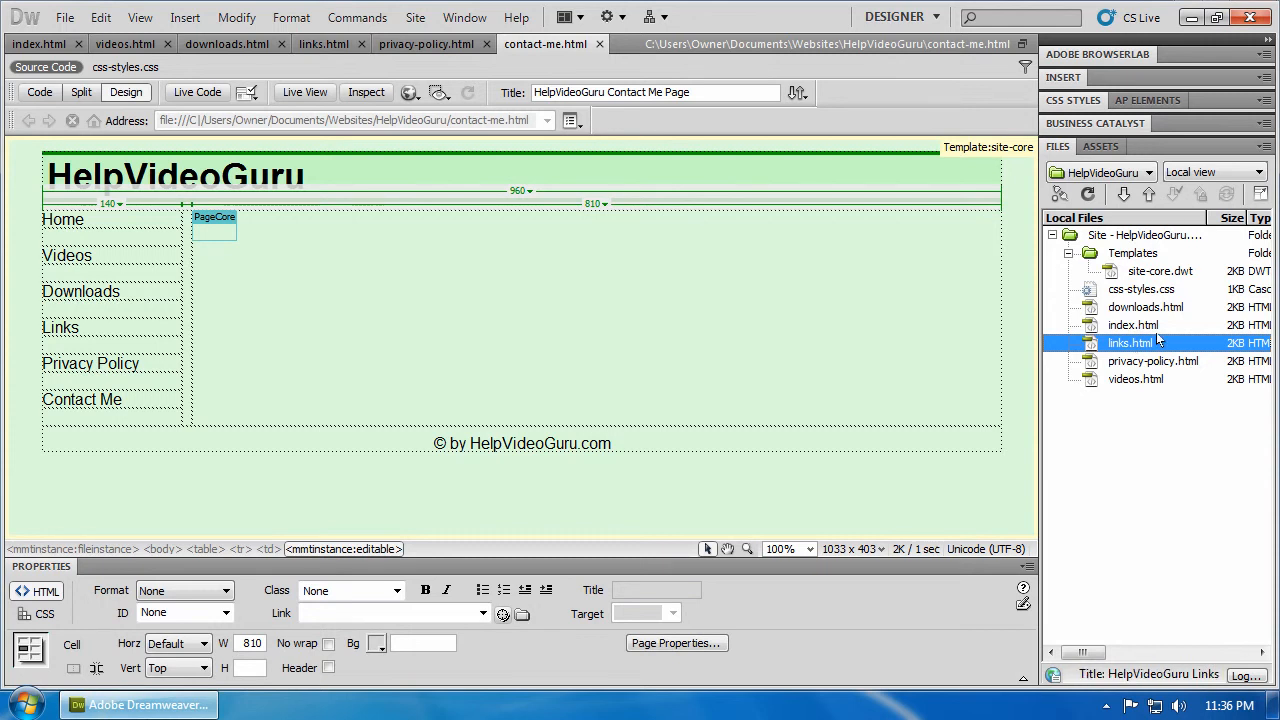
{"action": "mouse_move", "coordinate": [1138, 344]}
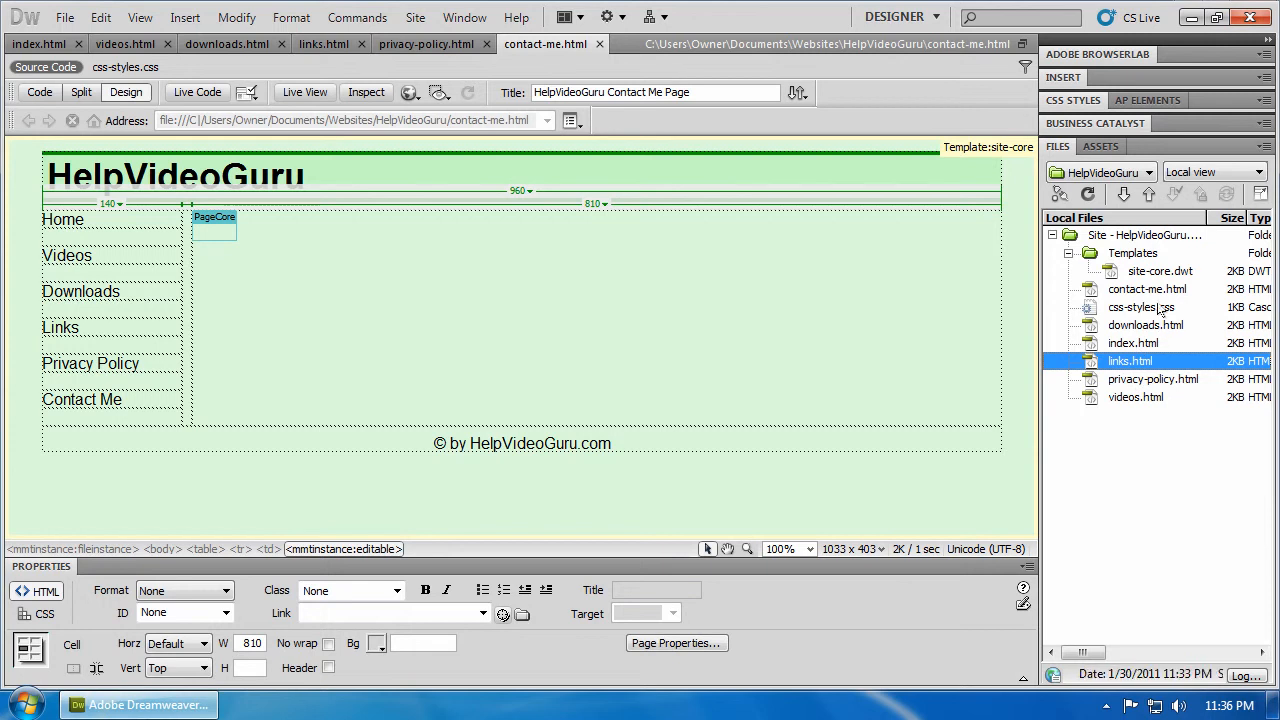
{"action": "left_click", "coordinate": [1148, 288]}
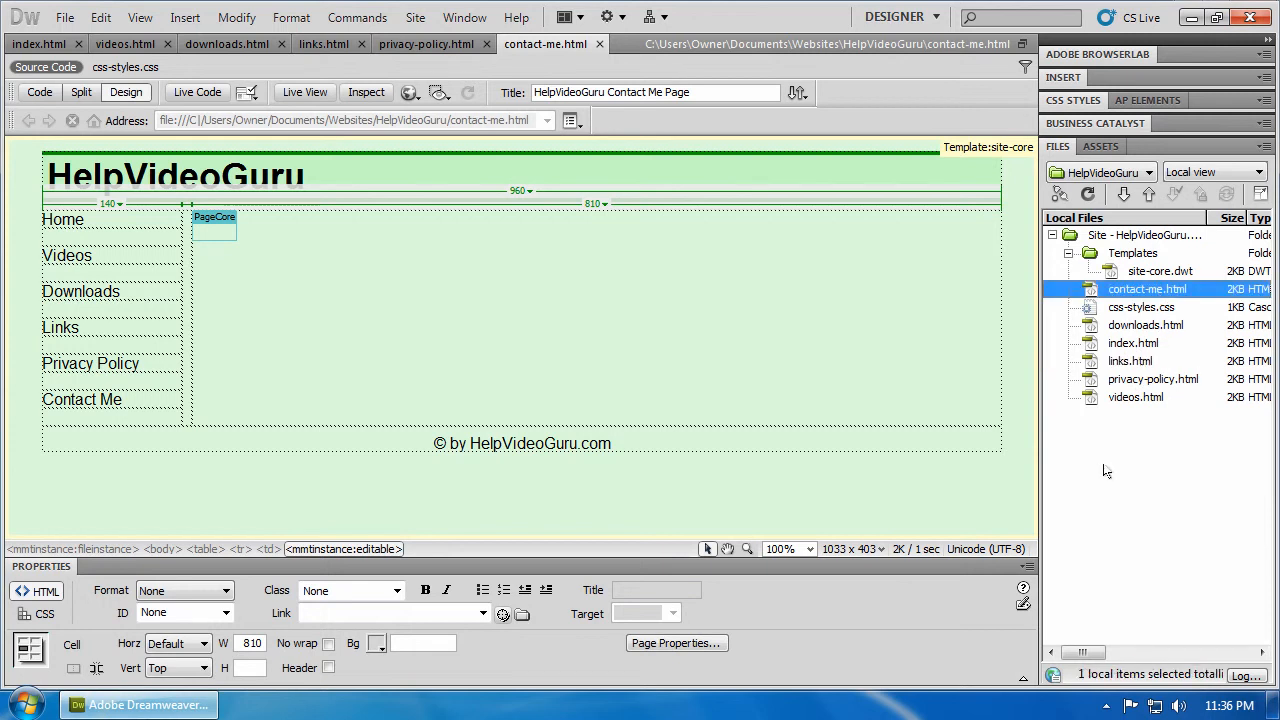
{"action": "mouse_move", "coordinate": [370, 370]}
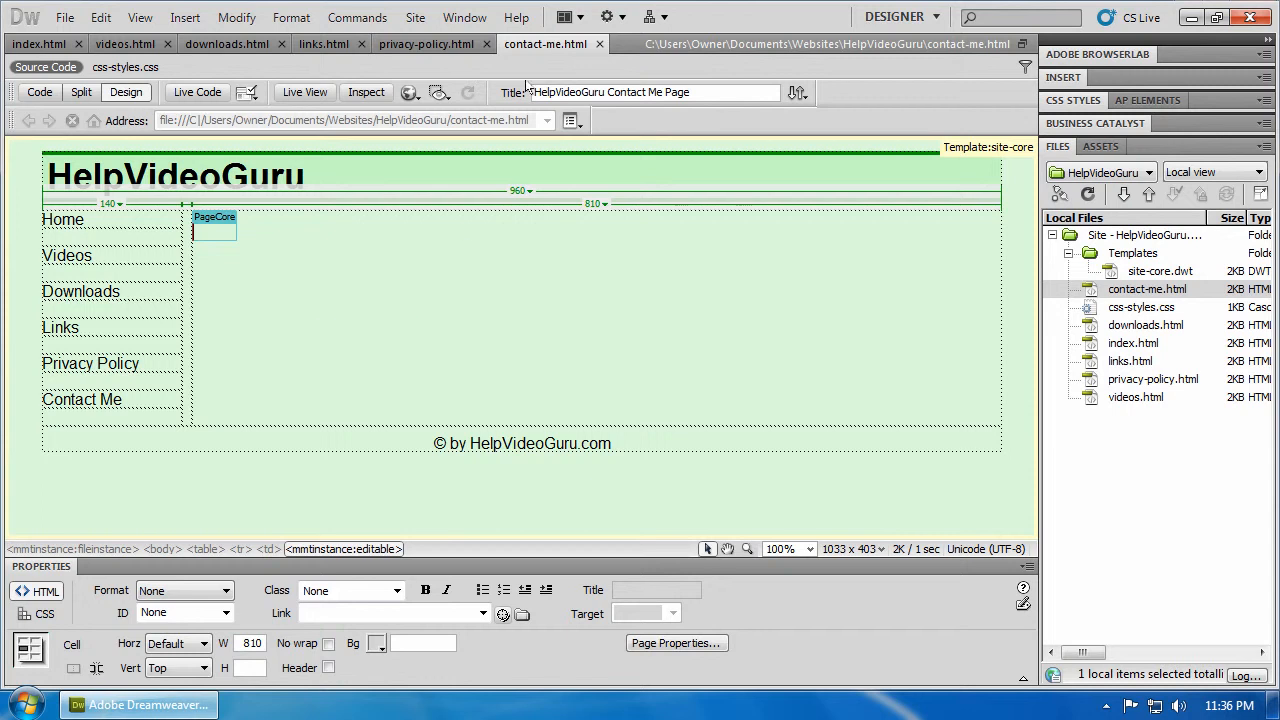
{"action": "left_click", "coordinate": [64, 16]}
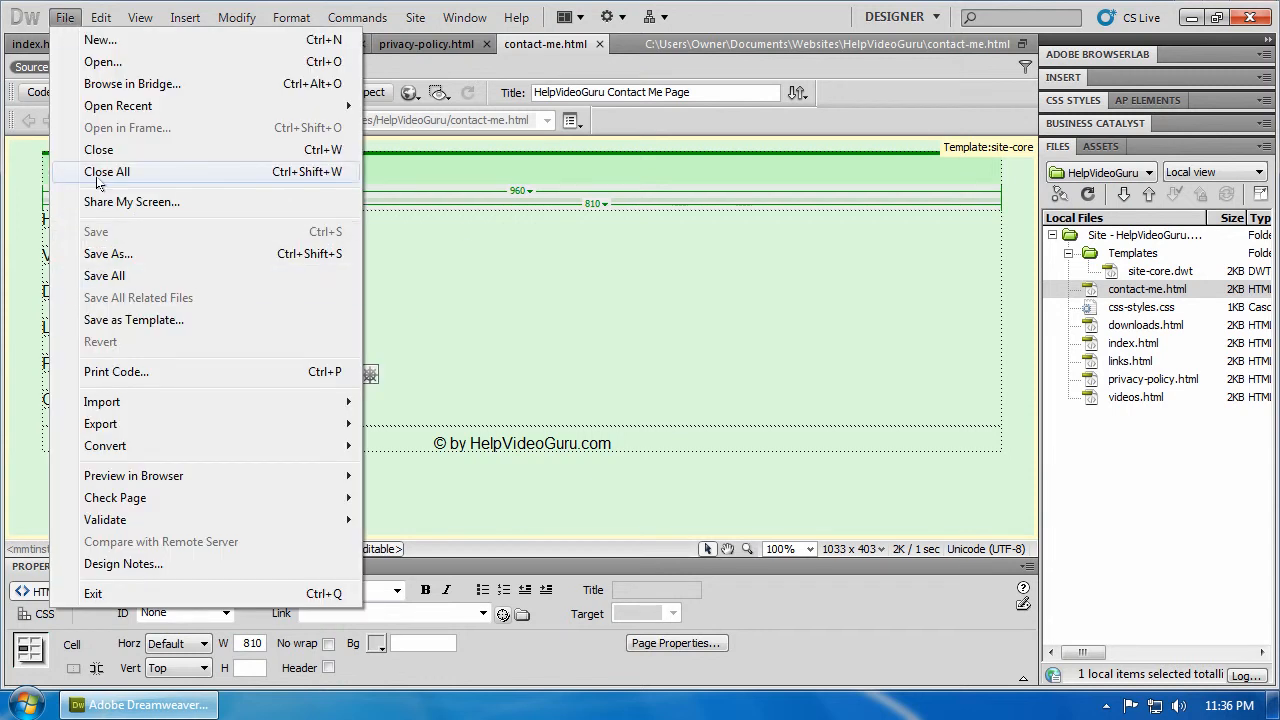
{"action": "left_click", "coordinate": [108, 172]}
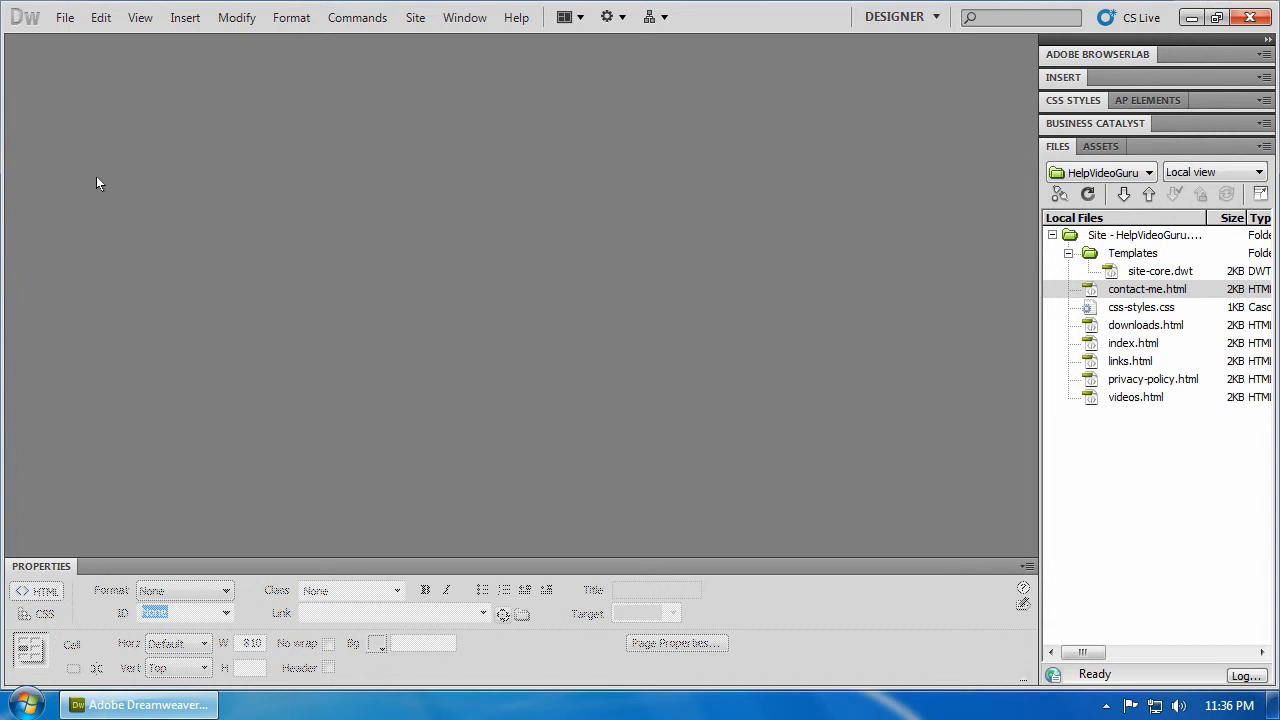
{"action": "left_click", "coordinate": [1160, 272]}
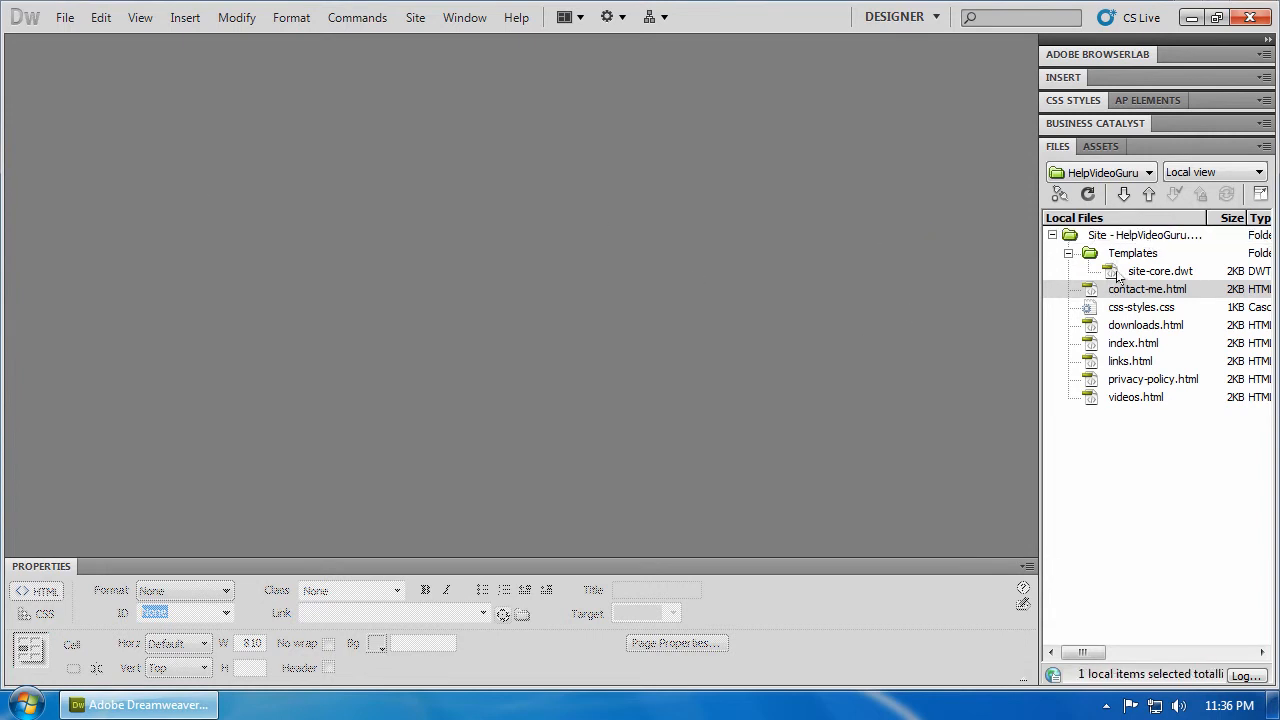
In the reopened site-core template, link Home to index.html and Videos to videos.html.
{"action": "double_click", "coordinate": [1160, 270]}
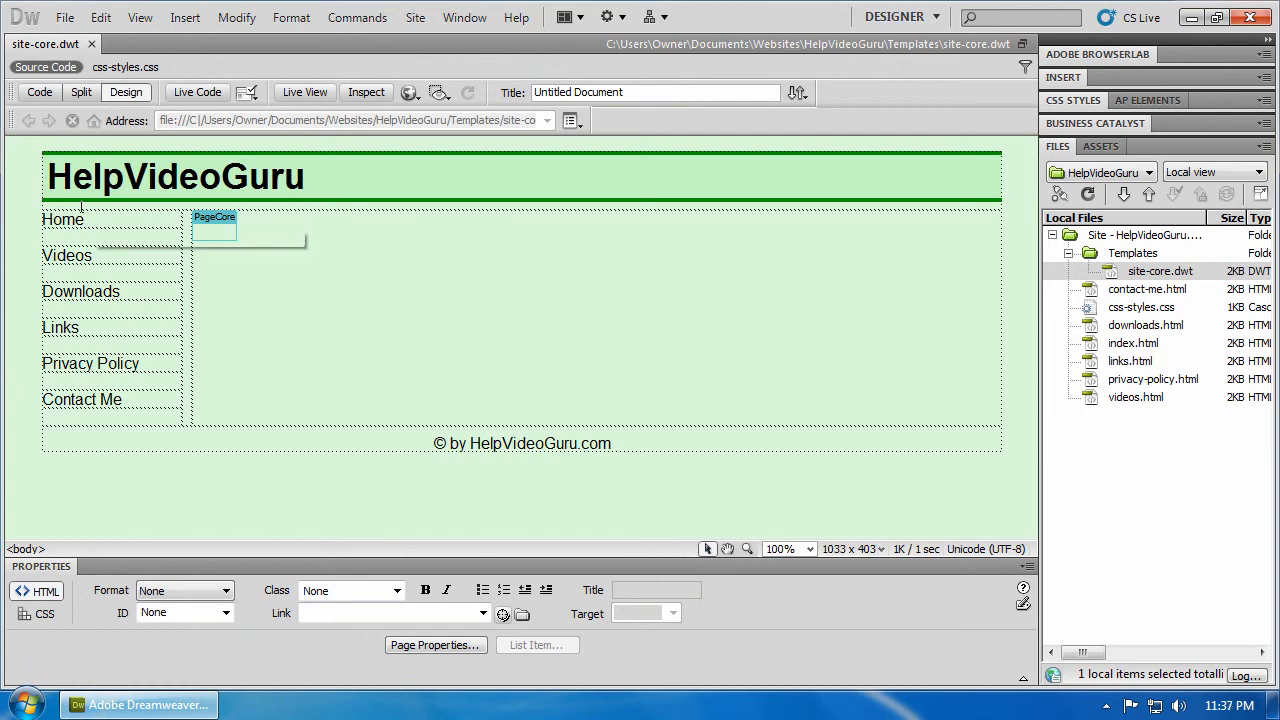
{"action": "left_click", "coordinate": [64, 218]}
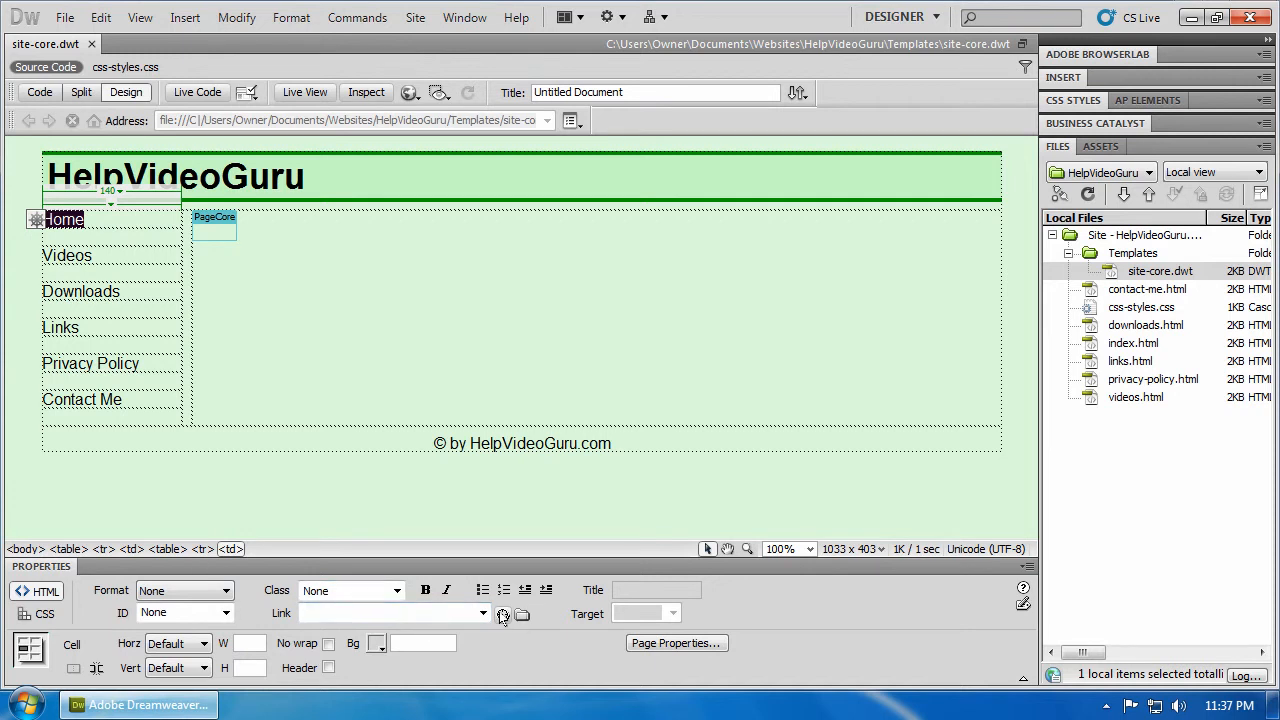
{"action": "mouse_move", "coordinate": [504, 614]}
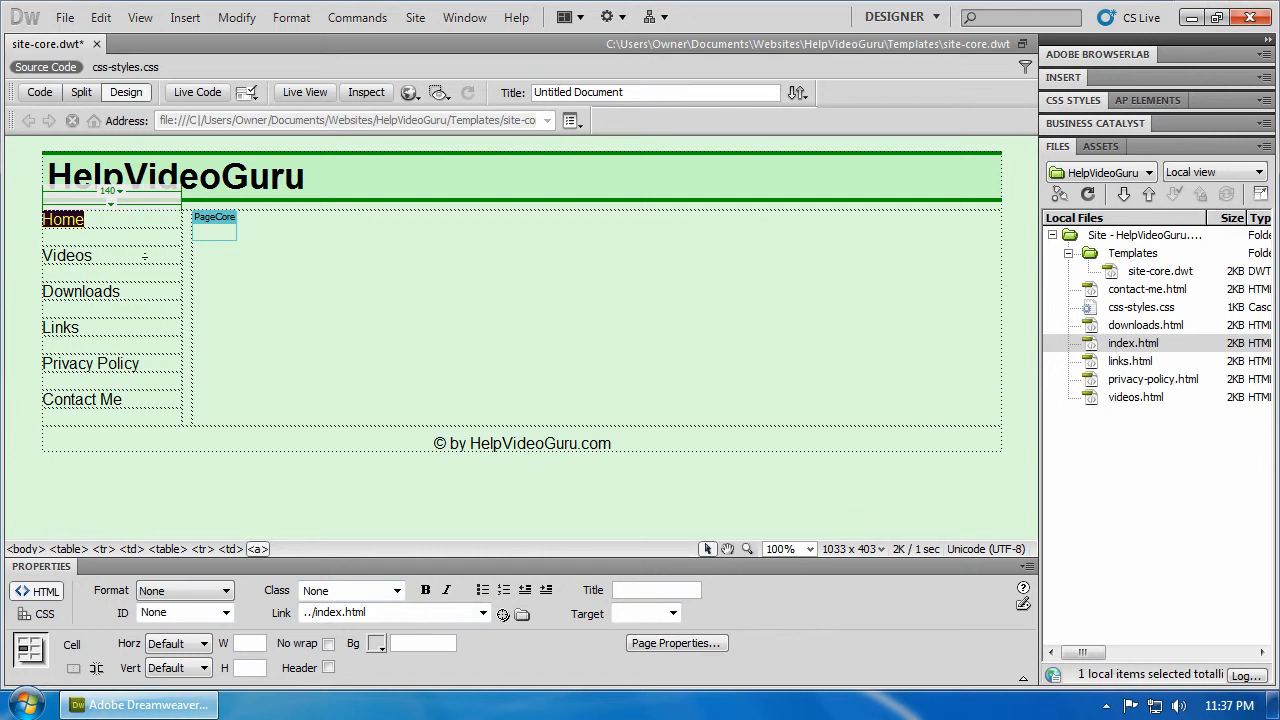
{"action": "left_click", "coordinate": [68, 256]}
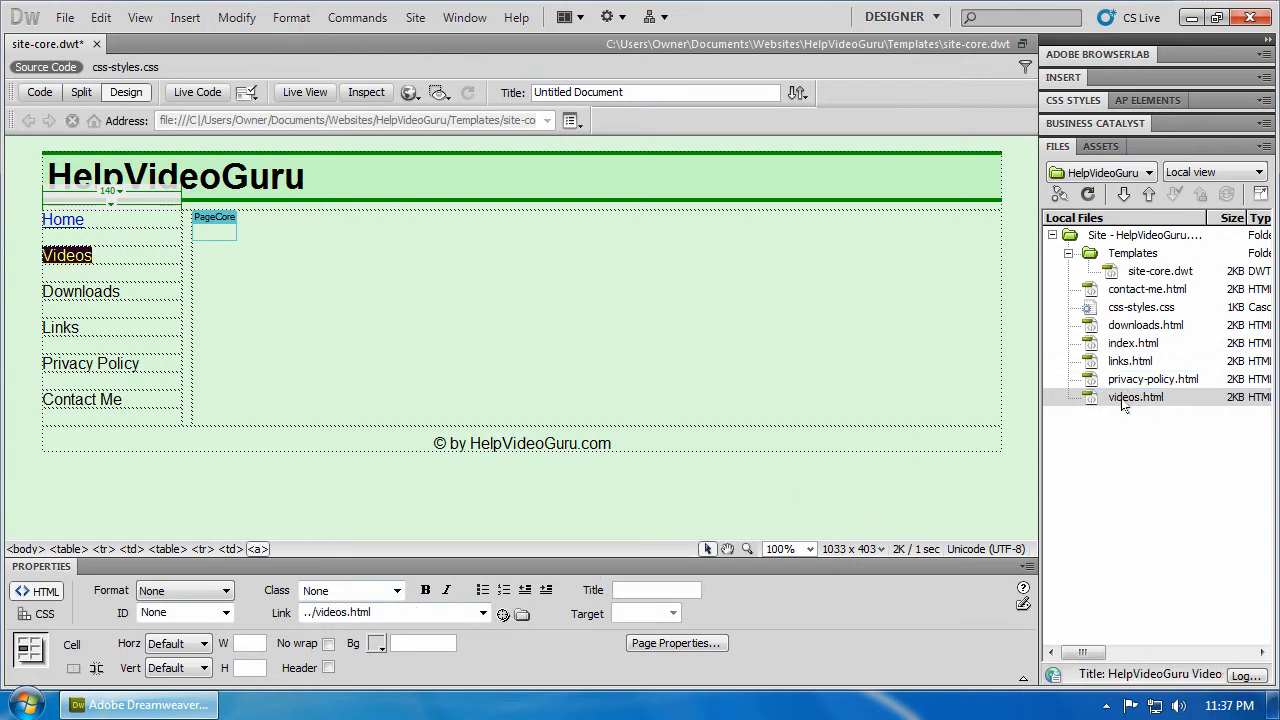
{"action": "left_click", "coordinate": [80, 292]}
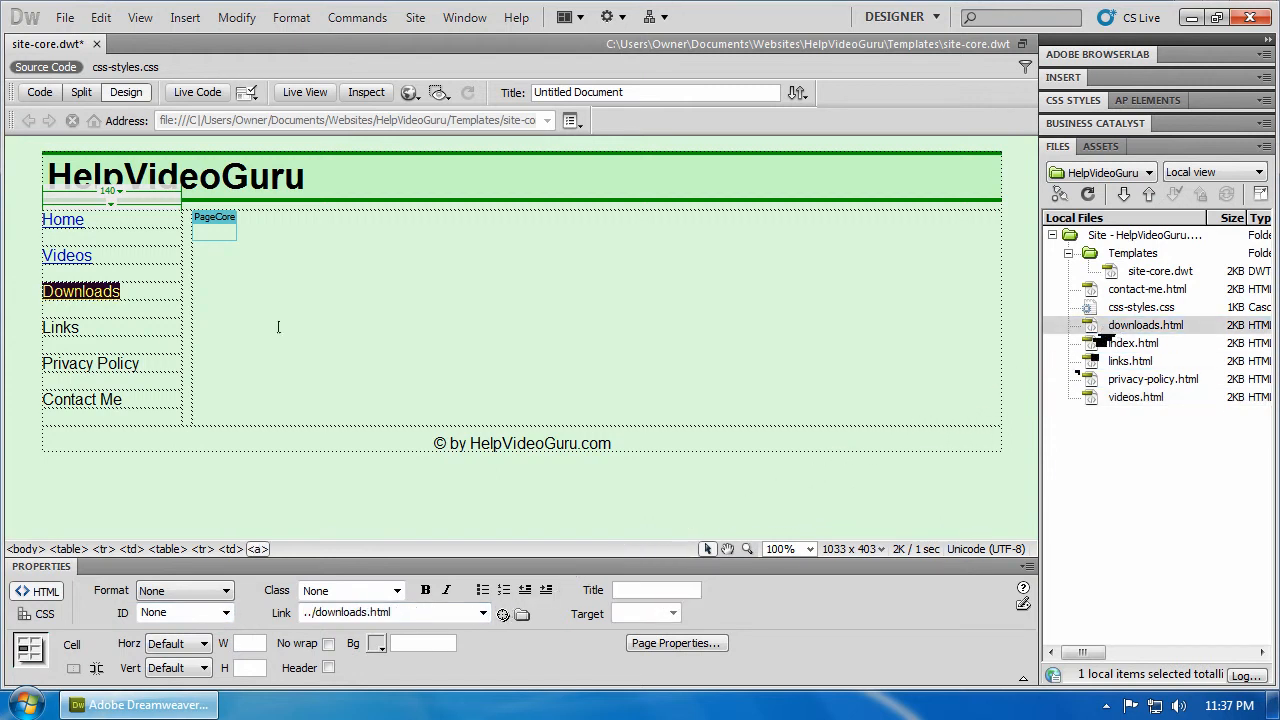
Link Downloads, Privacy Policy and Contact Me to downloads.html, privacy-policy and contact-me.html.
{"action": "left_click", "coordinate": [60, 328]}
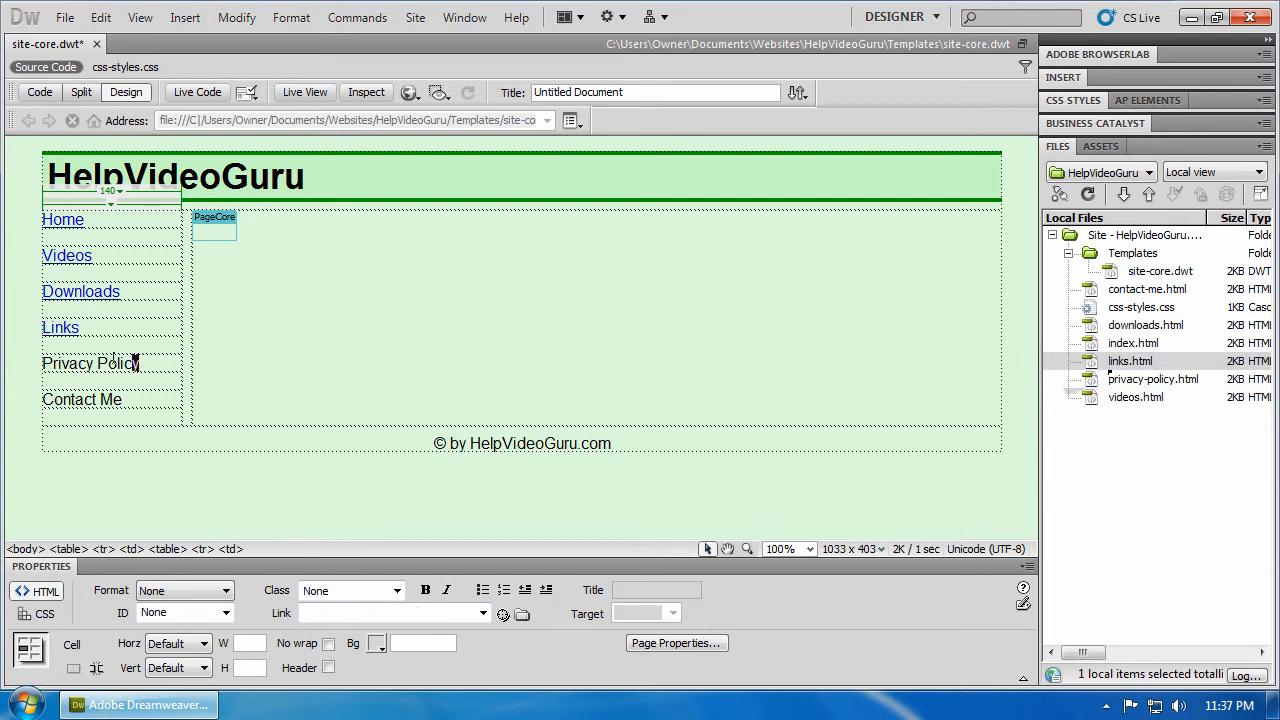
{"action": "double_click", "coordinate": [90, 362]}
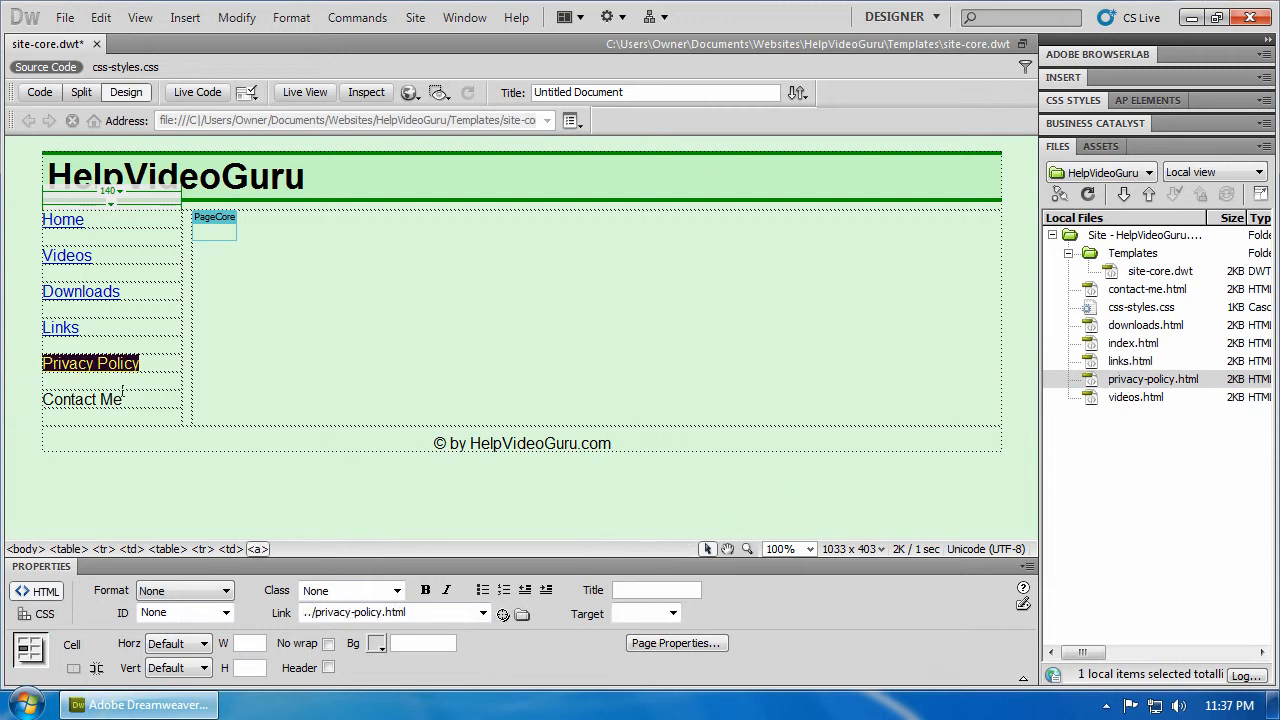
{"action": "left_click", "coordinate": [82, 400]}
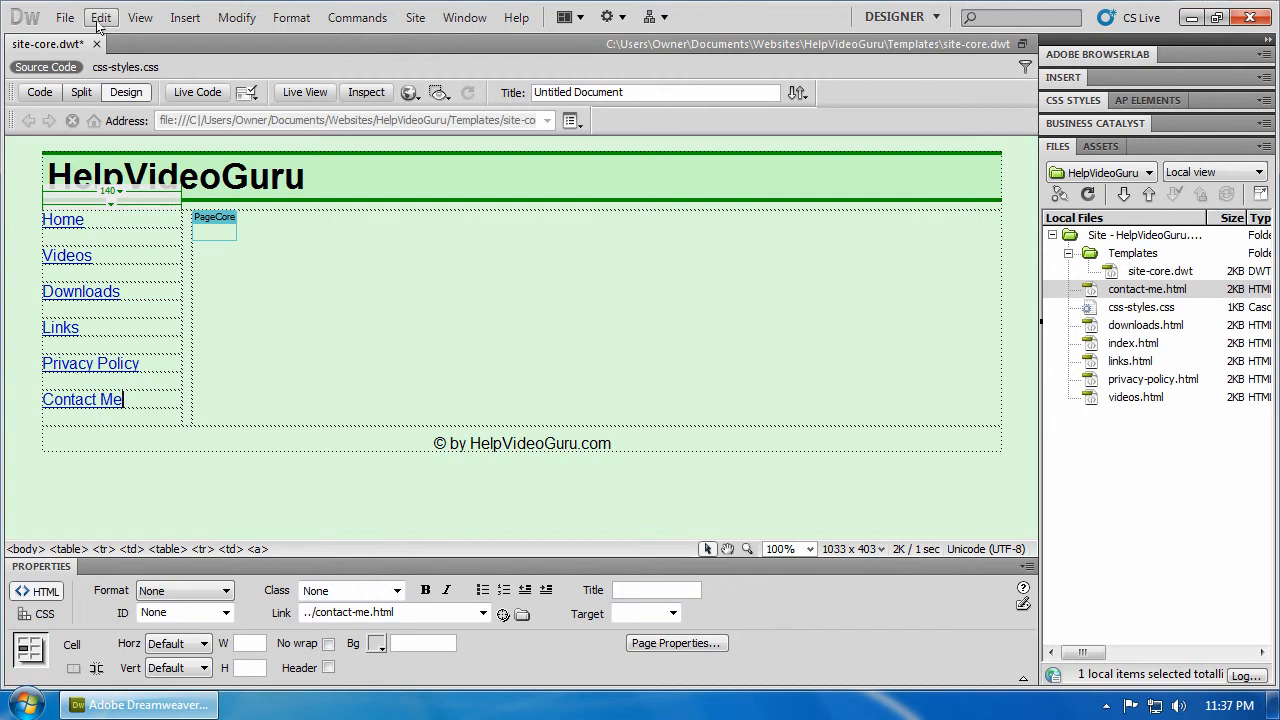
Save the site-core template and update all pages based on it.
{"action": "left_click", "coordinate": [64, 16]}
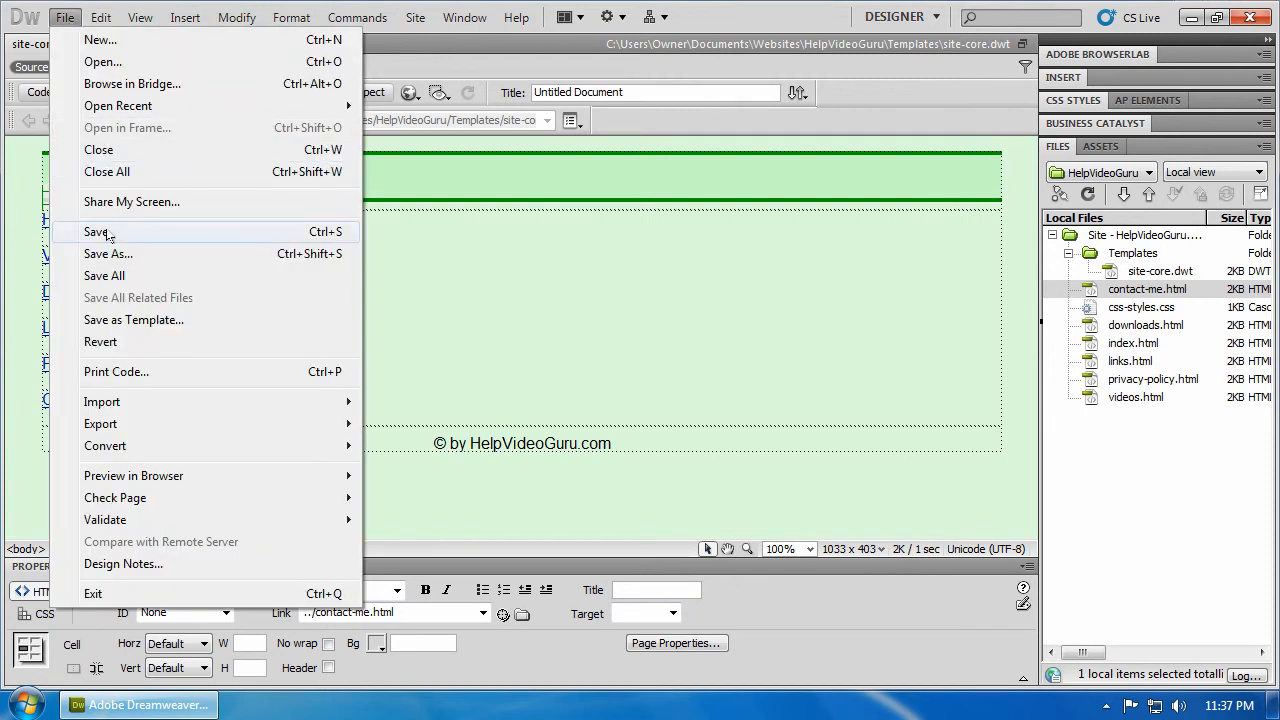
{"action": "left_click", "coordinate": [96, 232]}
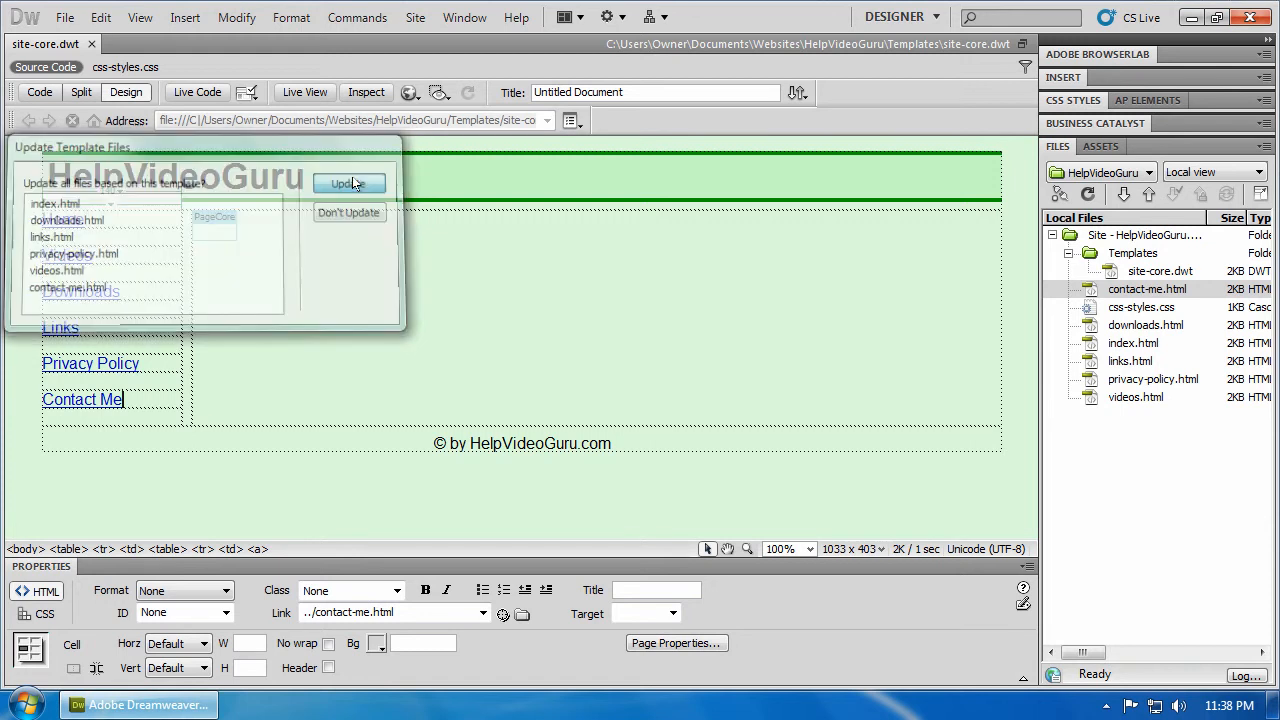
{"action": "left_click", "coordinate": [348, 184]}
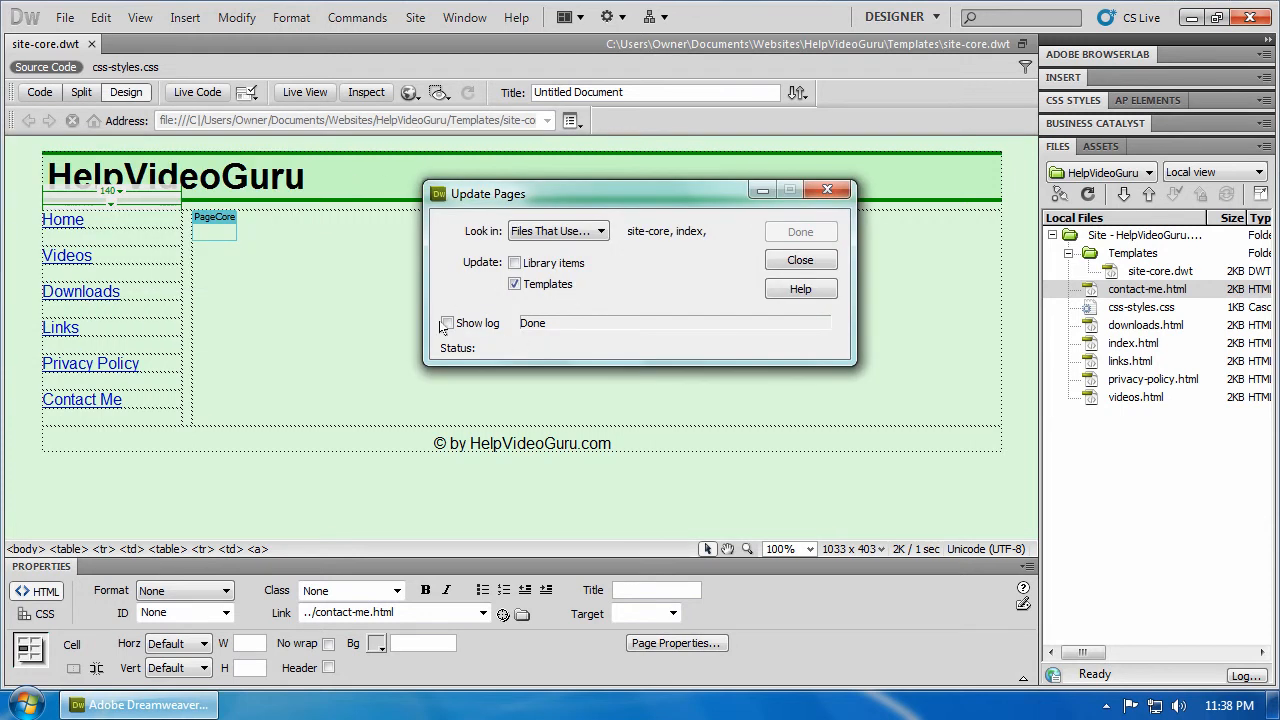
Review the log of the six updated pages and close the update report.
{"action": "left_click", "coordinate": [448, 322]}
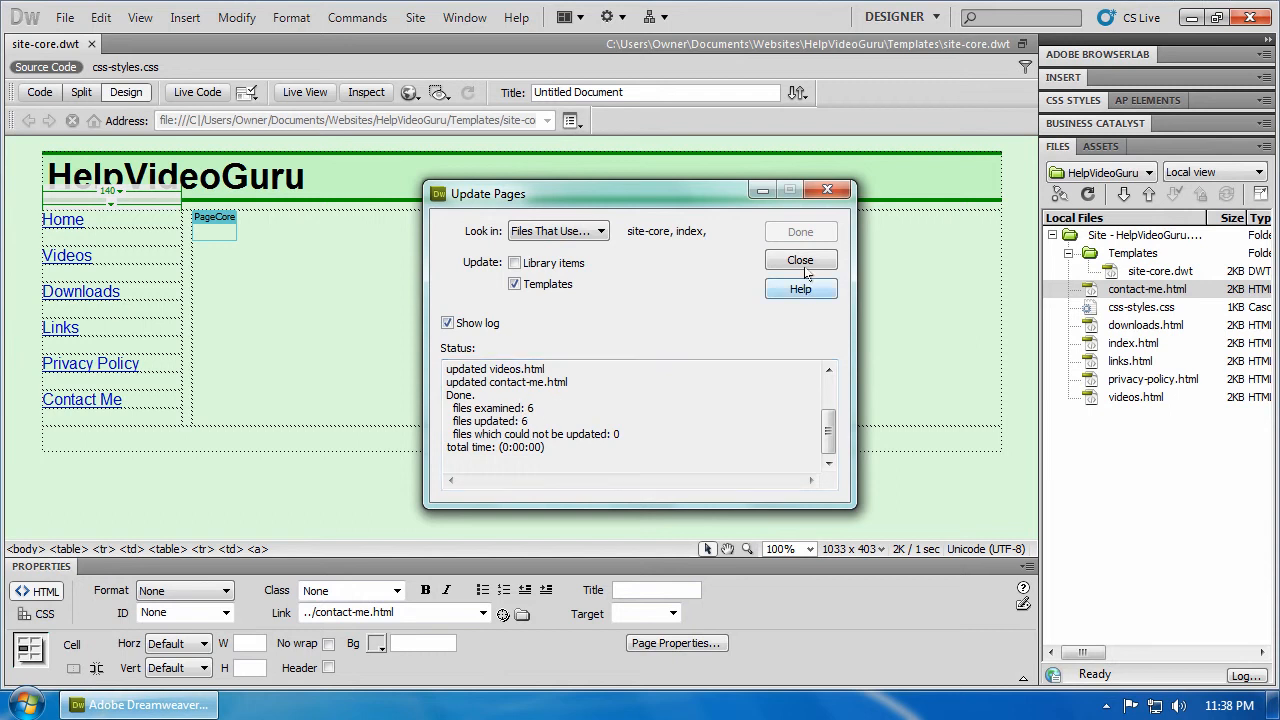
{"action": "left_click", "coordinate": [800, 260]}
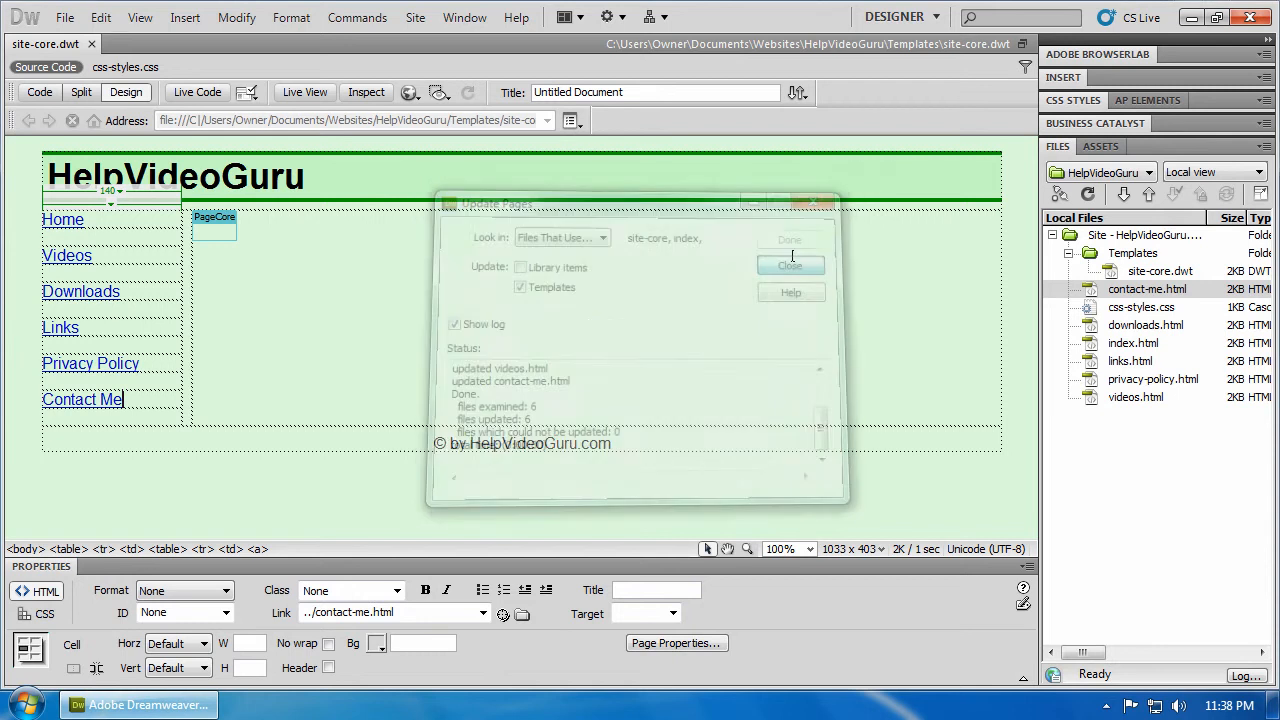
{"action": "left_click", "coordinate": [790, 264]}
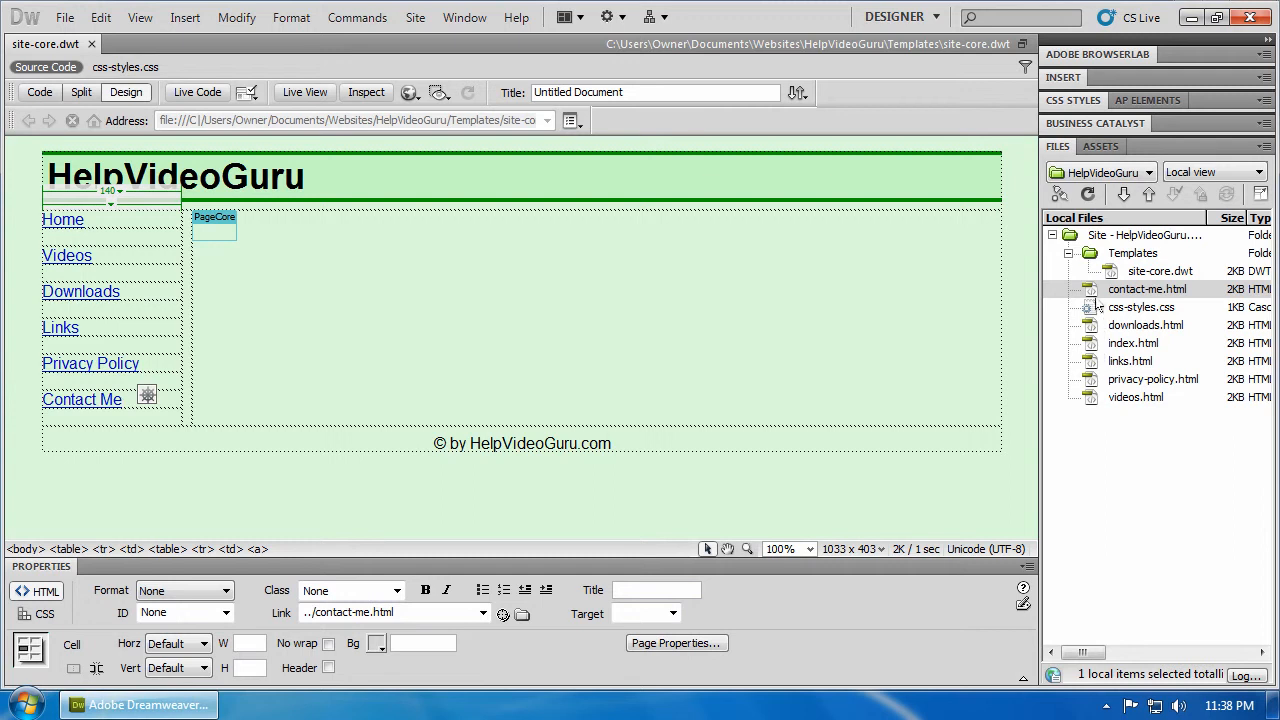
Open contact-me.html to check the updated layout, then close it.
{"action": "double_click", "coordinate": [1148, 288]}
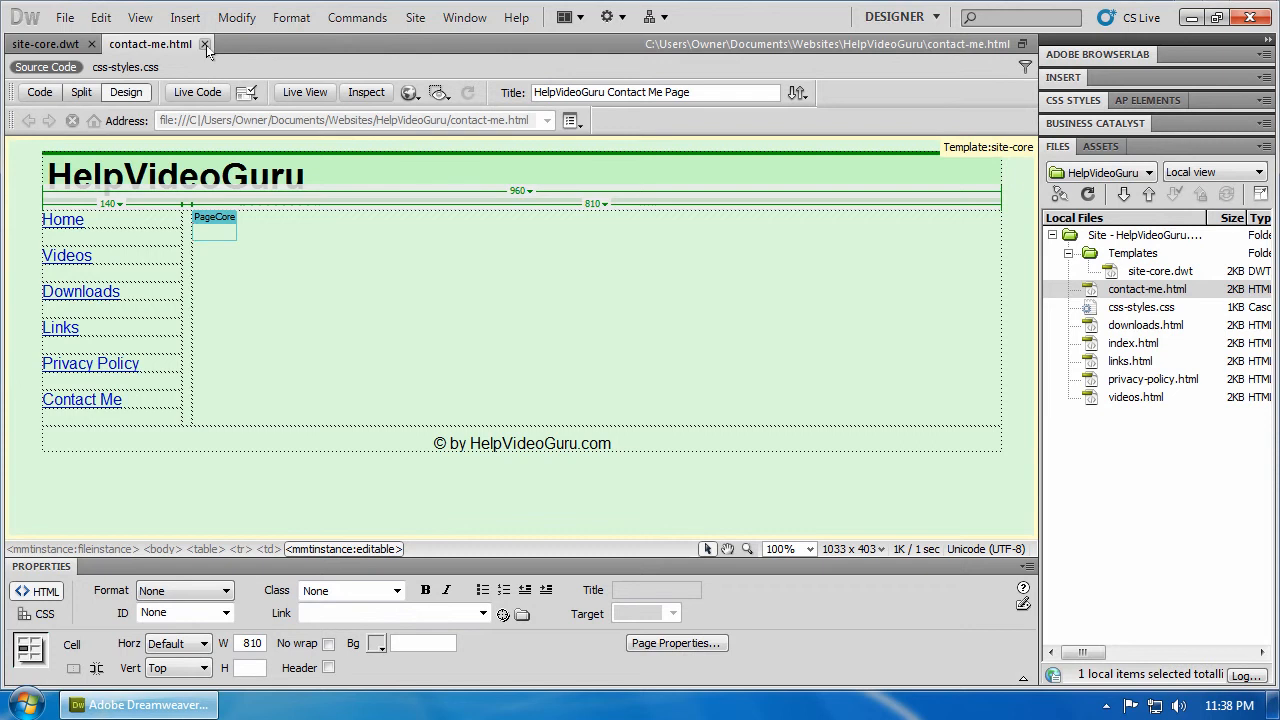
{"action": "left_click", "coordinate": [204, 44]}
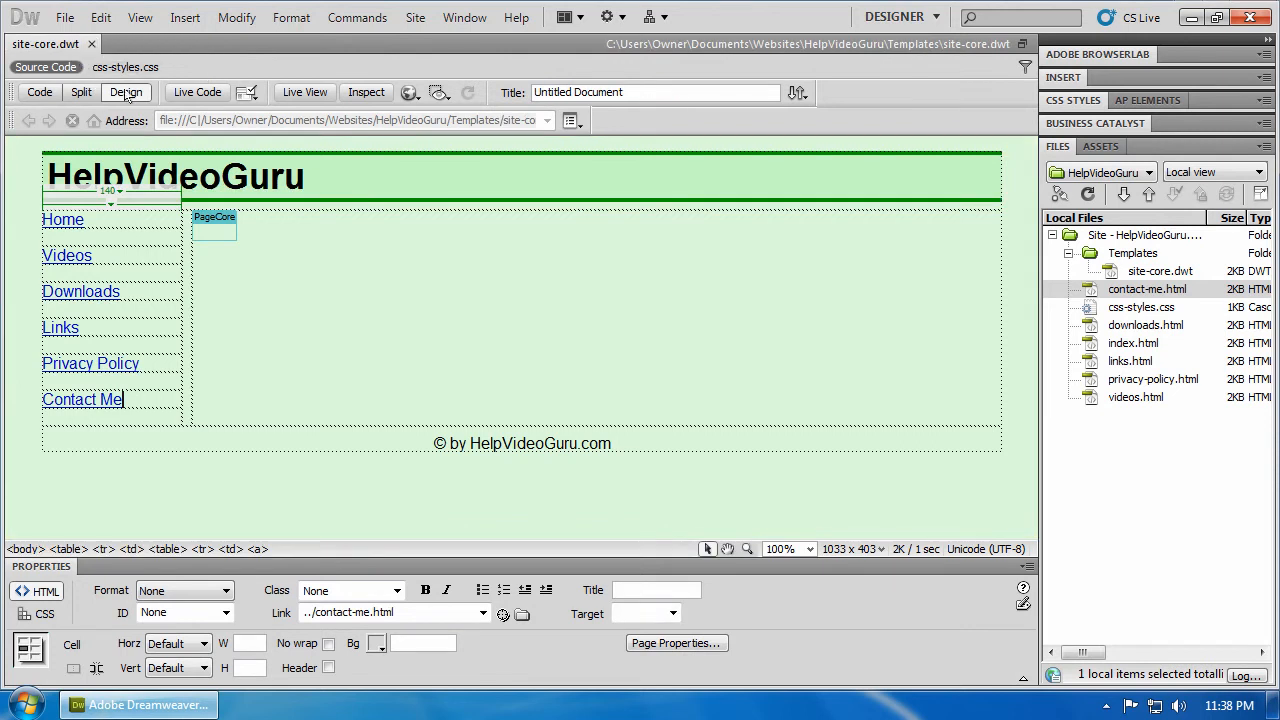
Change the heading to HelpVideoGuru.com, save and update all template-based pages.
{"action": "left_click", "coordinate": [176, 176]}
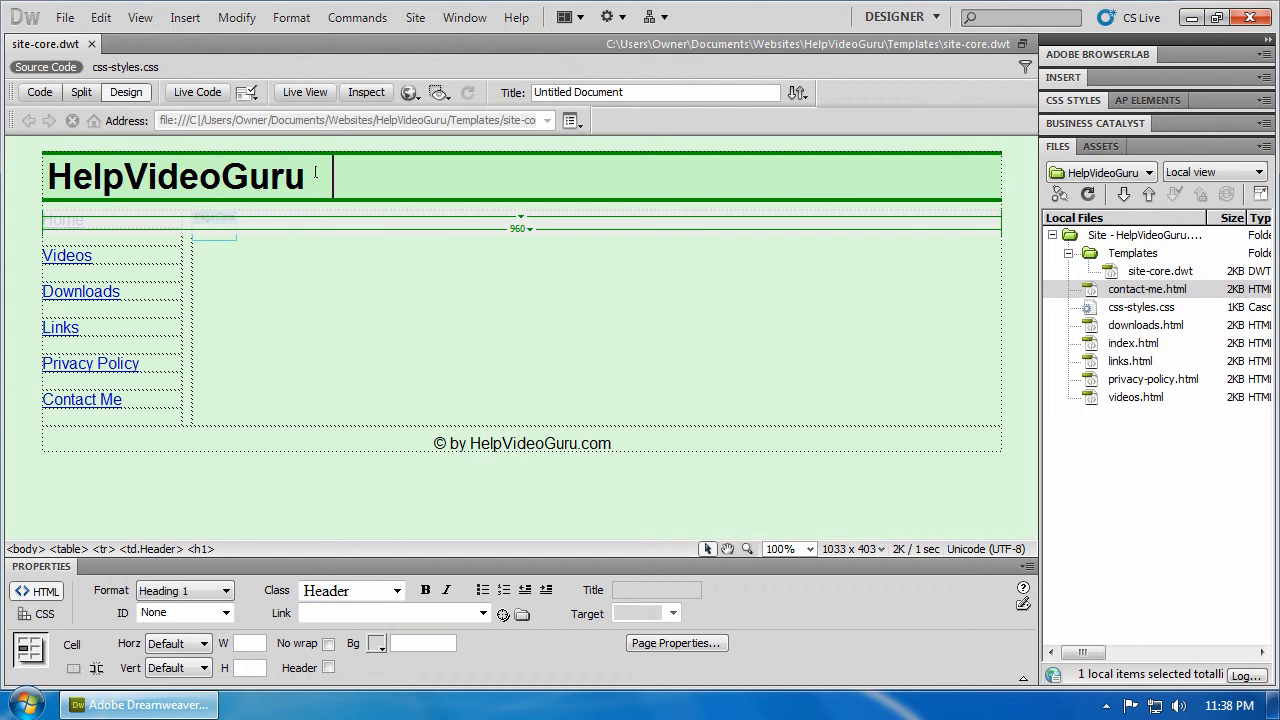
{"action": "type", "text": ".com"}
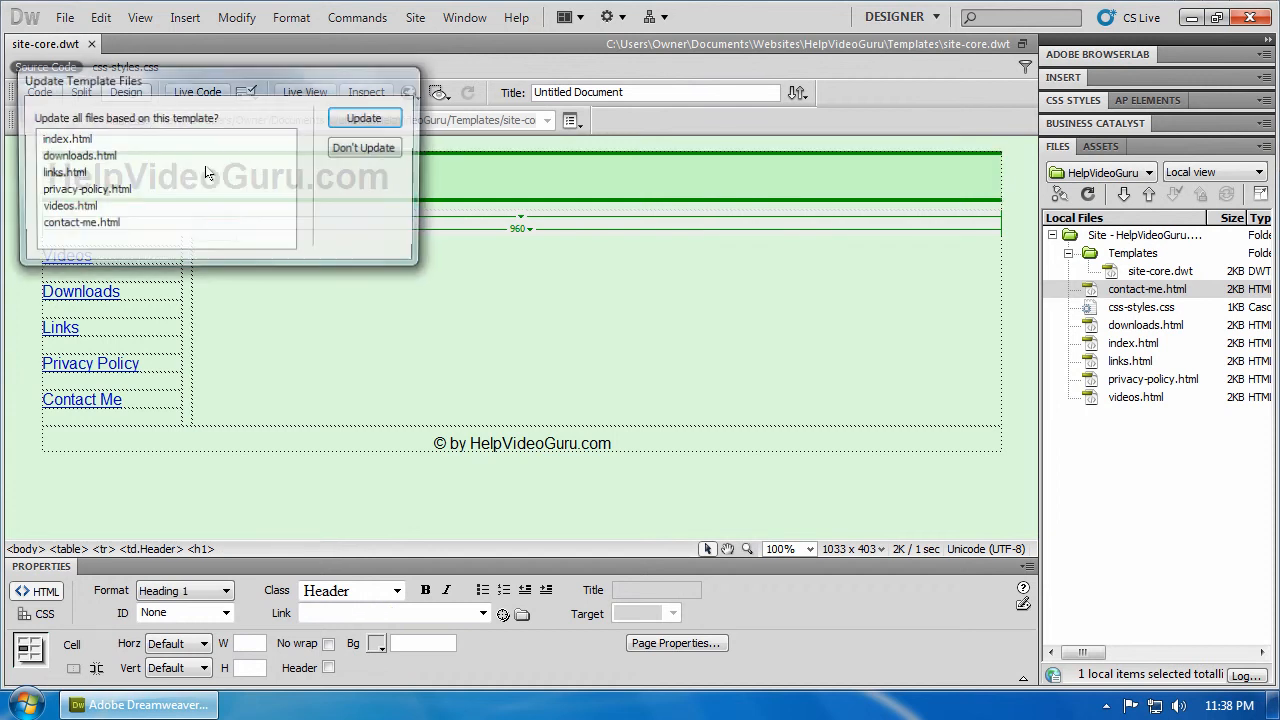
{"action": "left_click", "coordinate": [364, 116]}
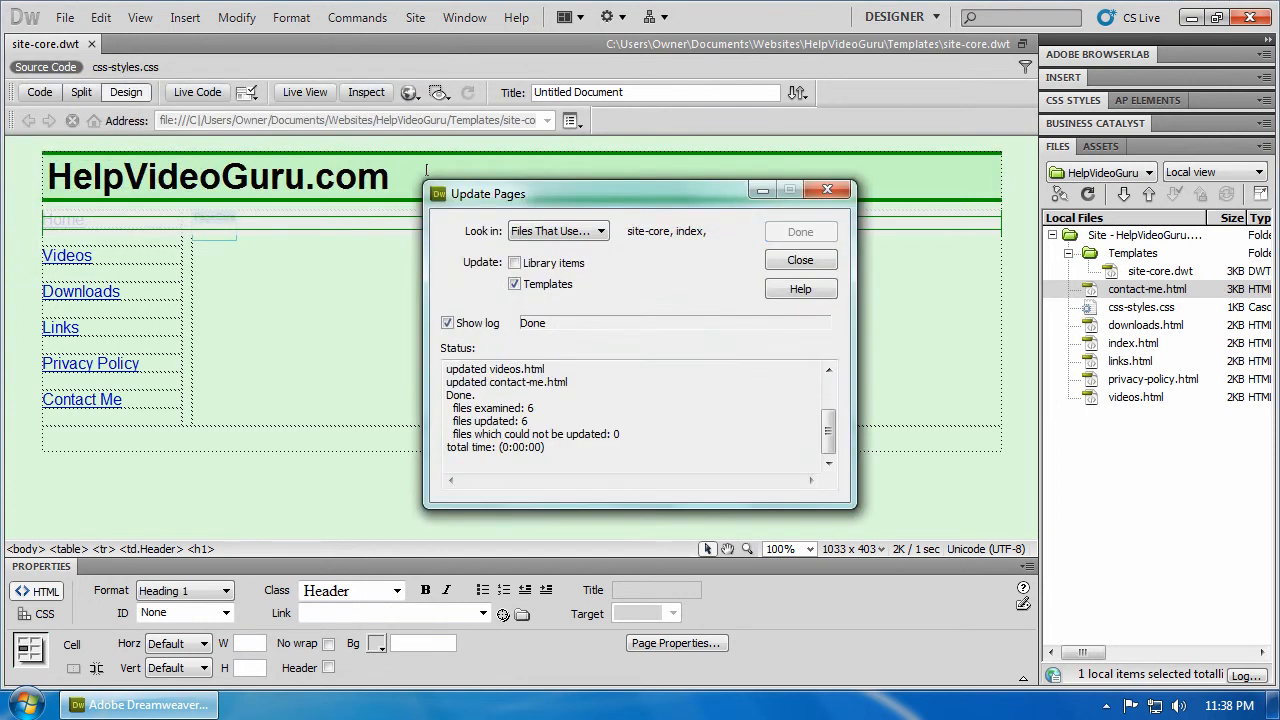
{"action": "left_click", "coordinate": [800, 260]}
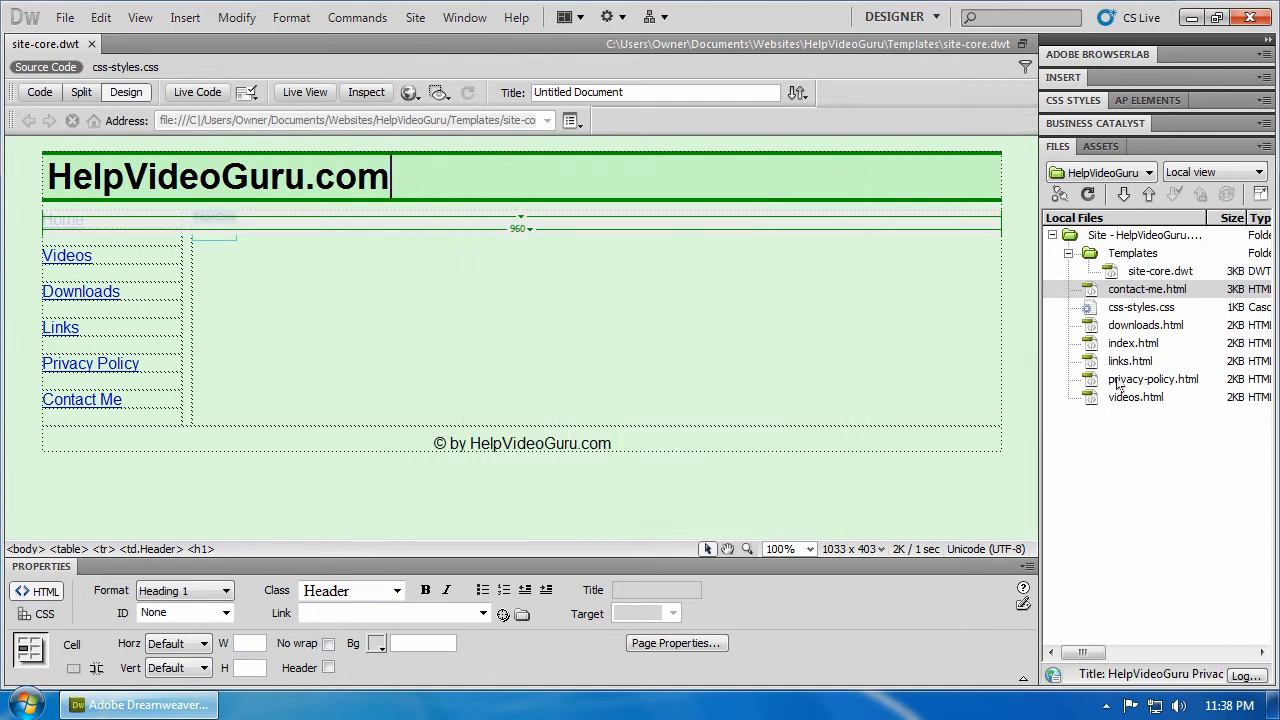
Open links.html to verify the new heading, then close it.
{"action": "double_click", "coordinate": [1130, 360]}
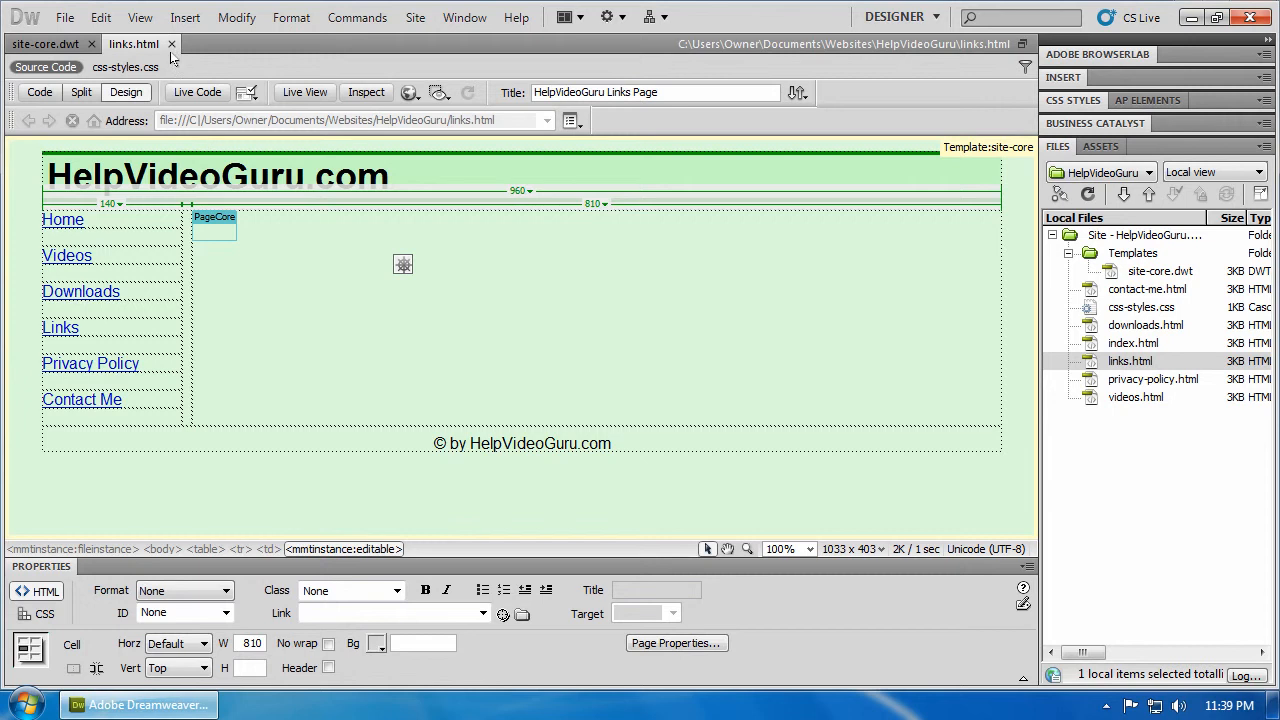
{"action": "left_click", "coordinate": [172, 44]}
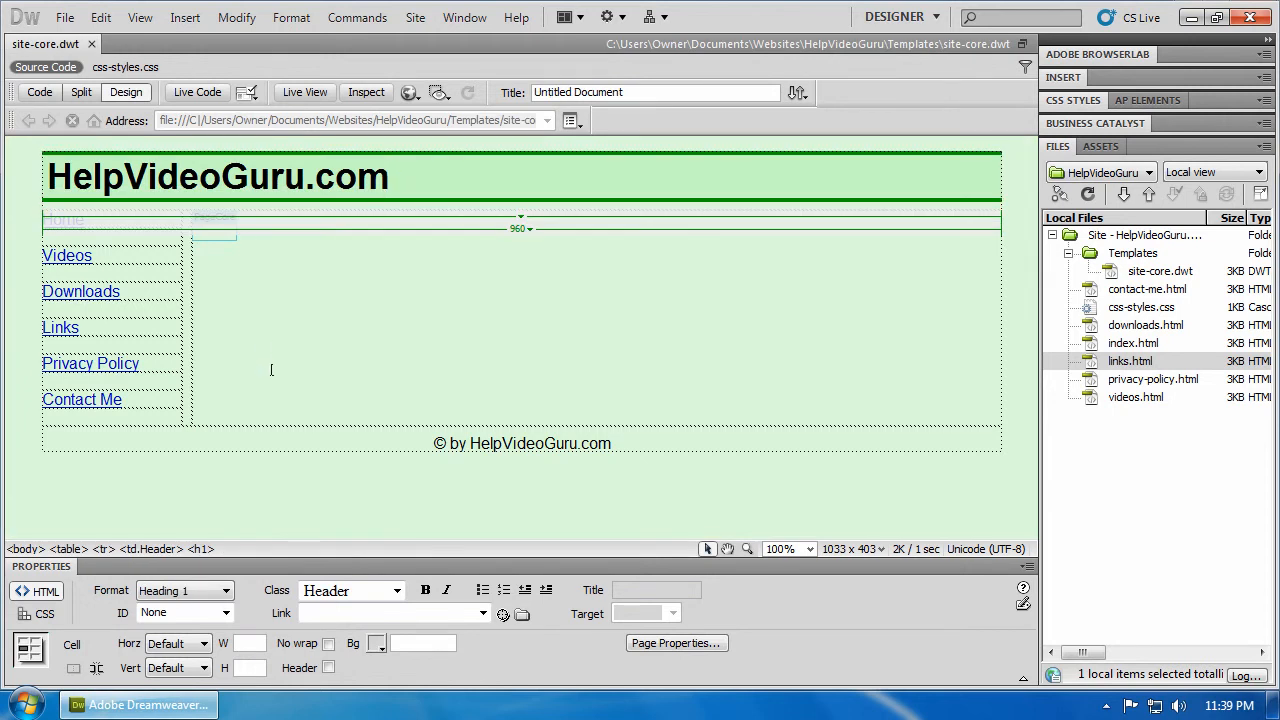
Create a new class rule named Navigation defined in css-styles.css.
{"action": "left_click", "coordinate": [216, 230]}
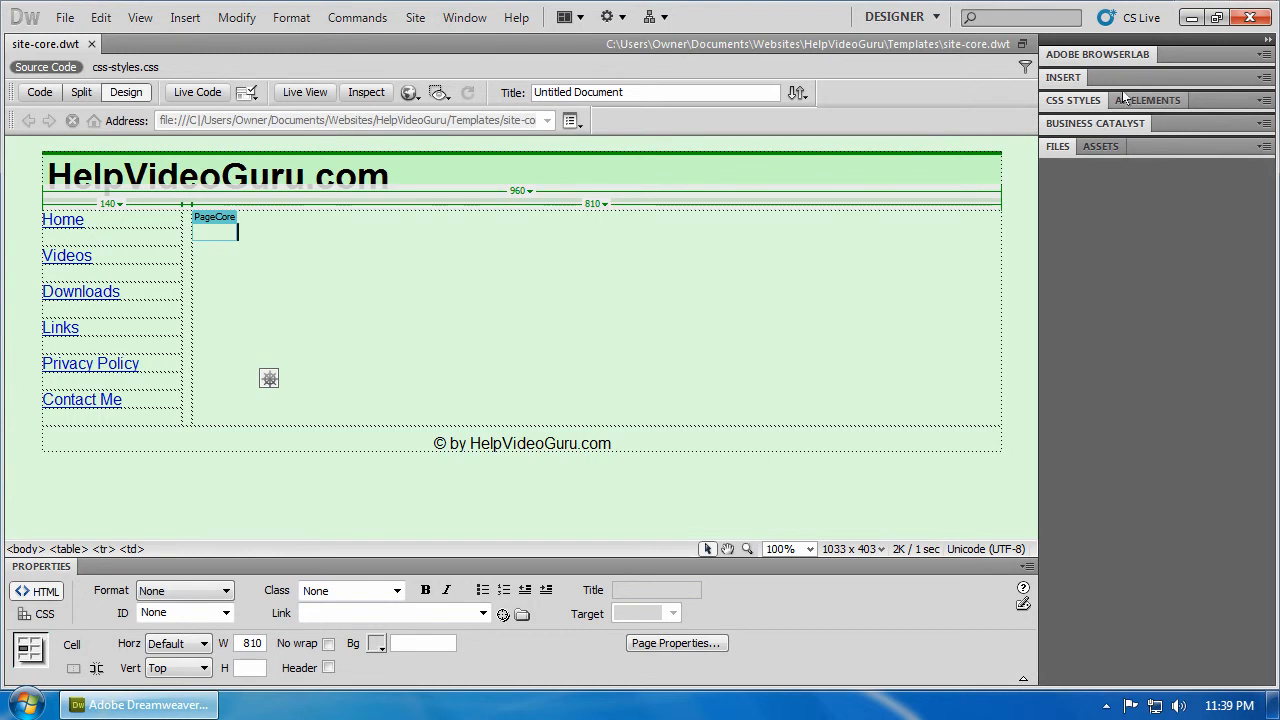
{"action": "left_click", "coordinate": [1072, 100]}
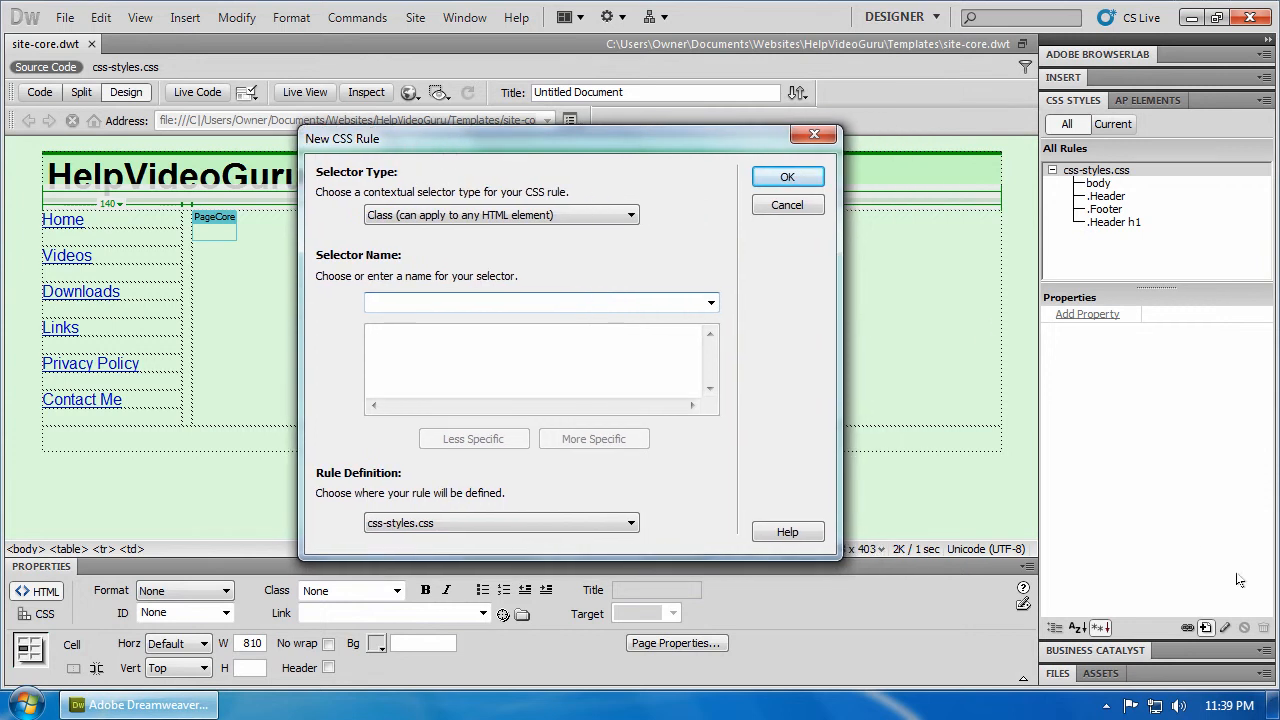
{"action": "left_click", "coordinate": [540, 302]}
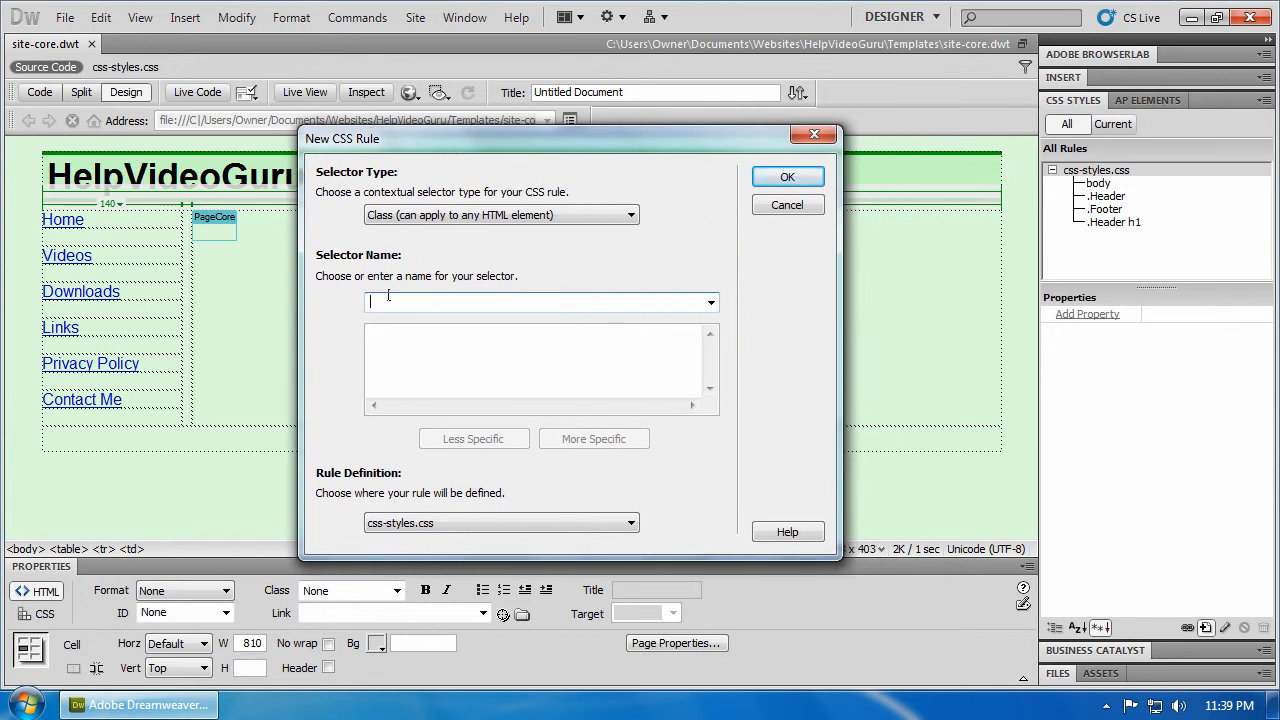
{"action": "type", "text": "N"}
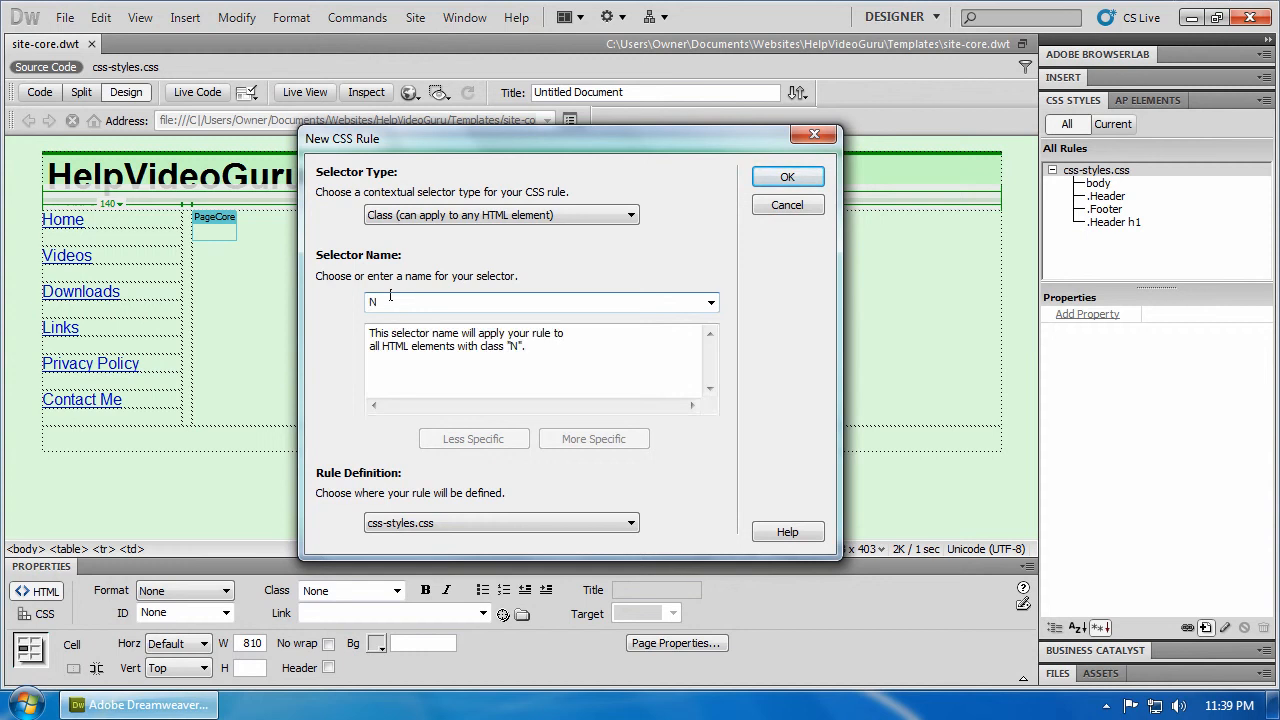
{"action": "type", "text": "avigatio"}
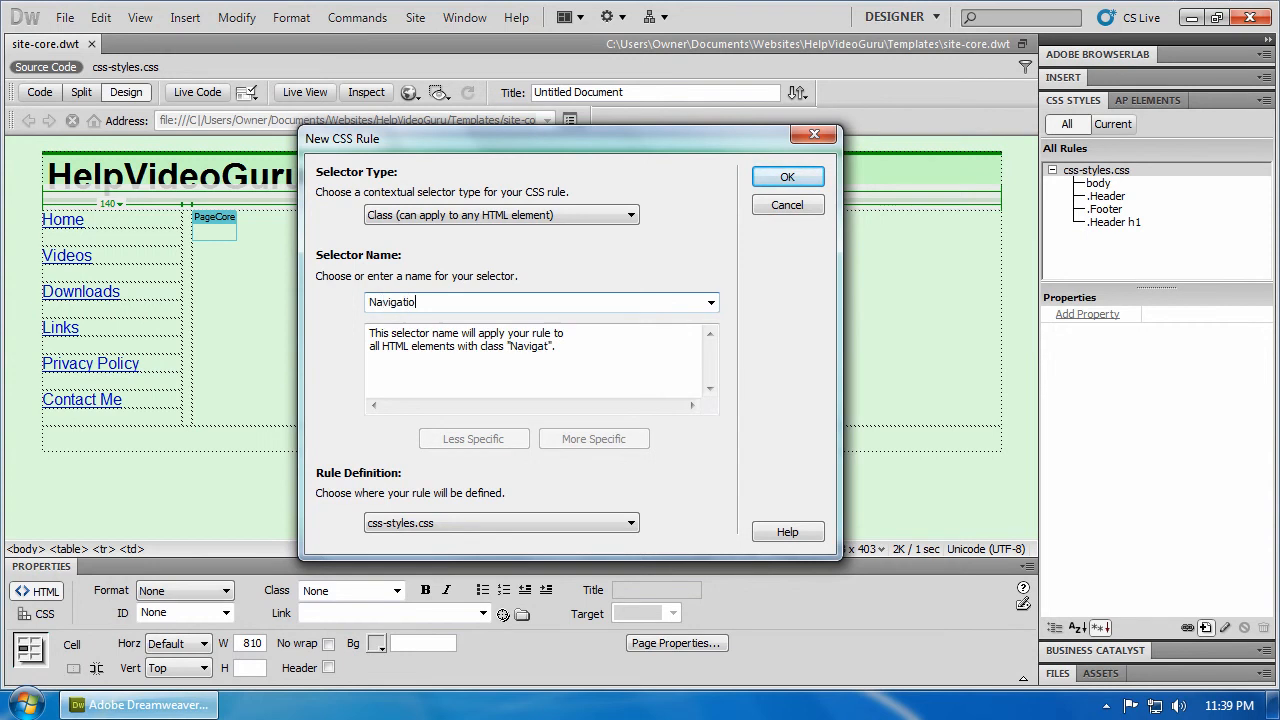
{"action": "type", "text": "n"}
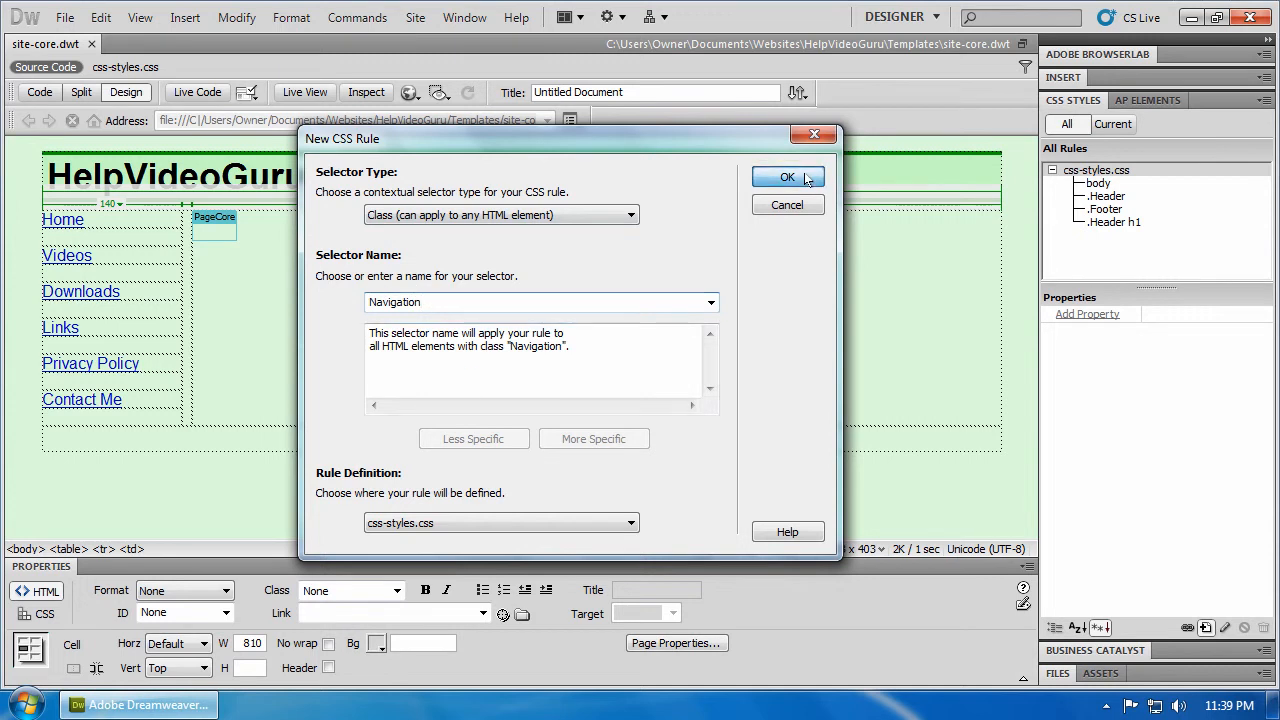
{"action": "left_click", "coordinate": [788, 176]}
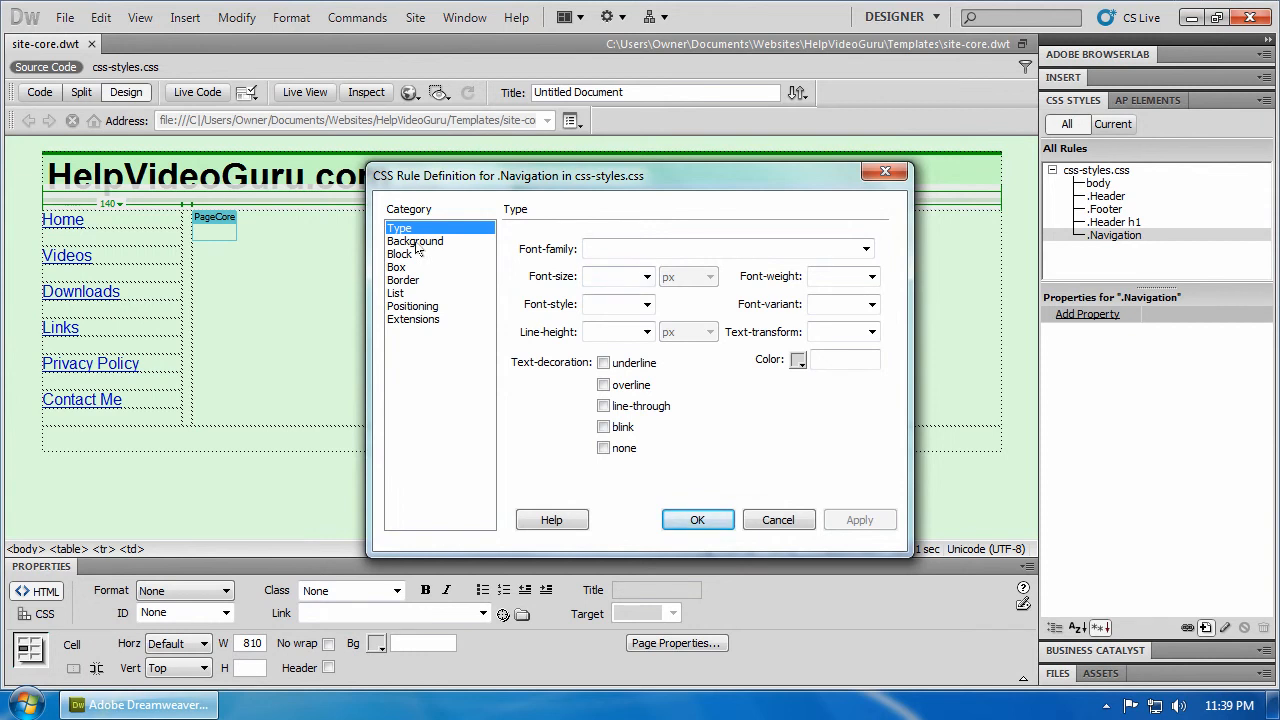
Set the Navigation rule's Block text-align to right and confirm the definition.
{"action": "left_click", "coordinate": [400, 252]}
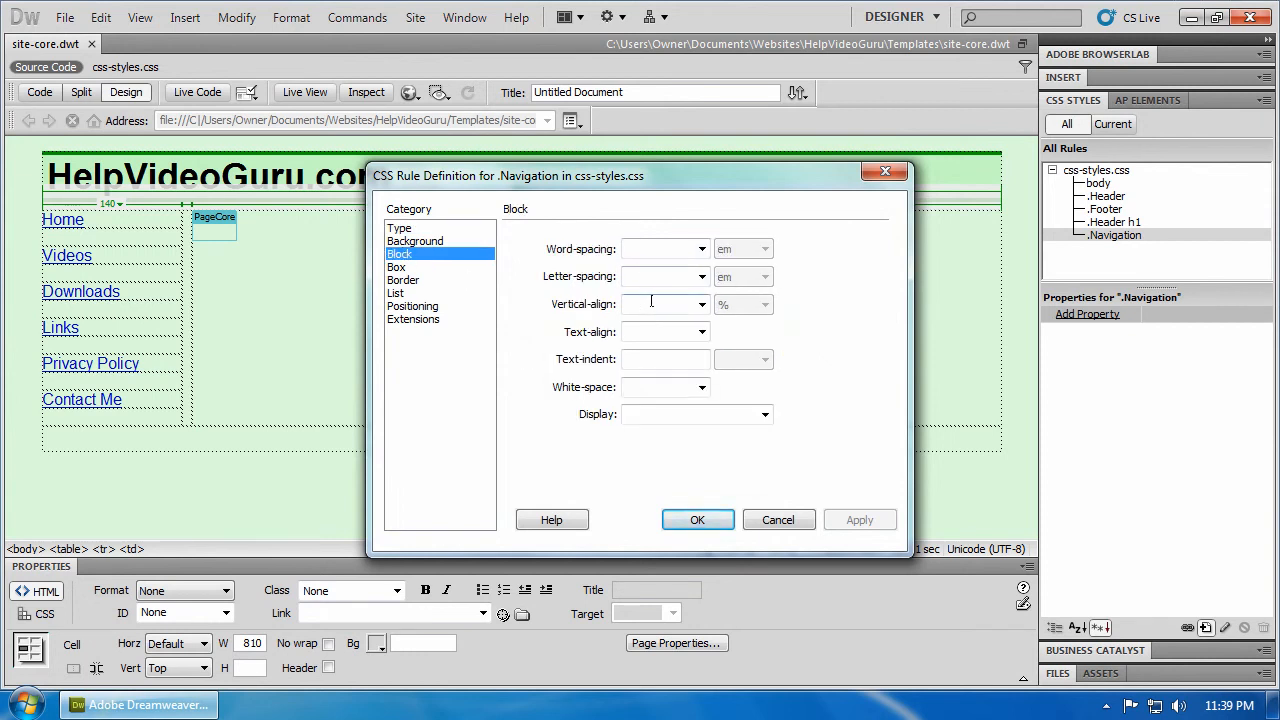
{"action": "left_click", "coordinate": [704, 332]}
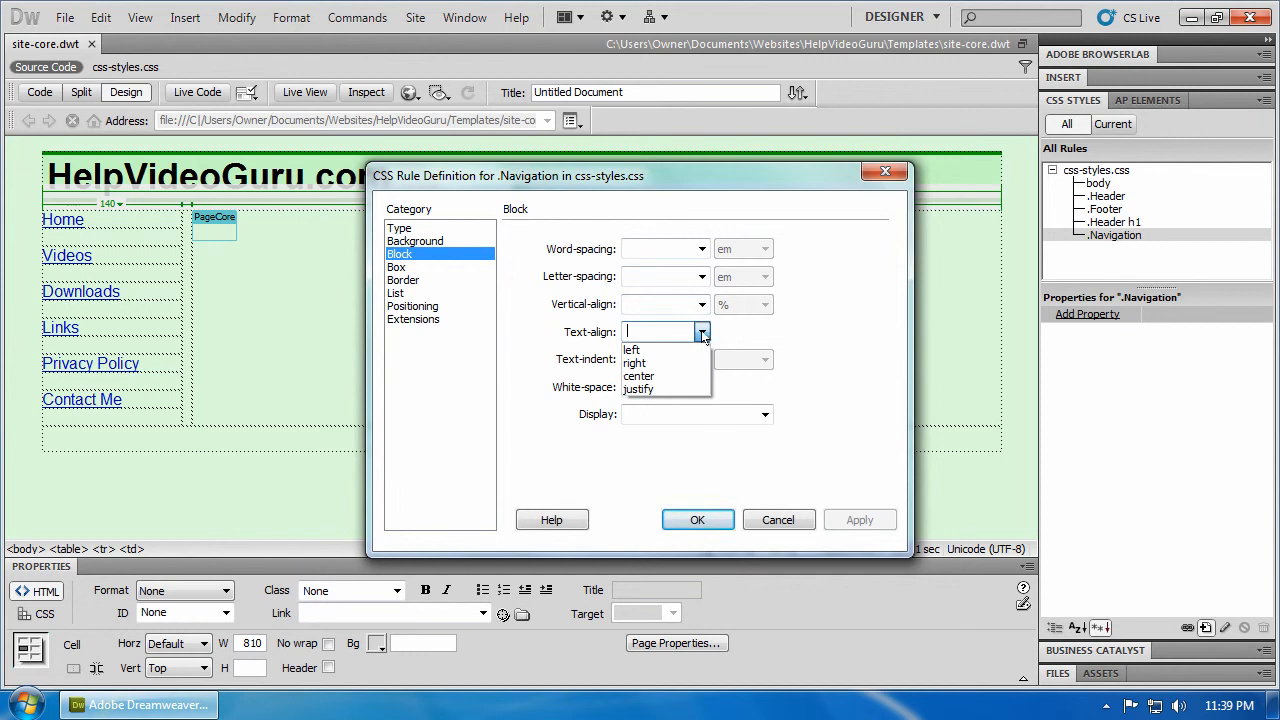
{"action": "left_click", "coordinate": [634, 362]}
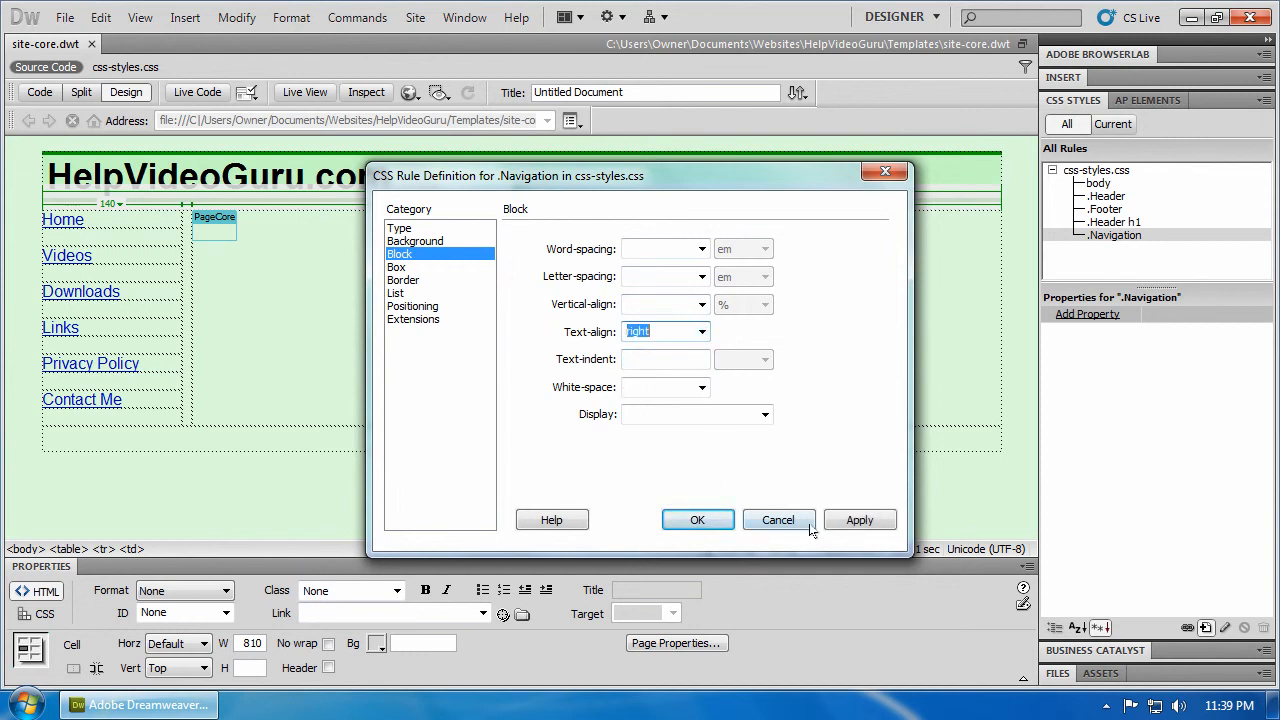
{"action": "left_click", "coordinate": [860, 520]}
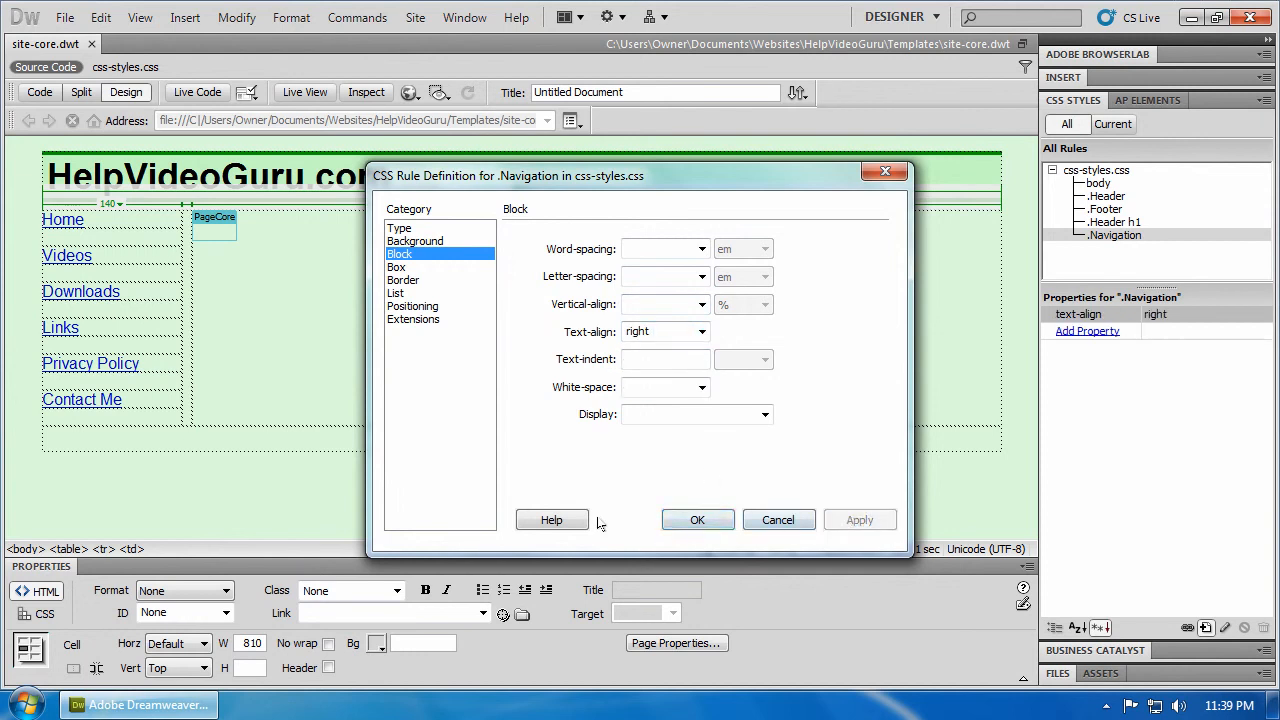
{"action": "mouse_move", "coordinate": [400, 430]}
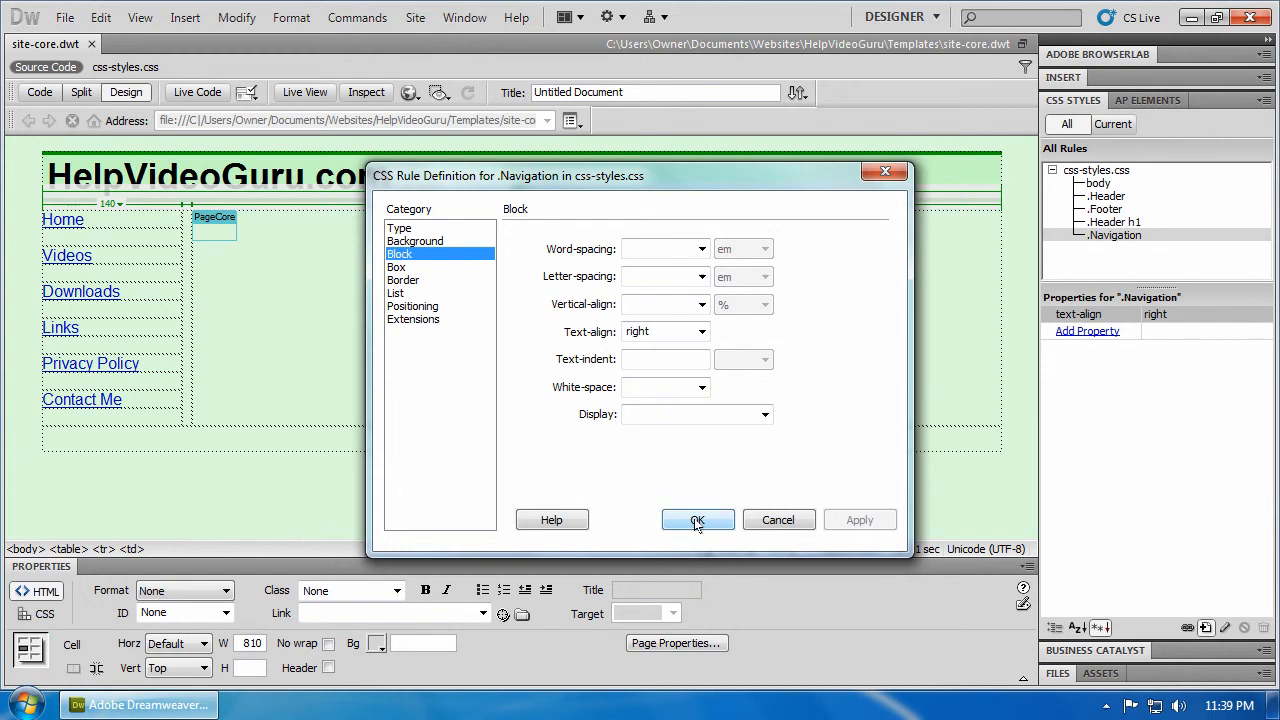
{"action": "left_click", "coordinate": [696, 520]}
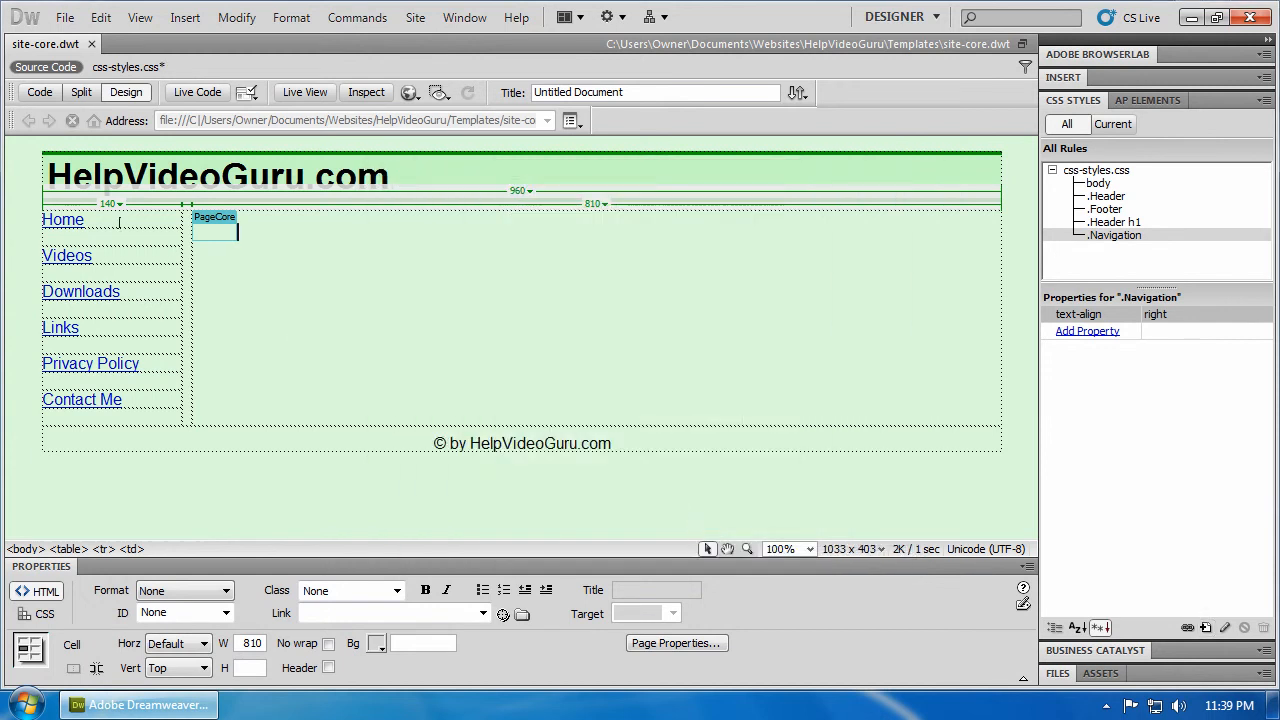
Apply the Navigation class to the Home, Videos, Downloads and Links items.
{"action": "left_click", "coordinate": [62, 218]}
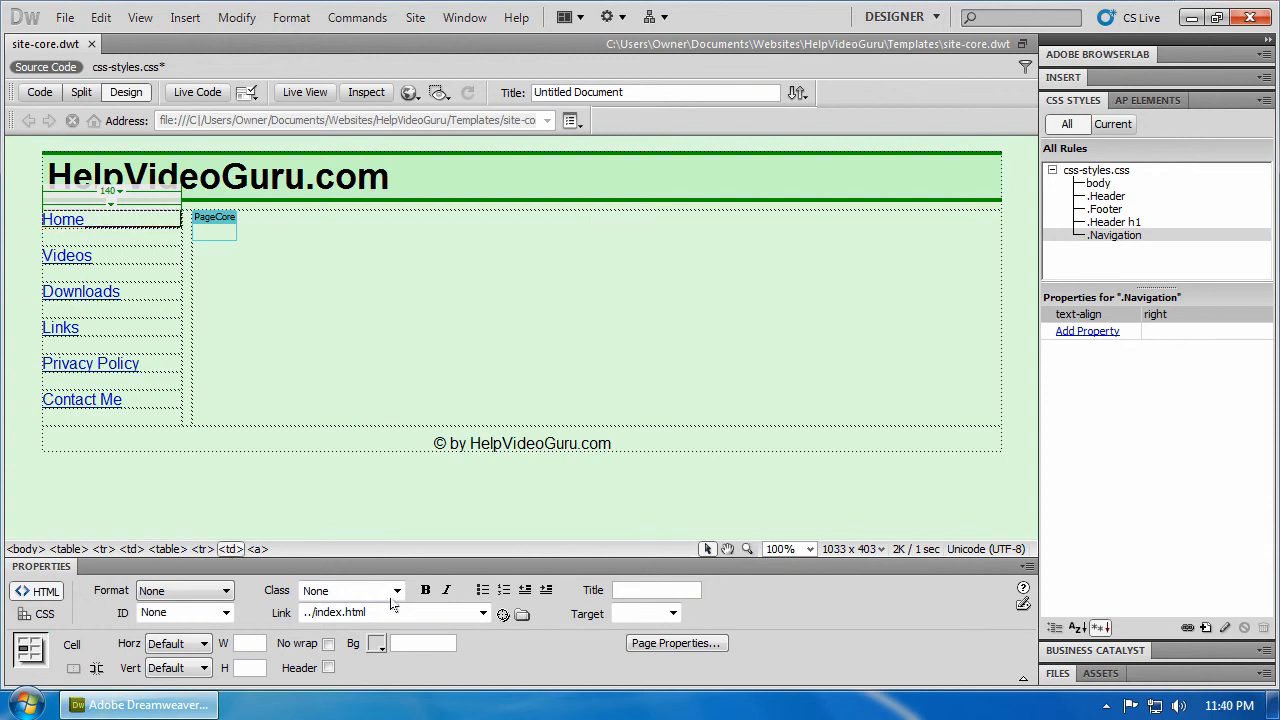
{"action": "left_click", "coordinate": [396, 590]}
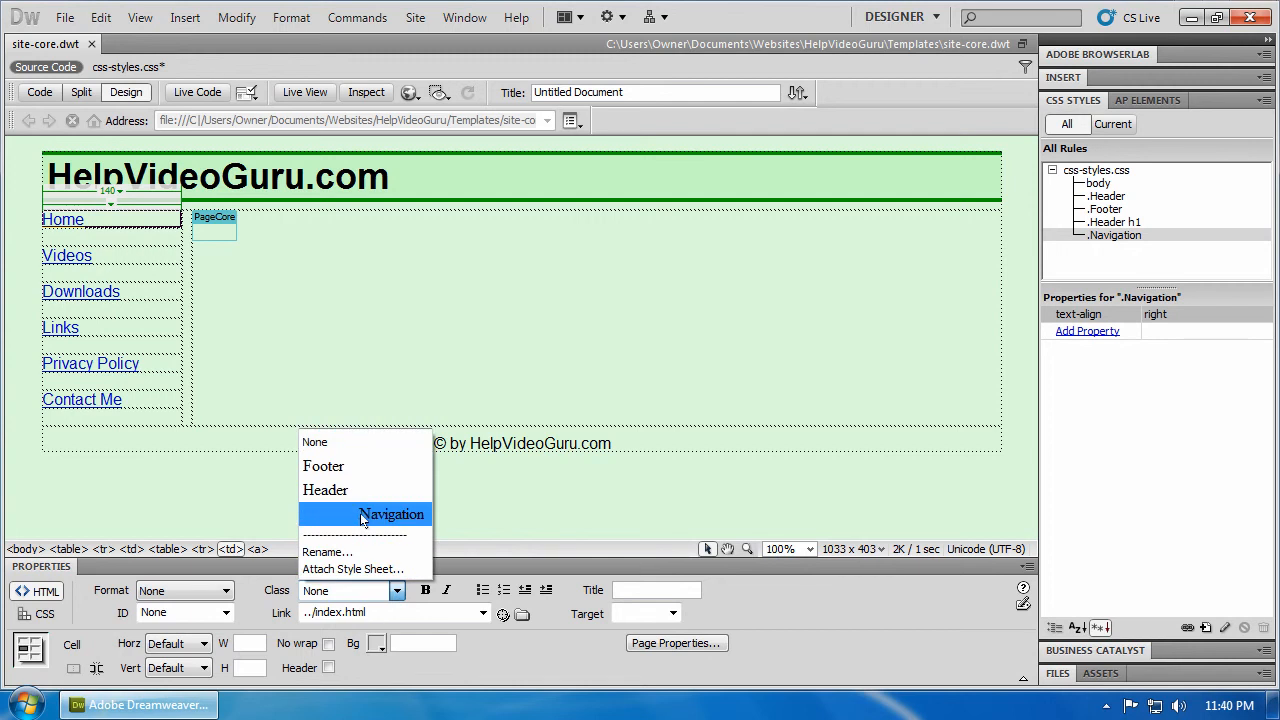
{"action": "left_click", "coordinate": [392, 512]}
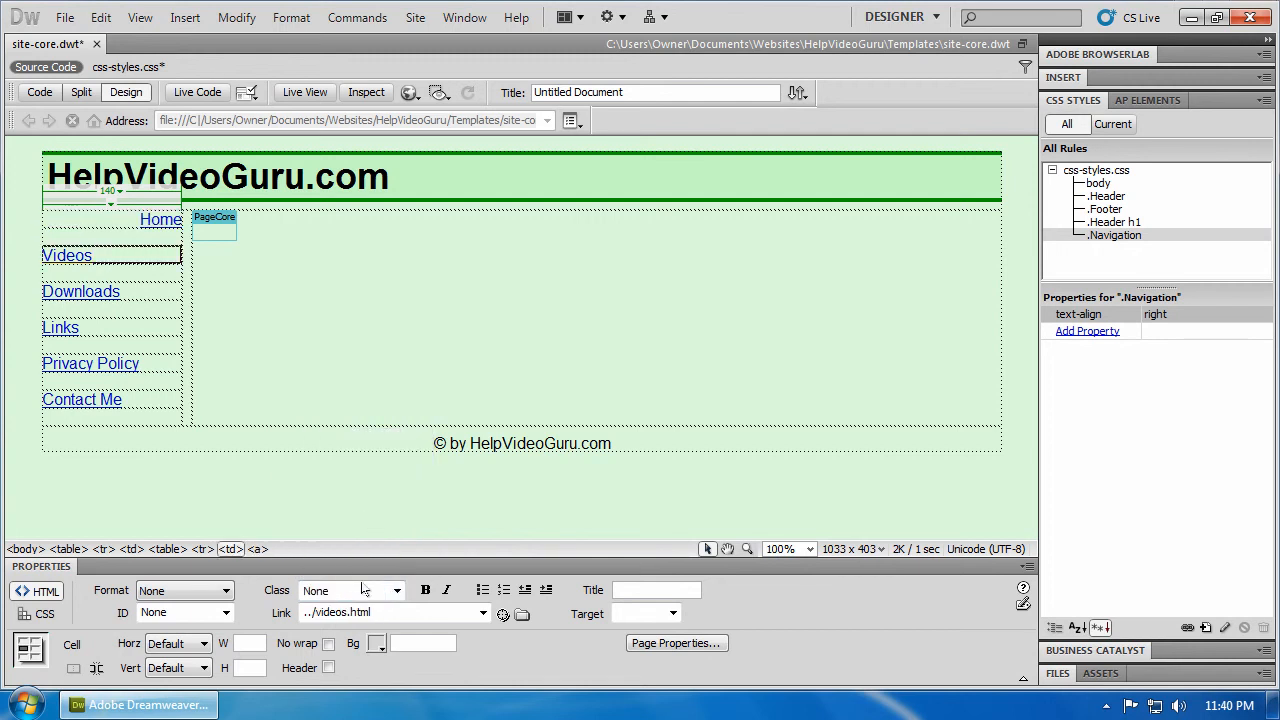
{"action": "left_click", "coordinate": [396, 590]}
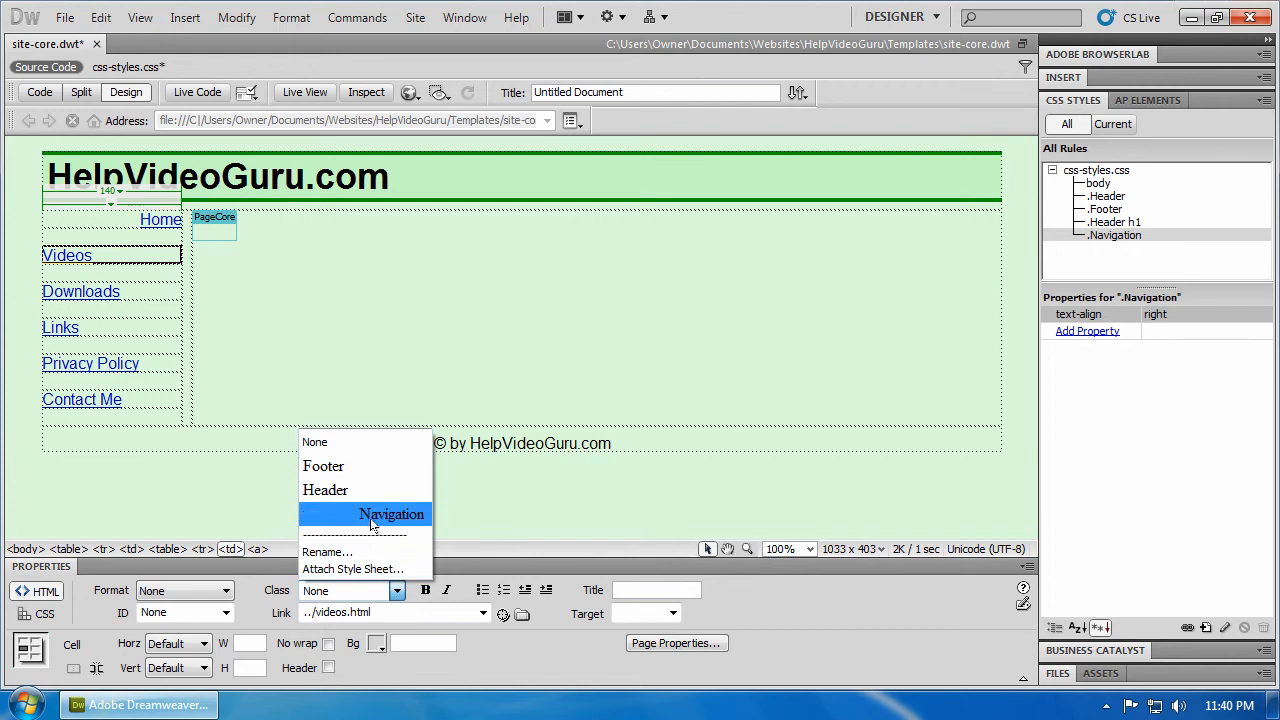
{"action": "left_click", "coordinate": [392, 512]}
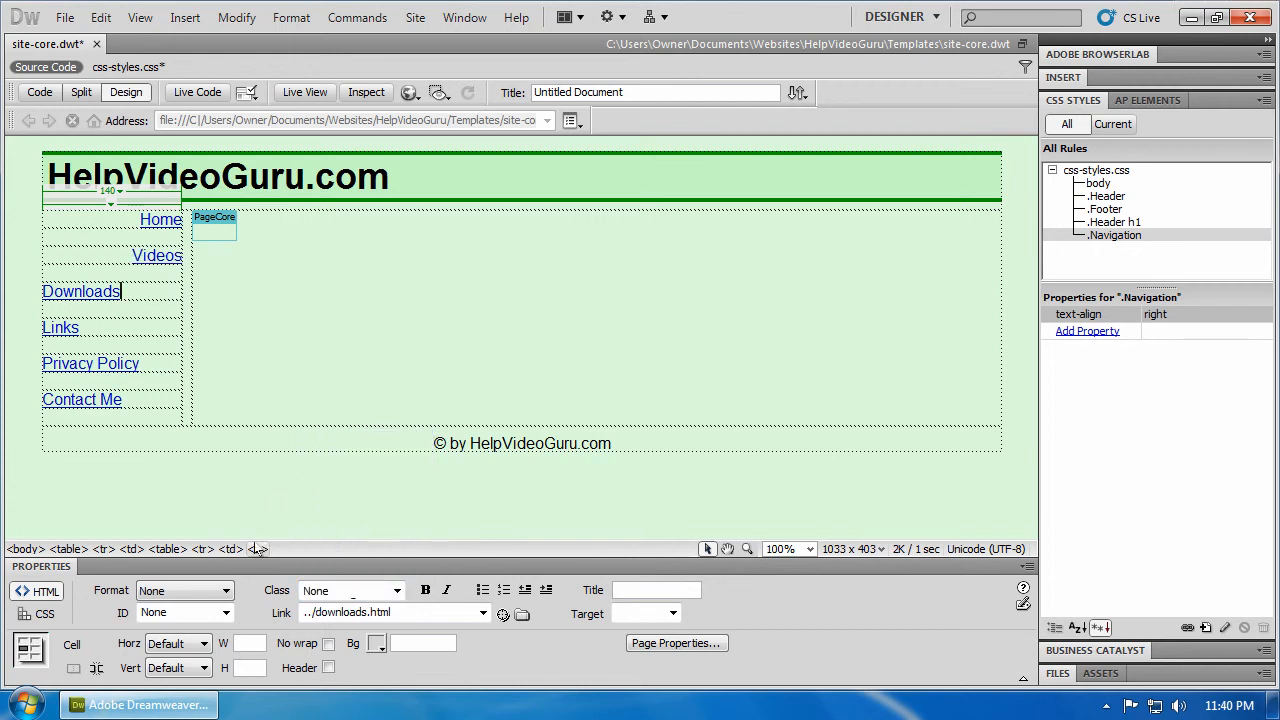
{"action": "left_click", "coordinate": [80, 292]}
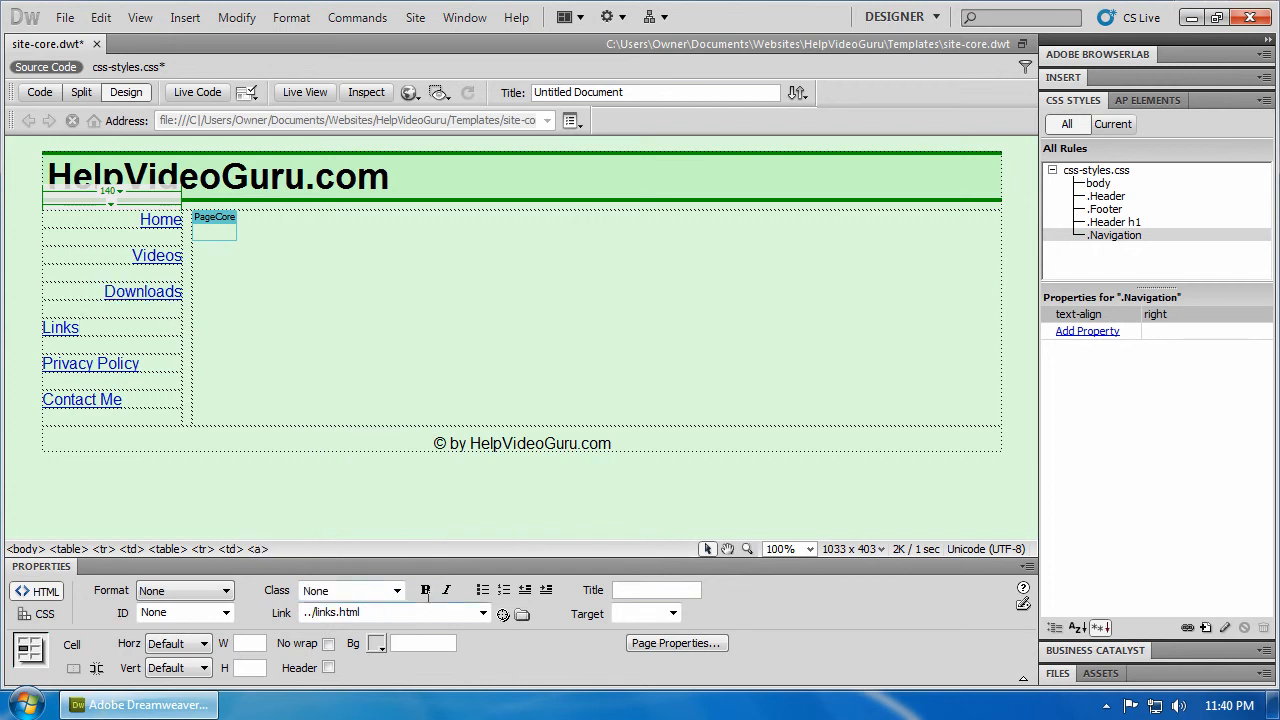
{"action": "left_click", "coordinate": [396, 592]}
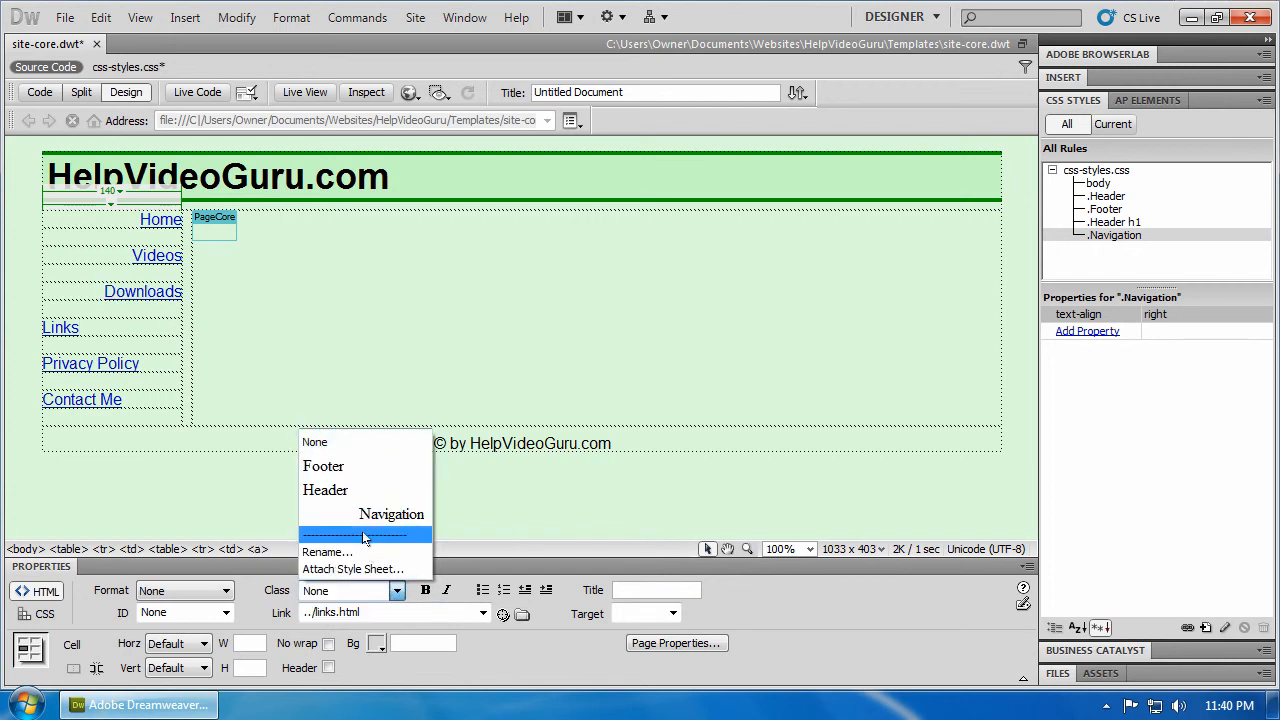
{"action": "left_click", "coordinate": [392, 512]}
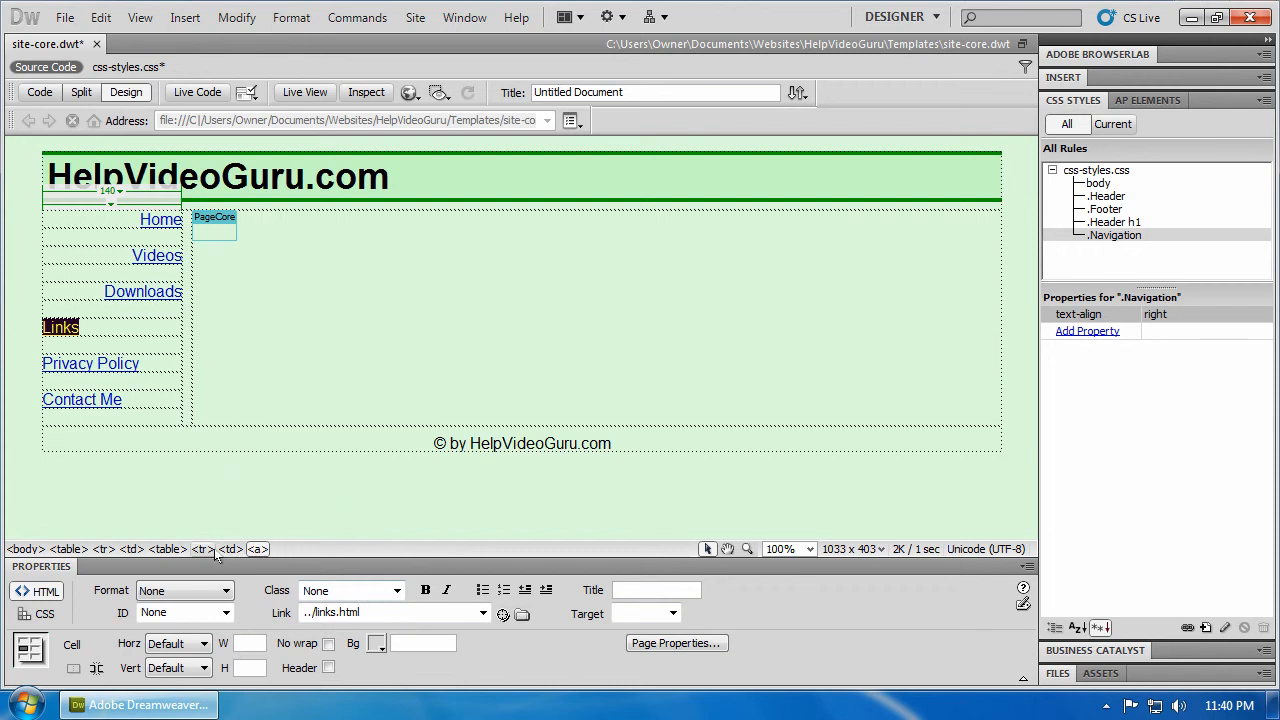
Apply the Navigation class to the Links cell's <td> and move on to Privacy Policy.
{"action": "left_click", "coordinate": [230, 548]}
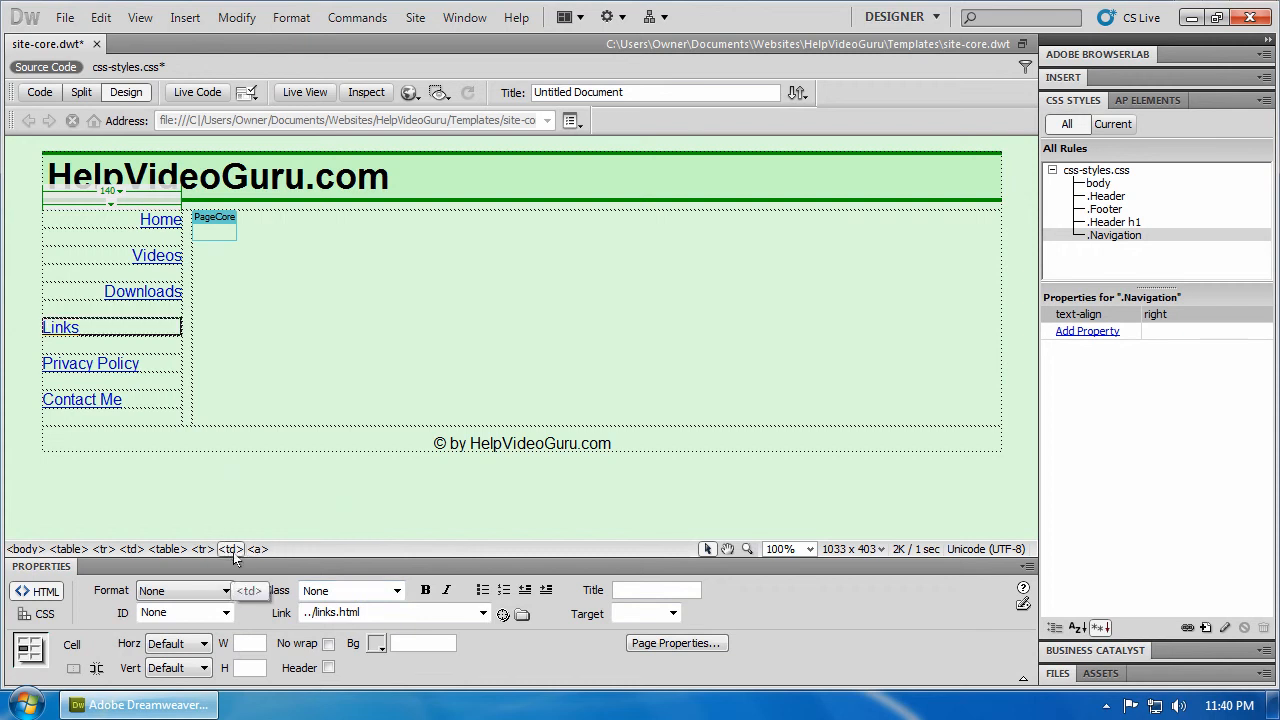
{"action": "left_click", "coordinate": [396, 590]}
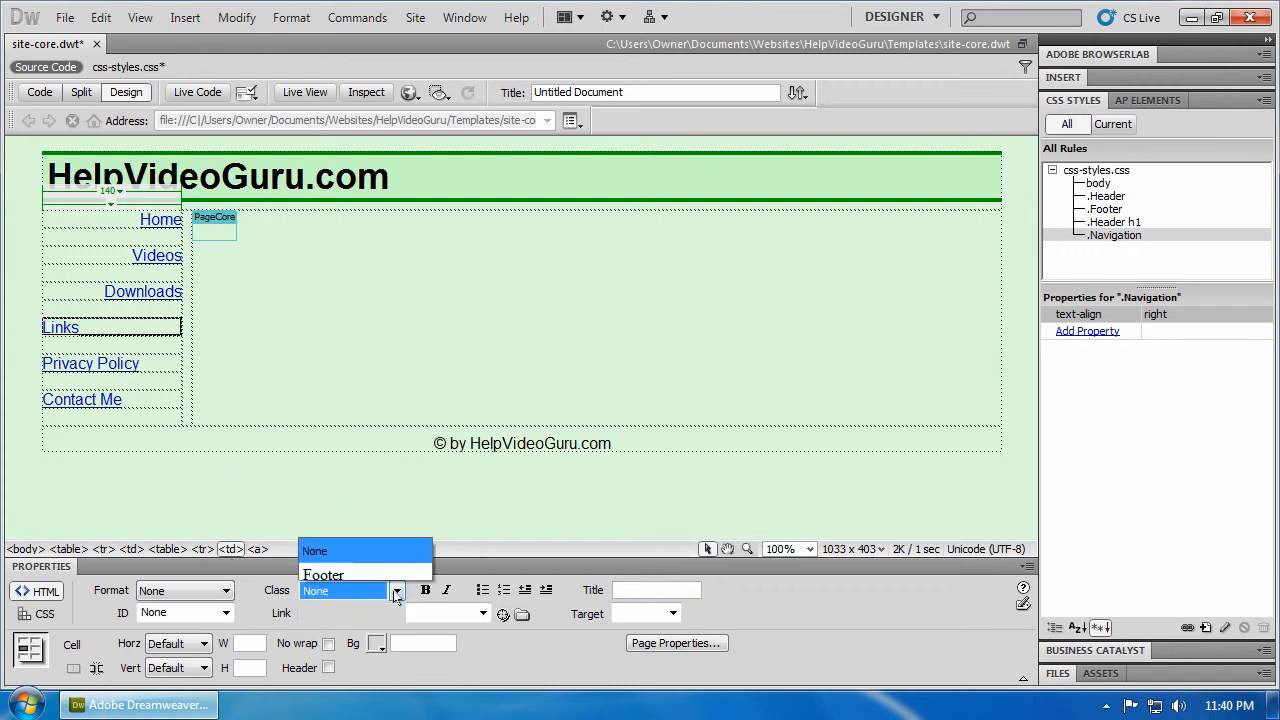
{"action": "left_click", "coordinate": [350, 590]}
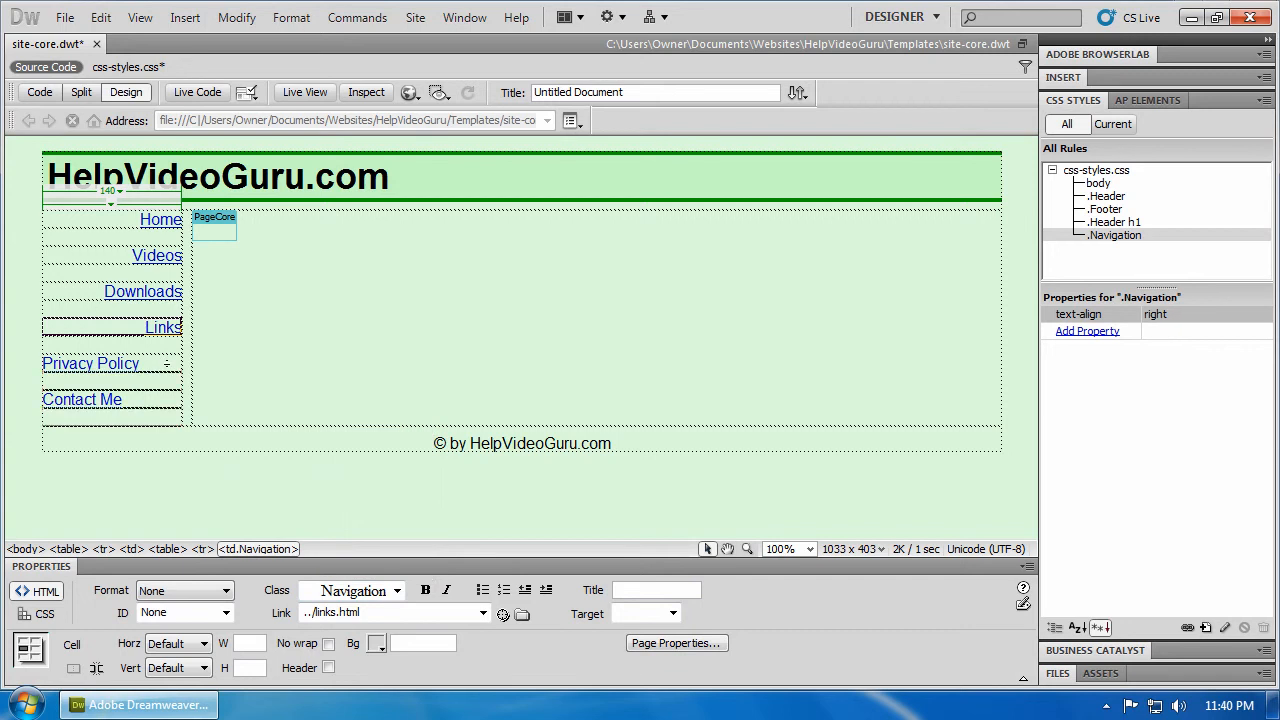
{"action": "left_click", "coordinate": [90, 364]}
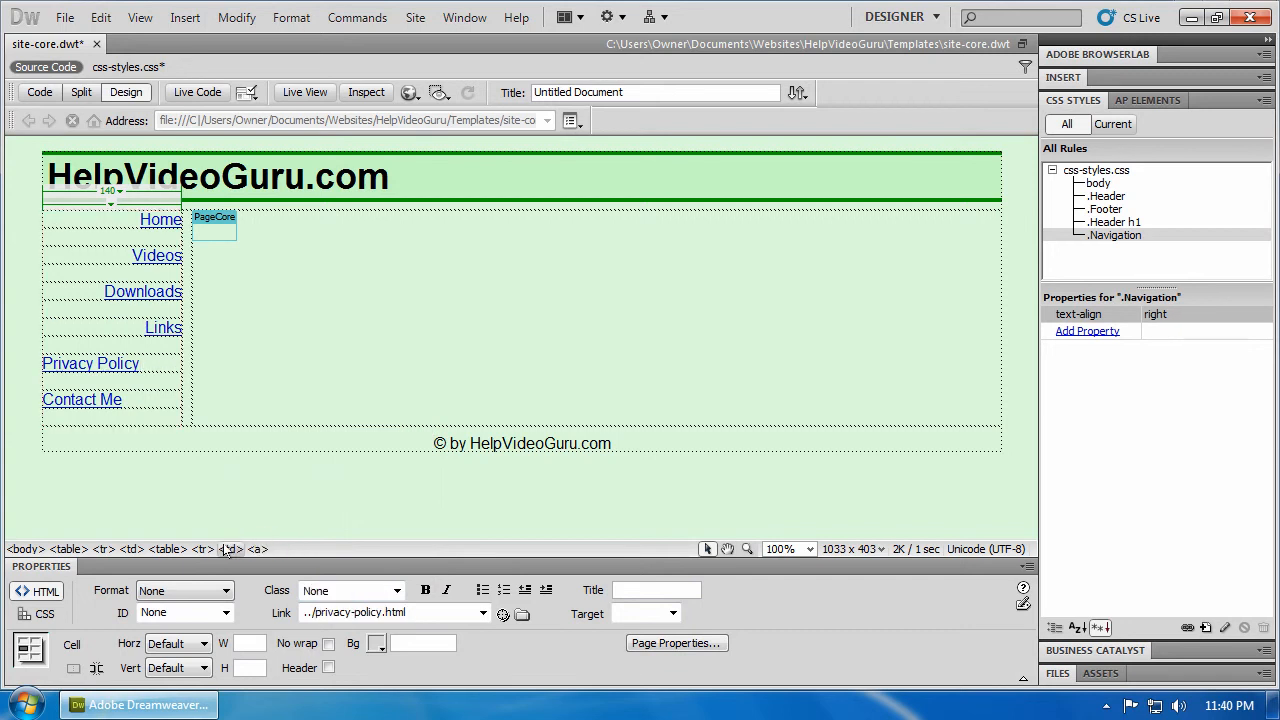
{"action": "left_click", "coordinate": [396, 590]}
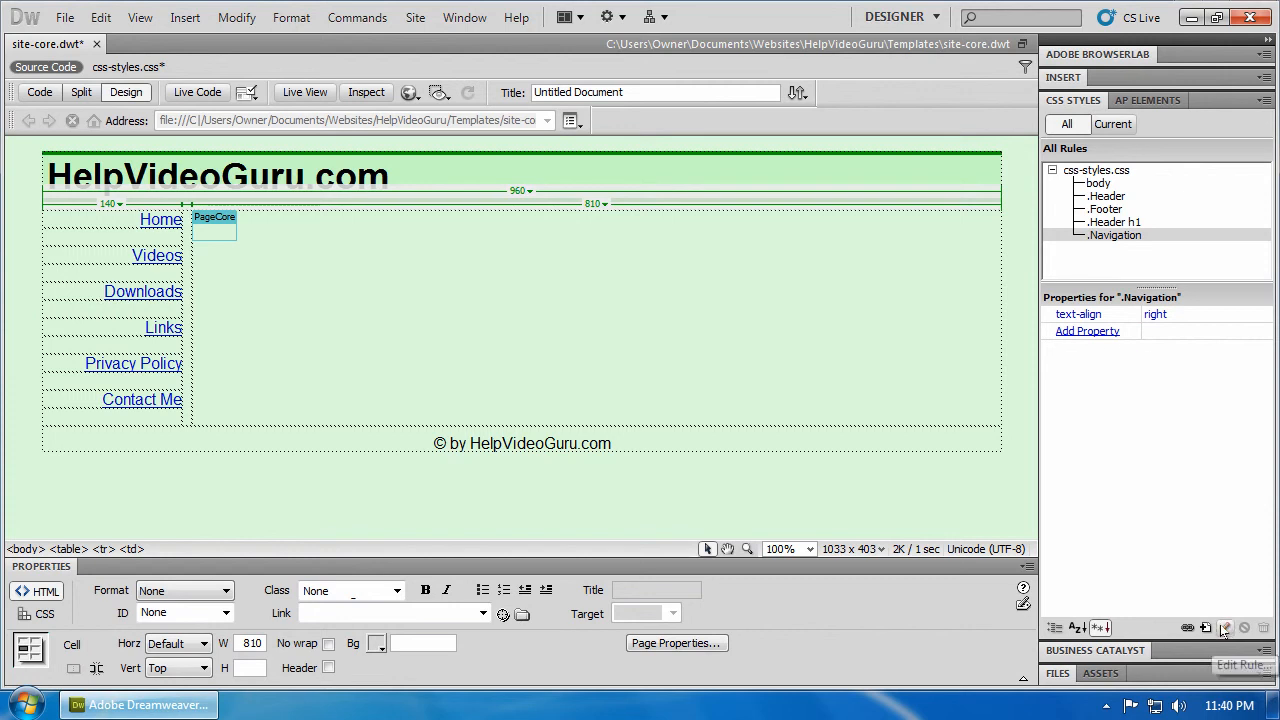
Edit the Navigation rule's Type settings to font-size 14 px and font-weight bold.
{"action": "left_click", "coordinate": [1114, 236]}
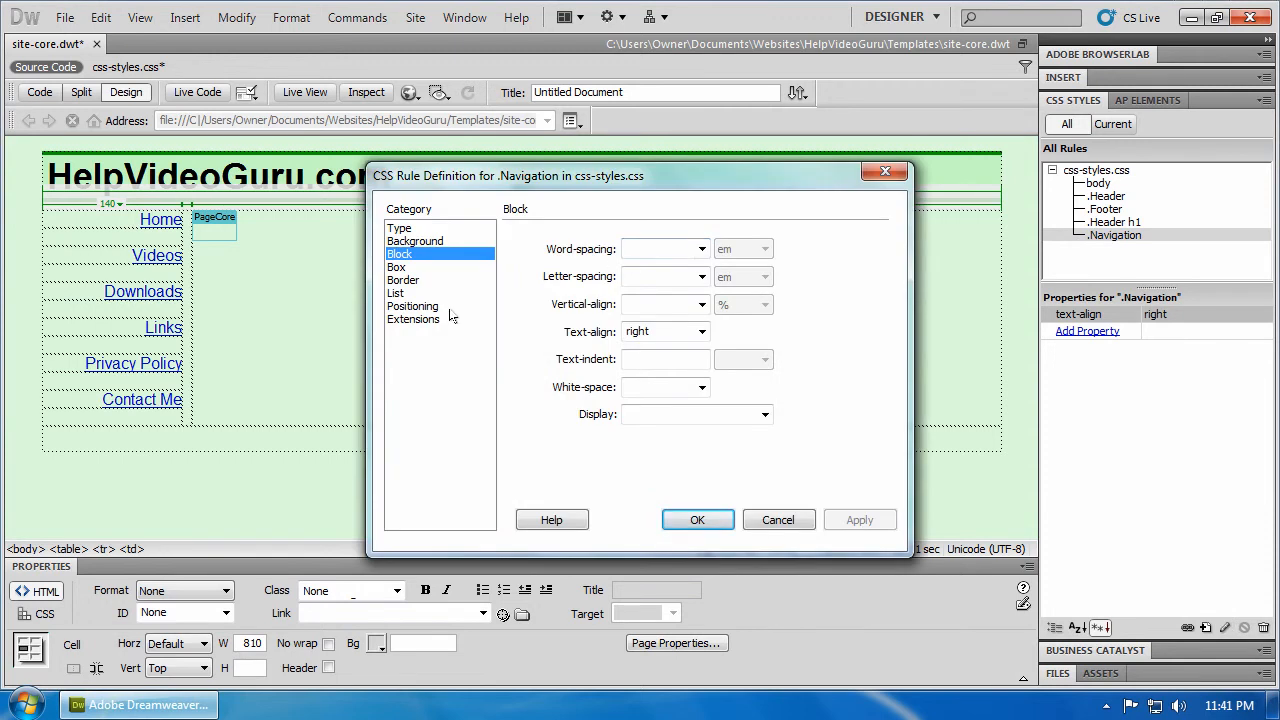
{"action": "mouse_move", "coordinate": [428, 236]}
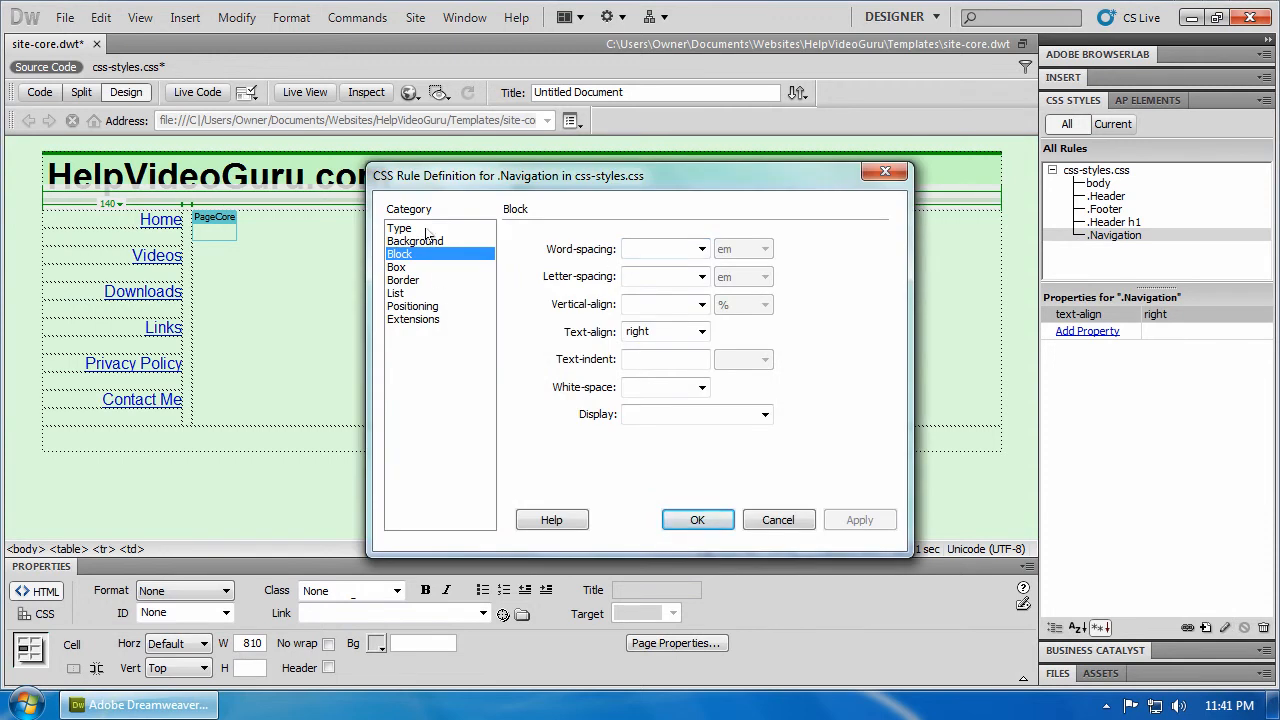
{"action": "left_click", "coordinate": [400, 228]}
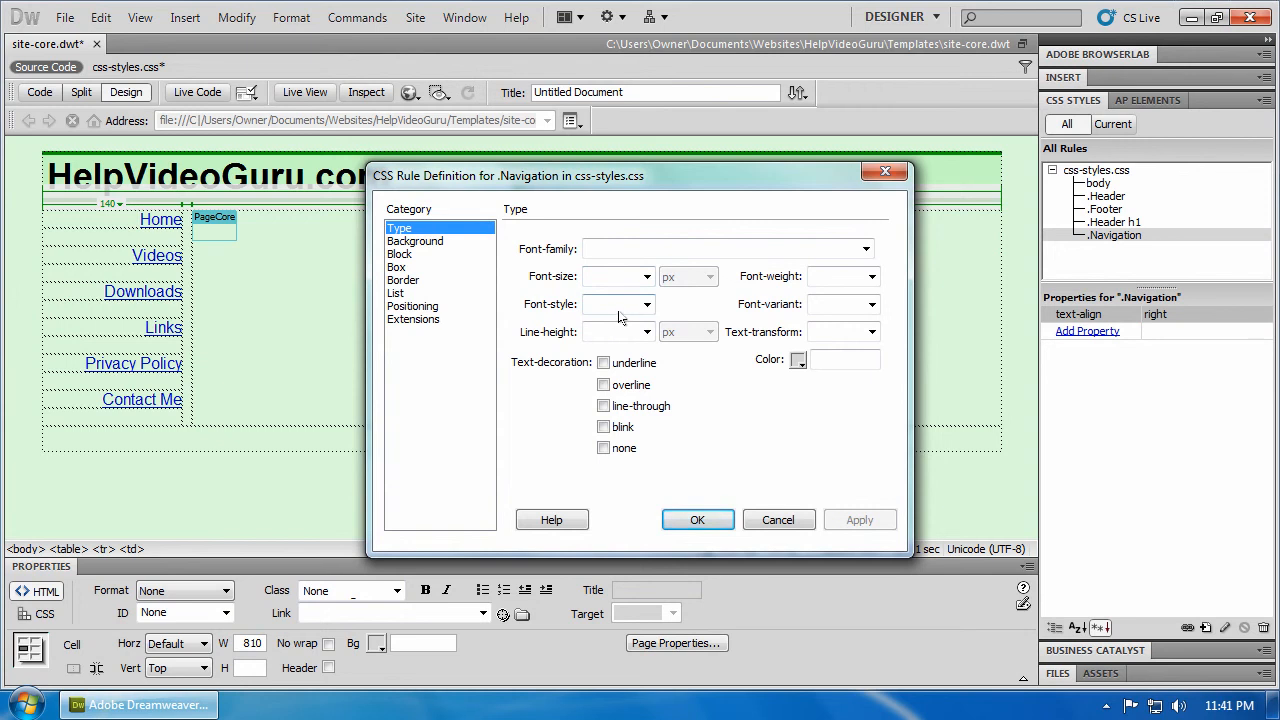
{"action": "left_click", "coordinate": [646, 276]}
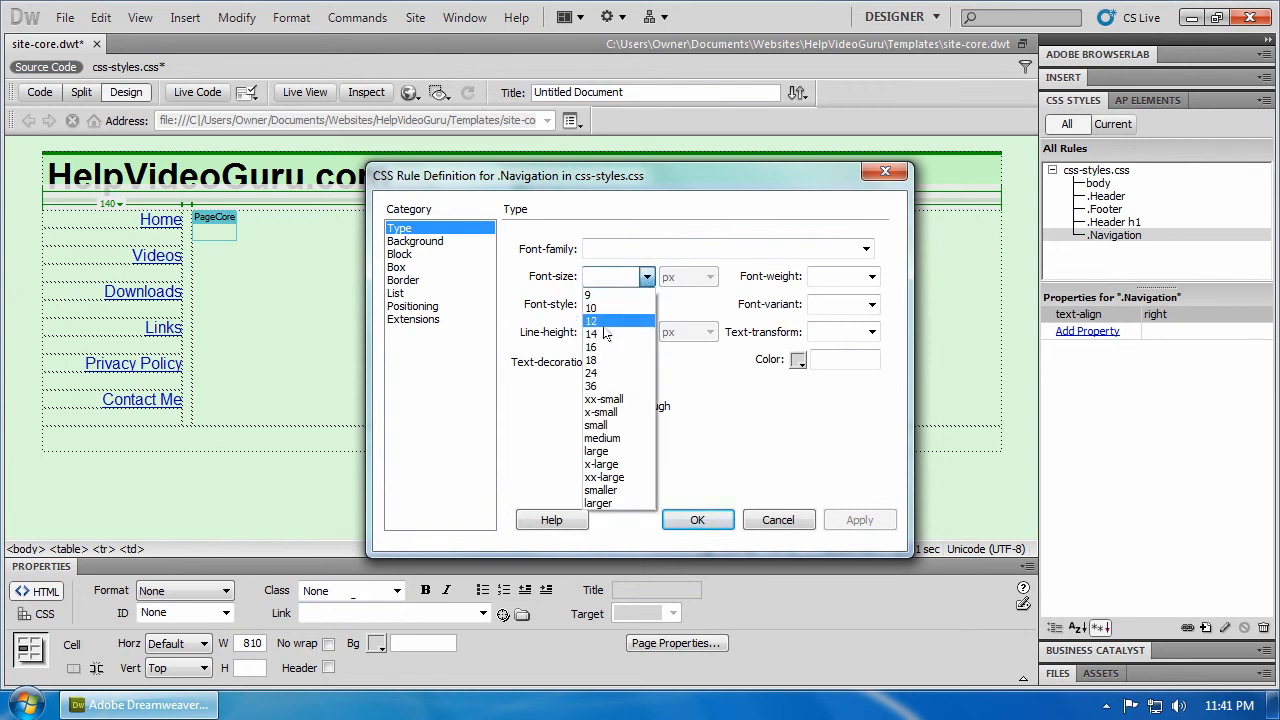
{"action": "left_click", "coordinate": [592, 332]}
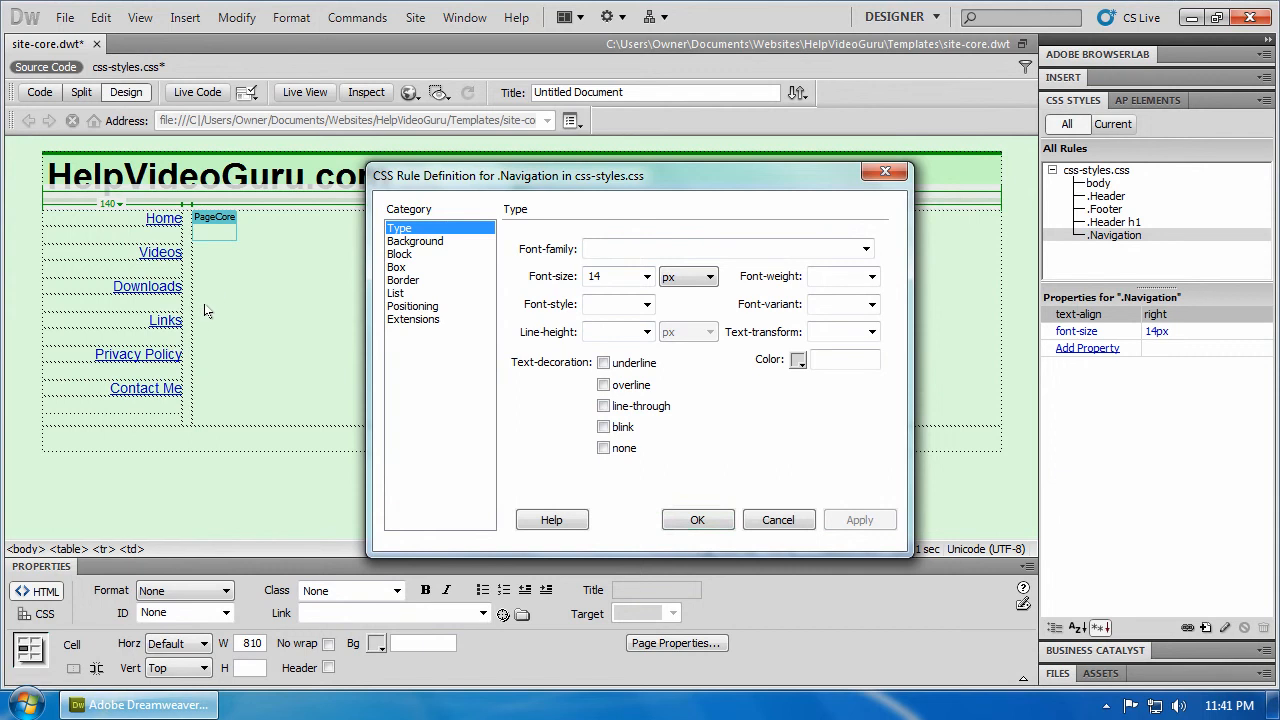
{"action": "left_click", "coordinate": [868, 276]}
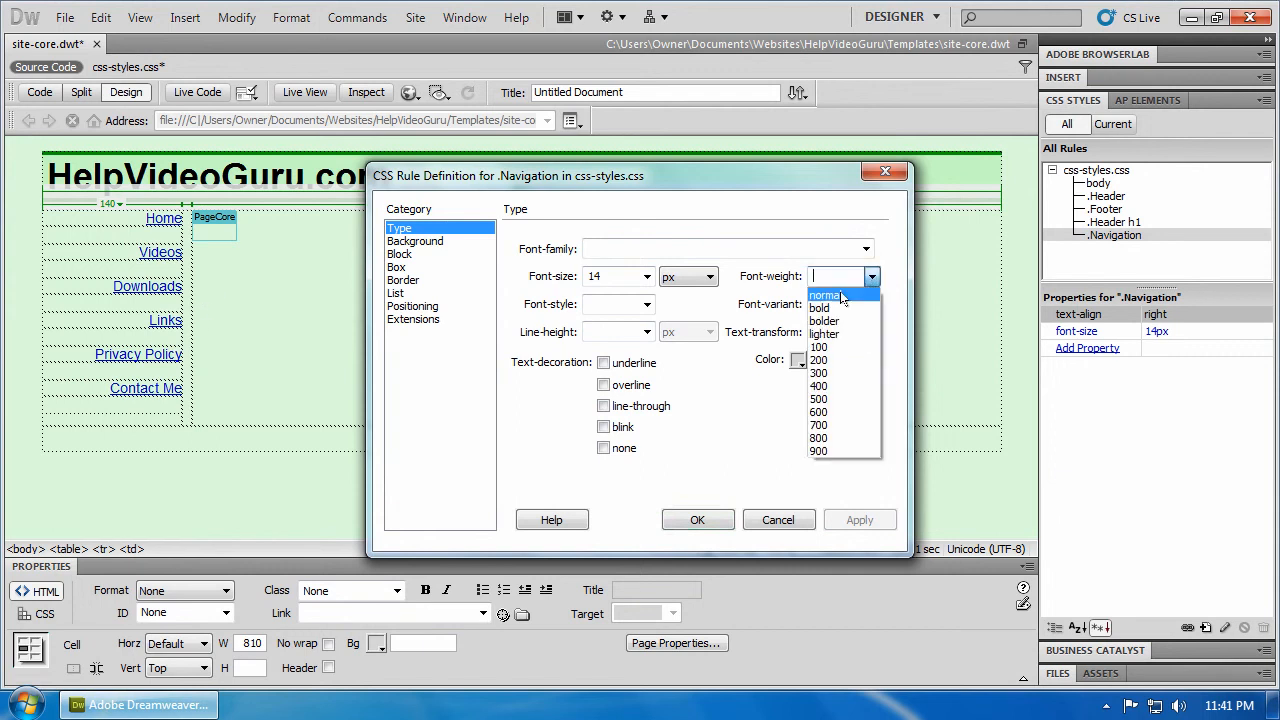
{"action": "left_click", "coordinate": [820, 308]}
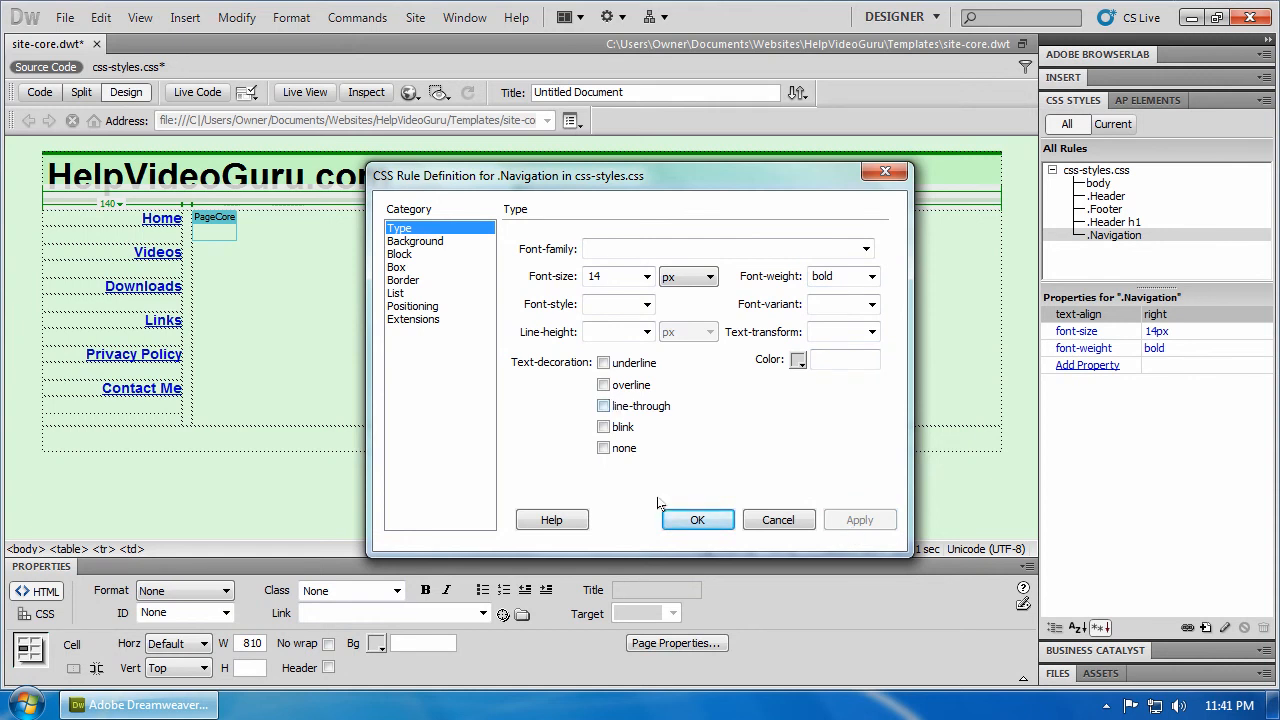
{"action": "left_click", "coordinate": [696, 520]}
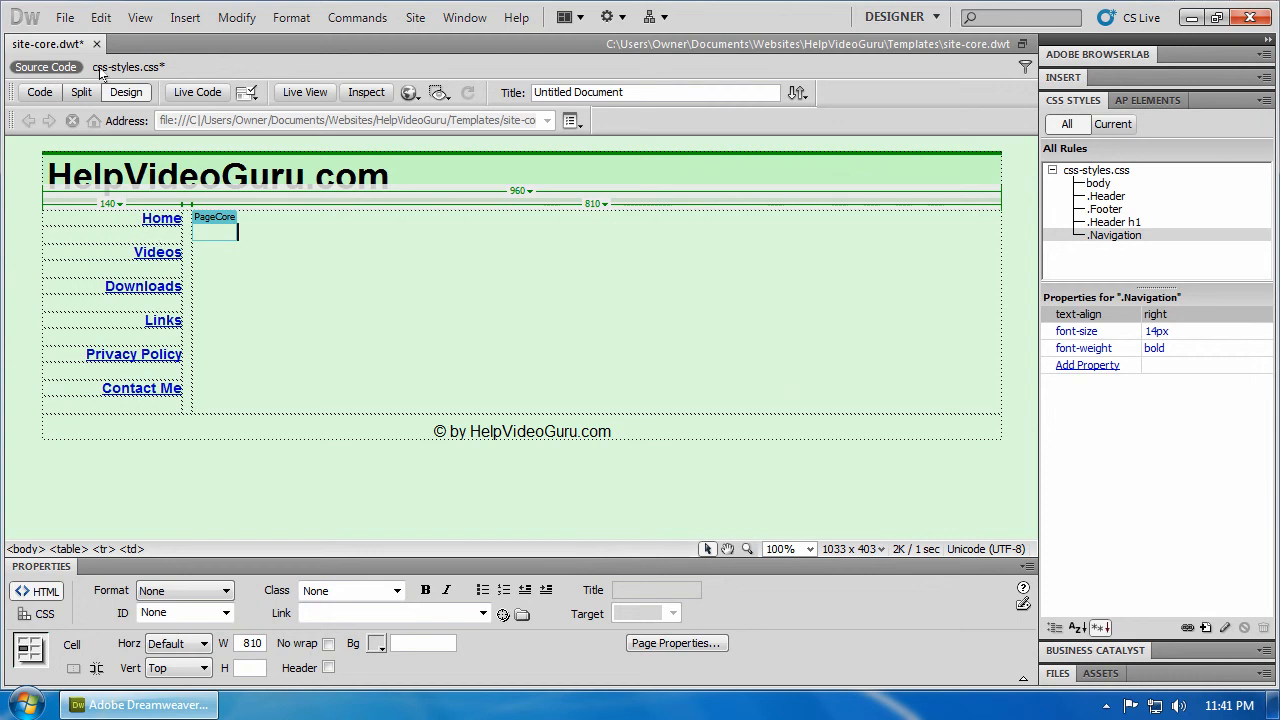
Save site-core.dwt, update all six template-based pages, and close the template.
{"action": "key", "text": "ctrl+s"}
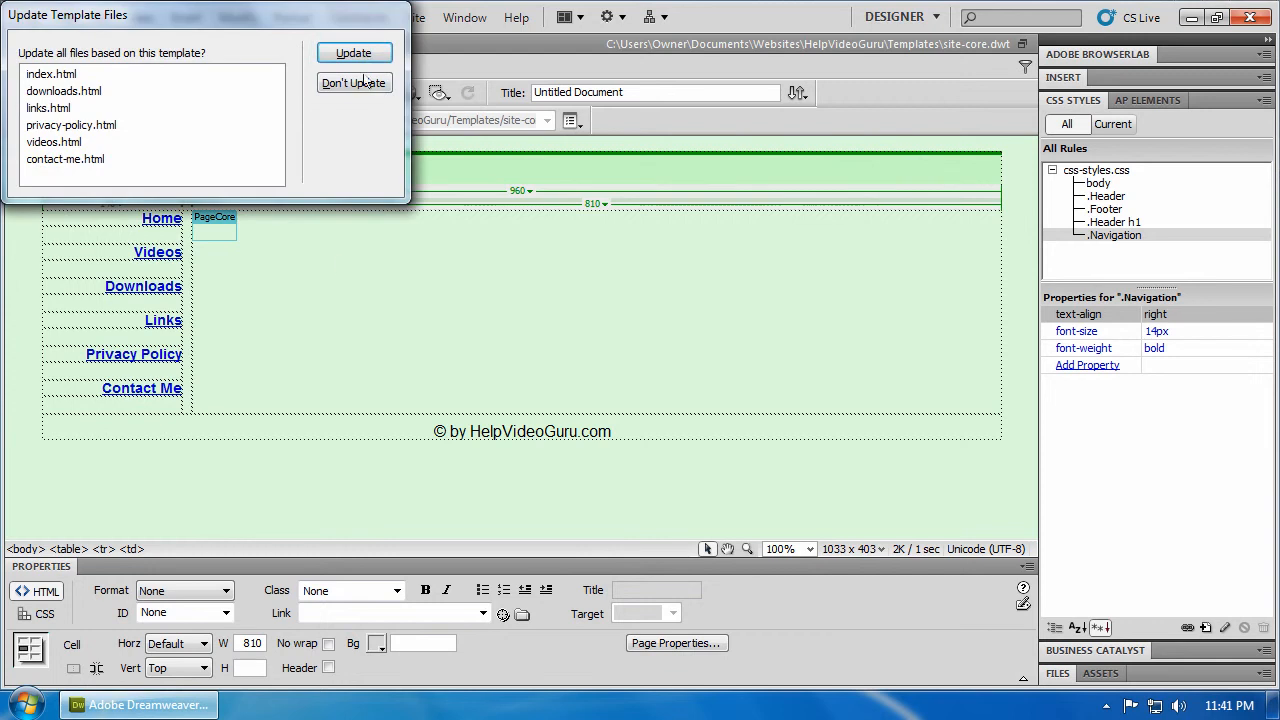
{"action": "left_click", "coordinate": [352, 52]}
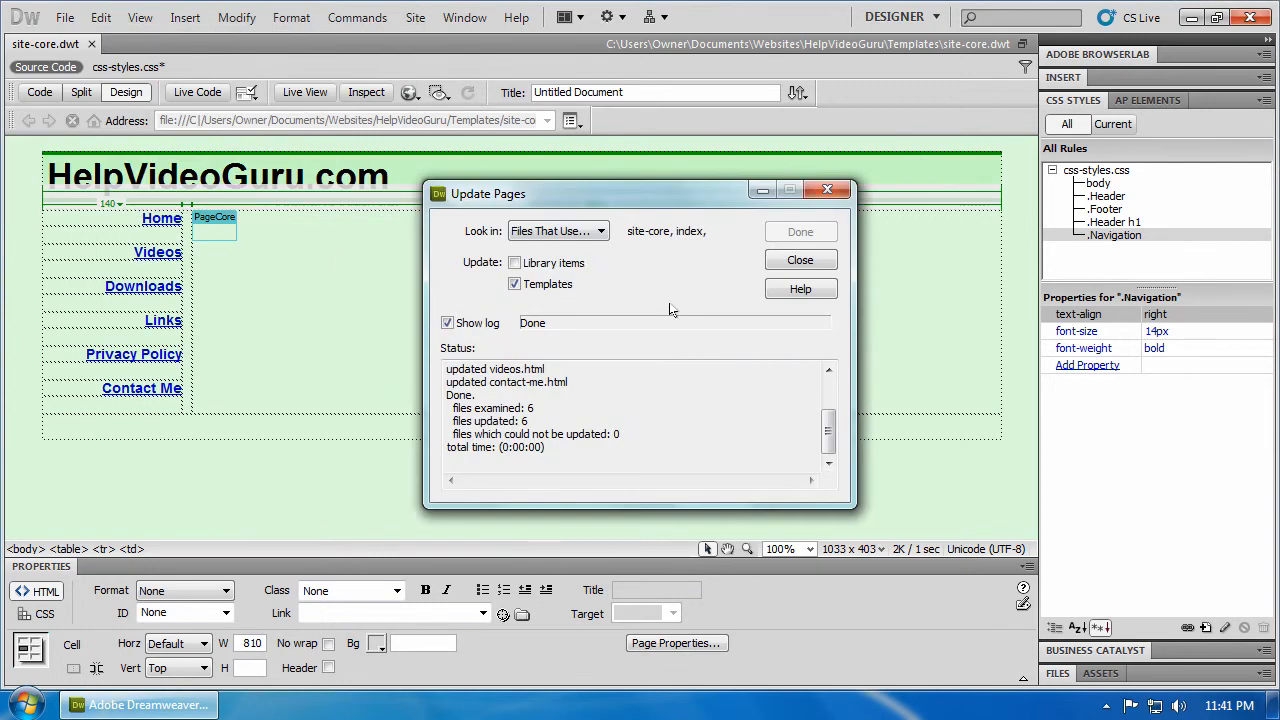
{"action": "left_click", "coordinate": [800, 260]}
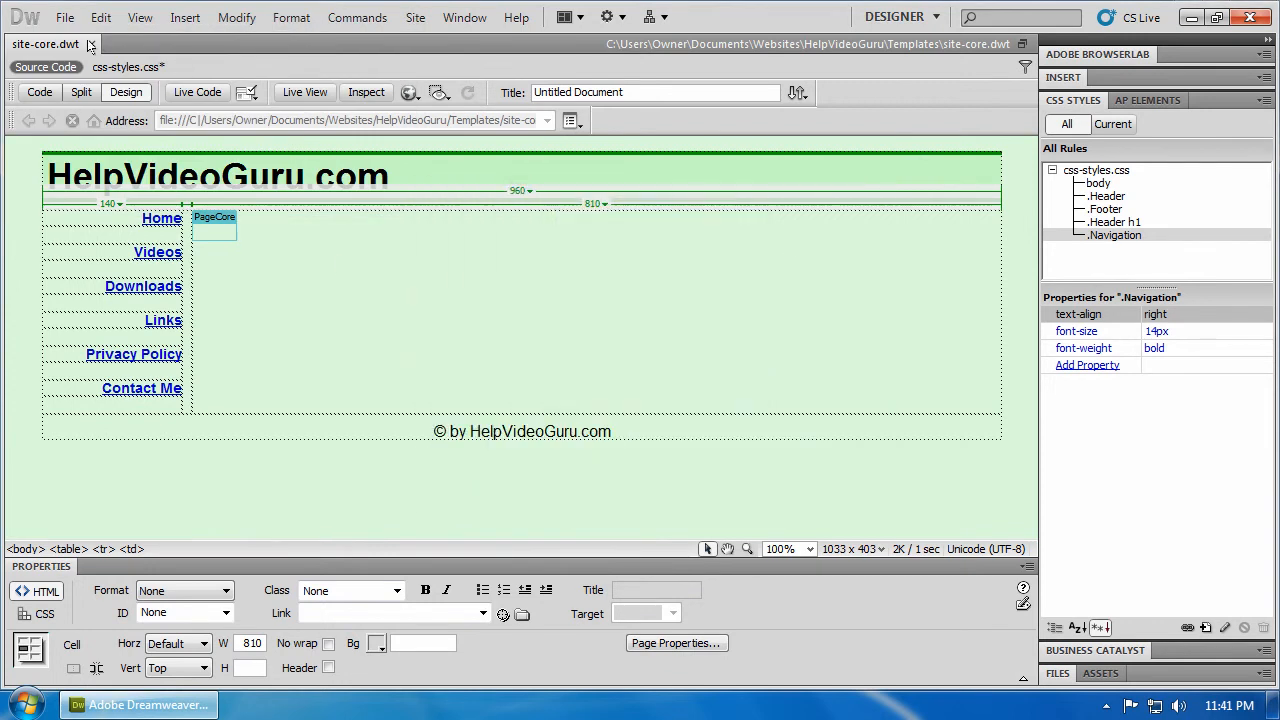
{"action": "left_click", "coordinate": [92, 44]}
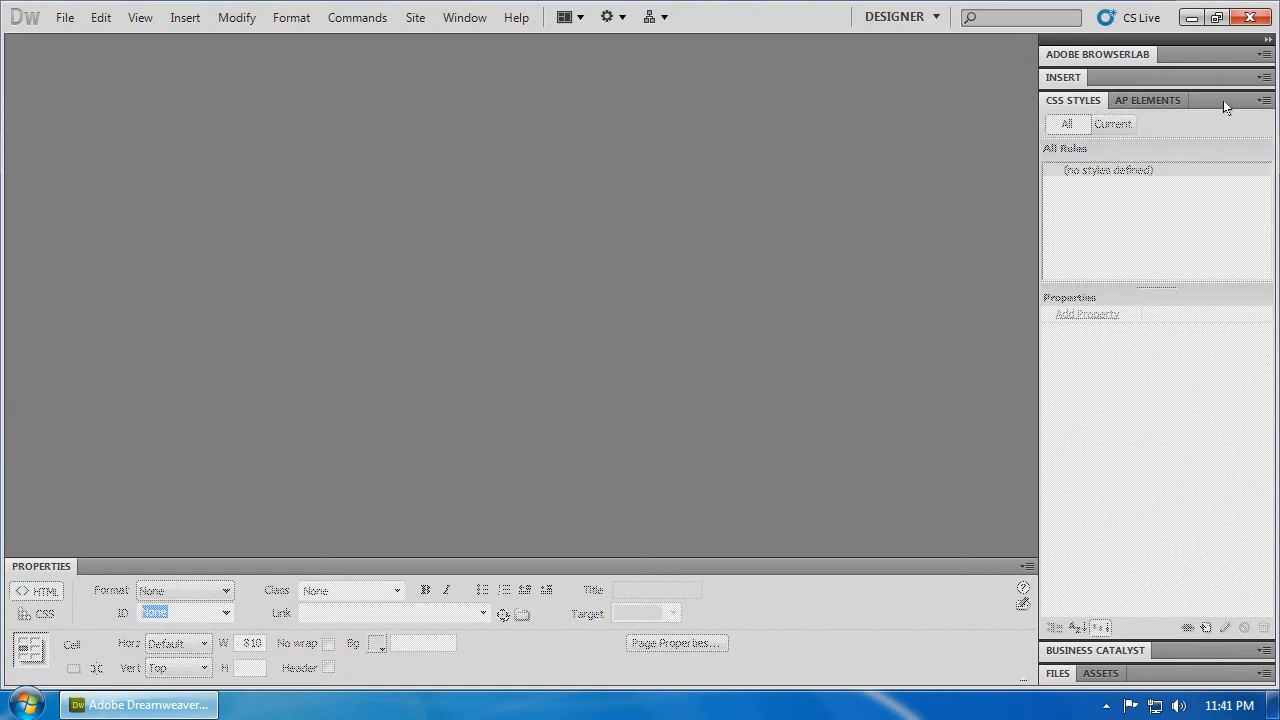
Open index.html from the Files panel and preview it in Internet Explorer.
{"action": "left_click", "coordinate": [1056, 146]}
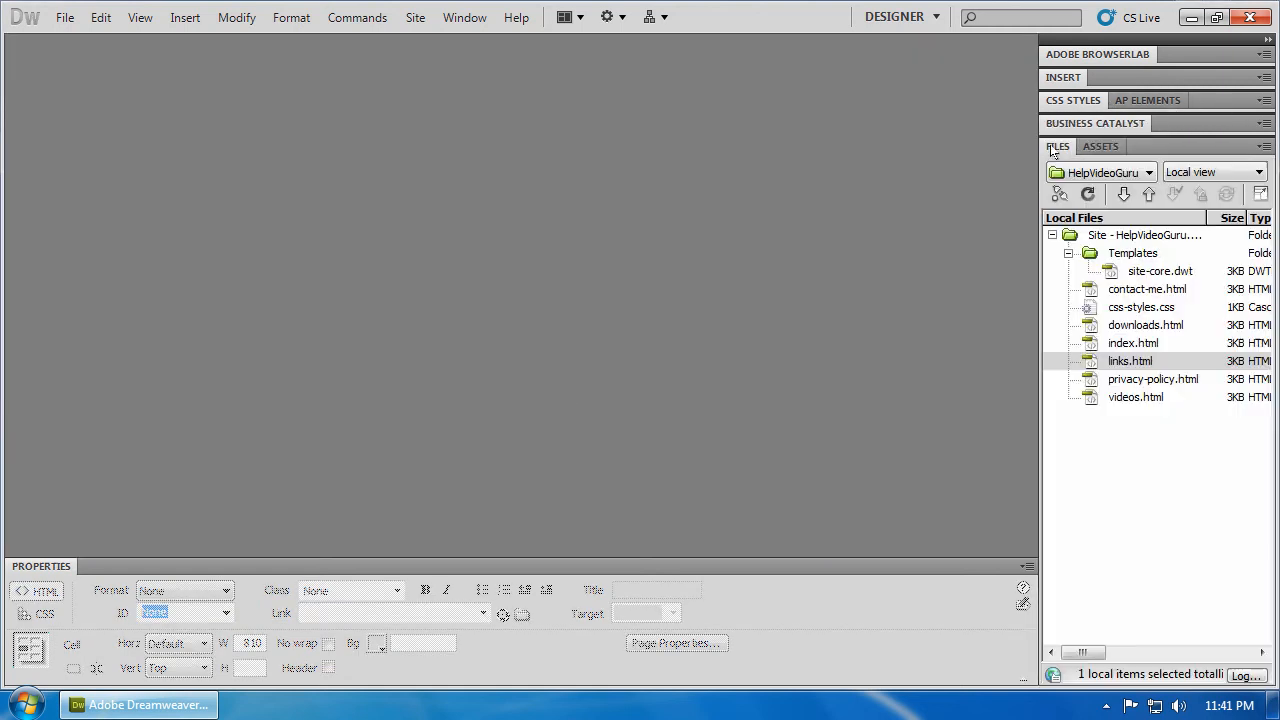
{"action": "left_click", "coordinate": [1132, 344]}
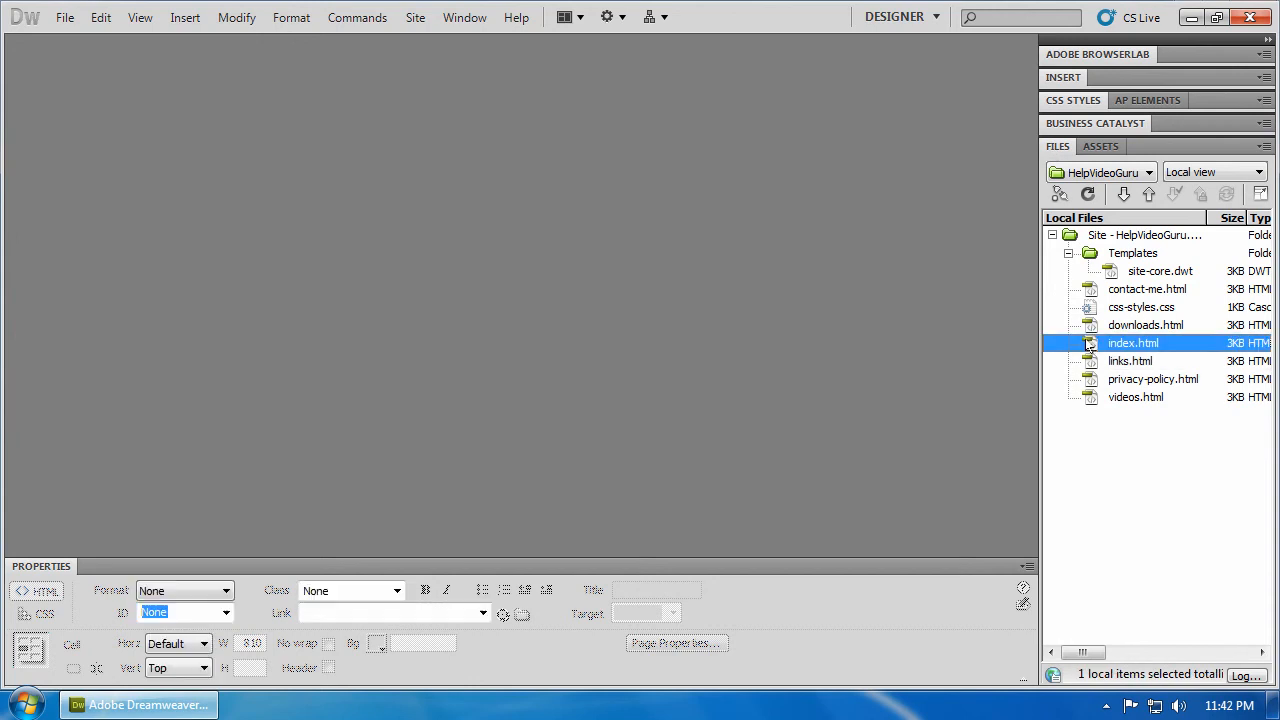
{"action": "double_click", "coordinate": [1132, 342]}
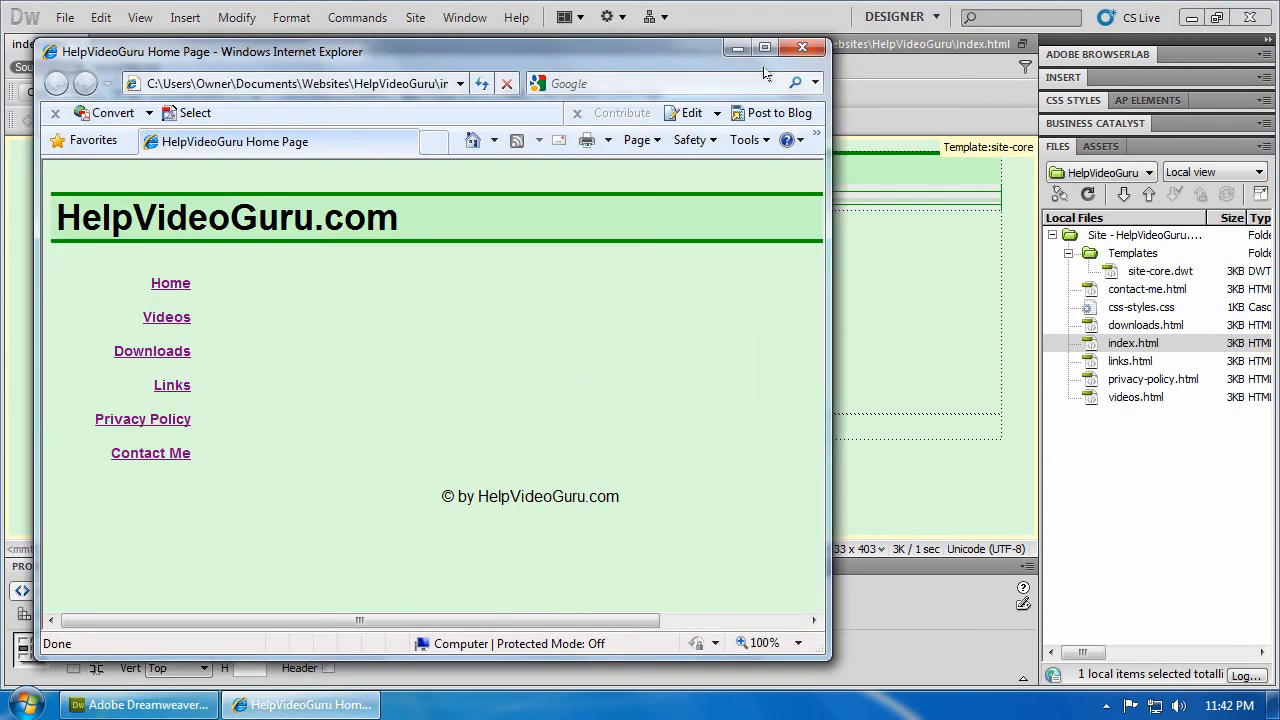
Maximize the browser and visit Downloads, Links, Privacy Policy and Contact Me to confirm the navigation.
{"action": "left_click", "coordinate": [764, 48]}
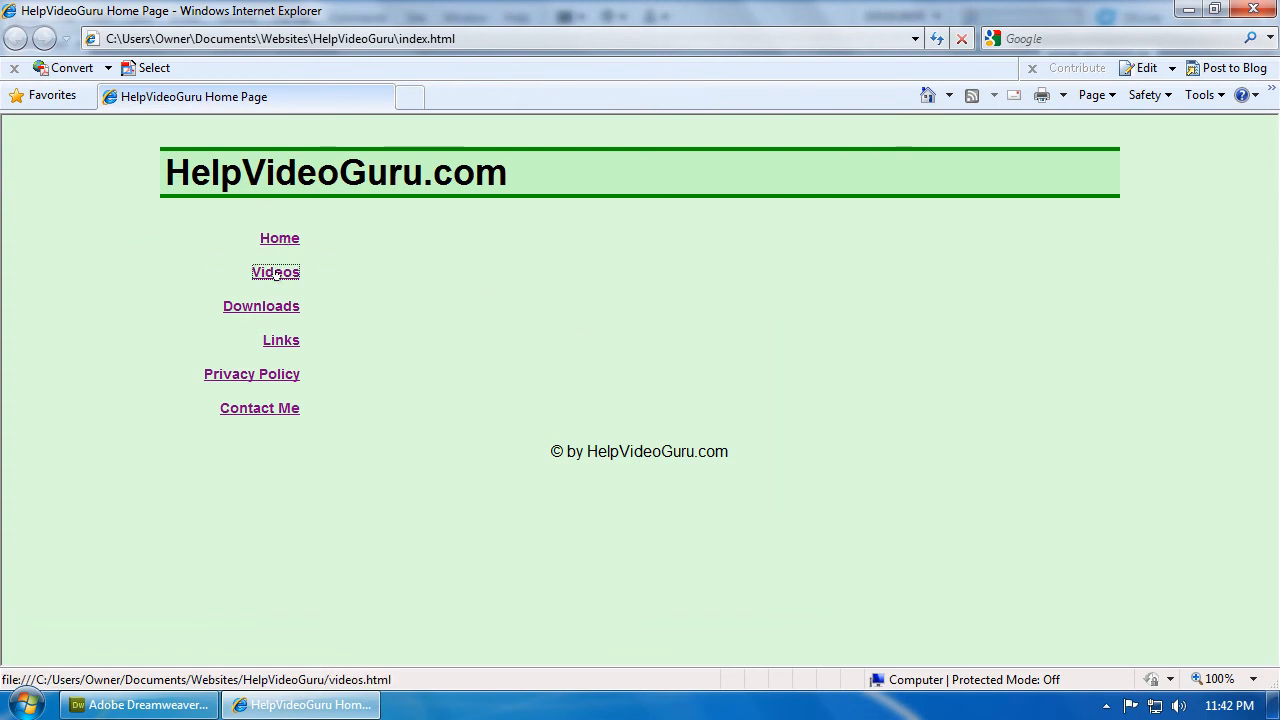
{"action": "left_click", "coordinate": [260, 306]}
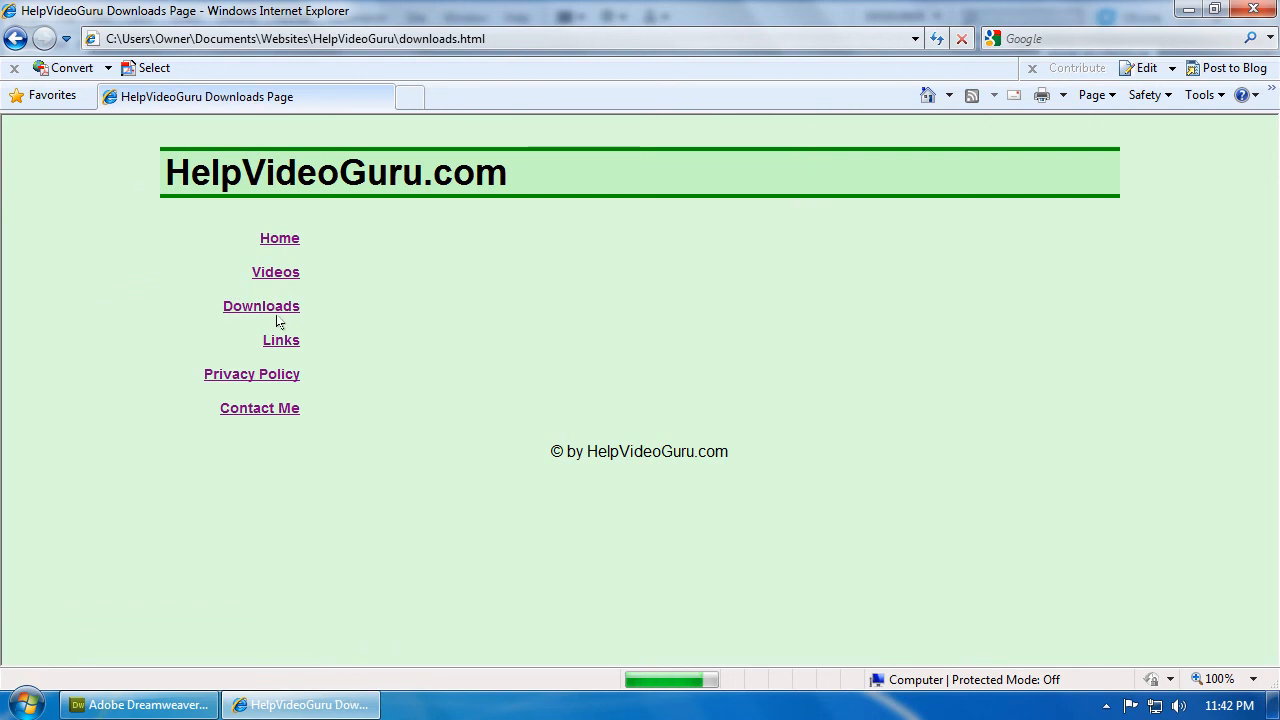
{"action": "left_click", "coordinate": [280, 340]}
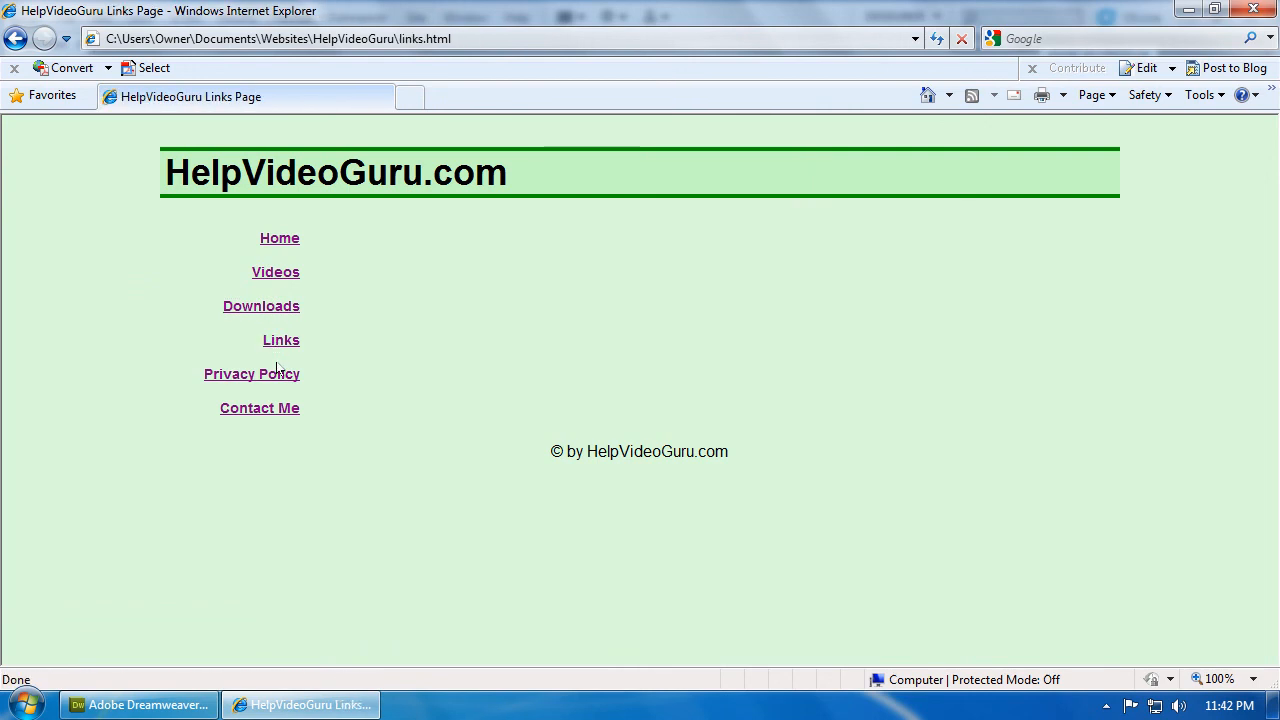
{"action": "left_click", "coordinate": [252, 374]}
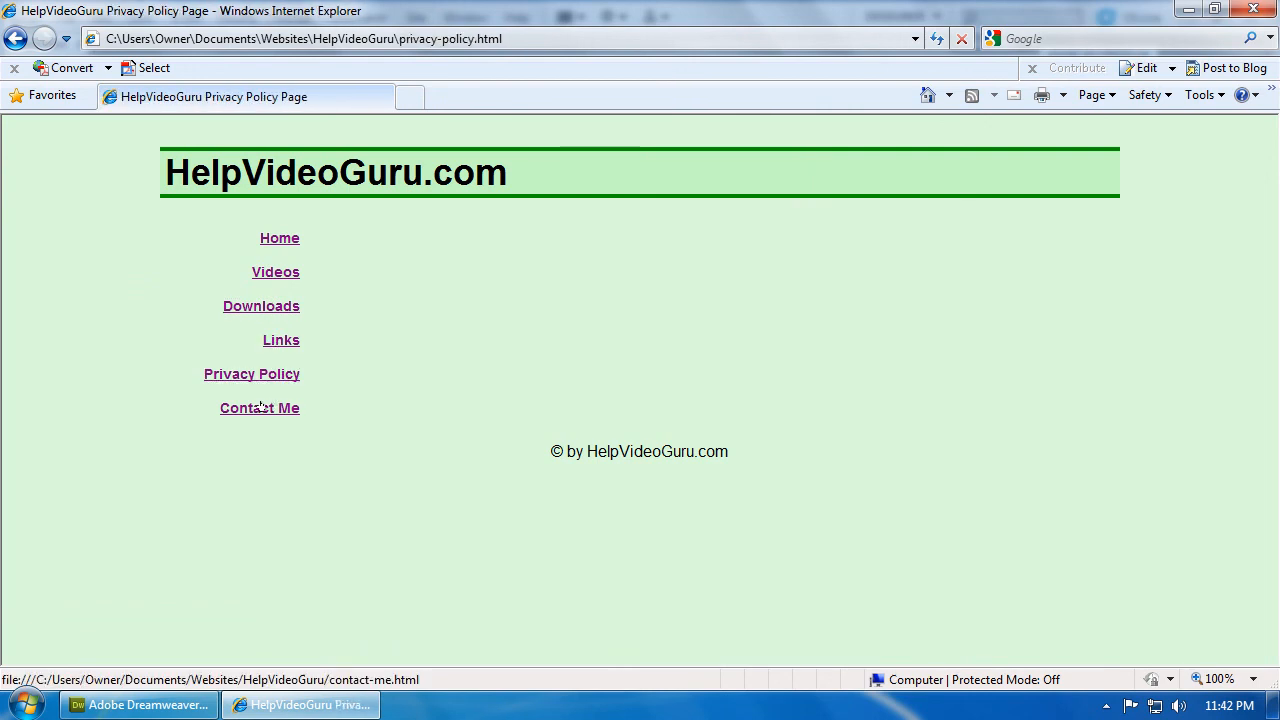
{"action": "left_click", "coordinate": [260, 408]}
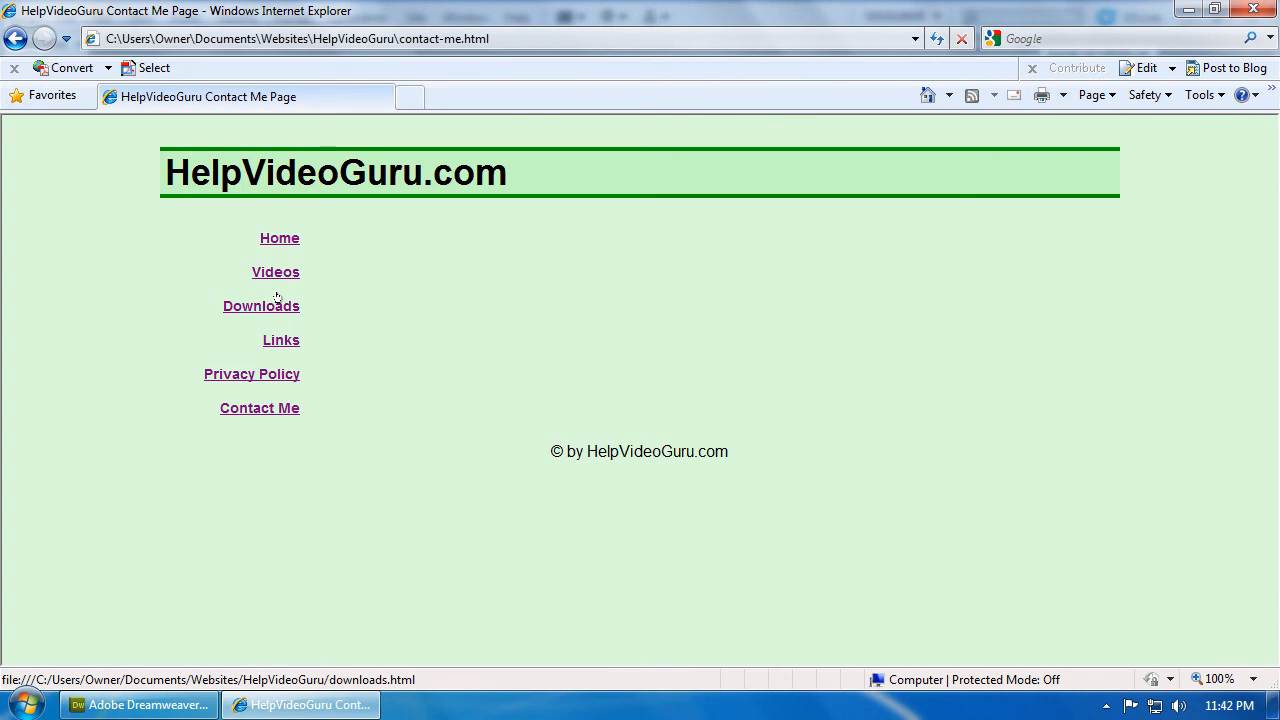
{"action": "mouse_move", "coordinate": [332, 350]}
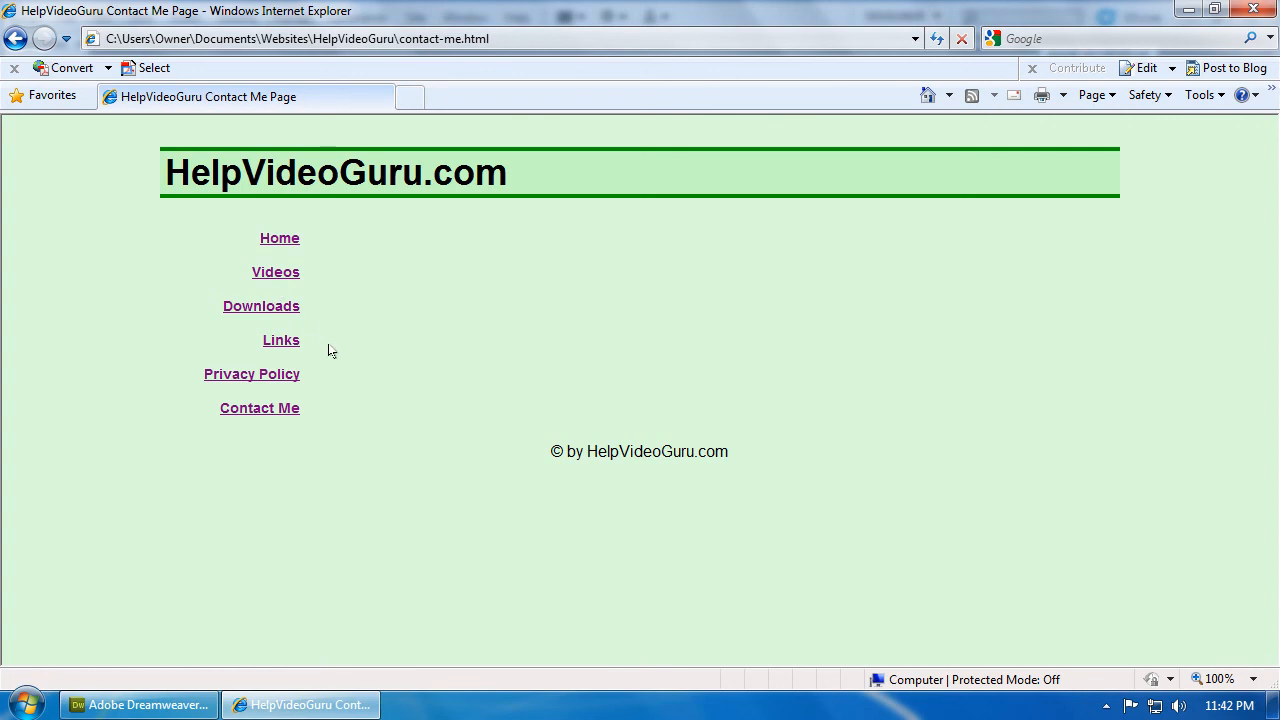